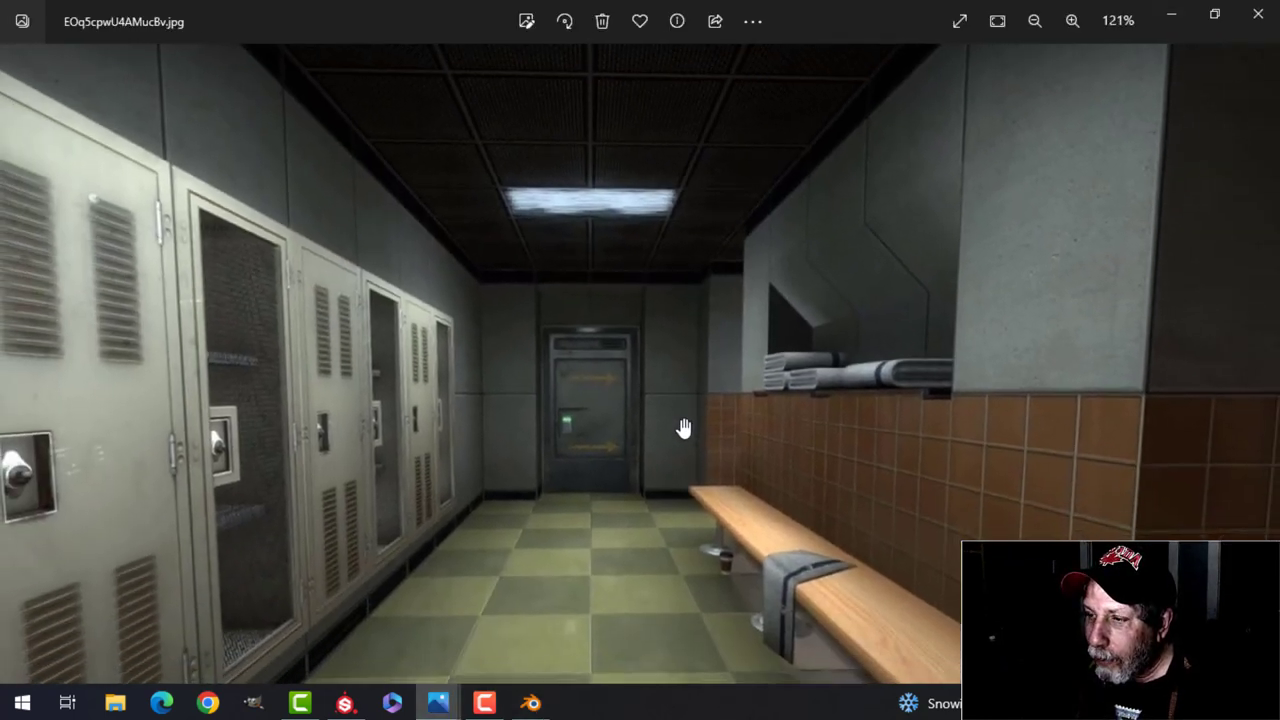
- Study the ceiling tiles in the reference photo and orbit Blender's view to the plane
click(1034, 21)
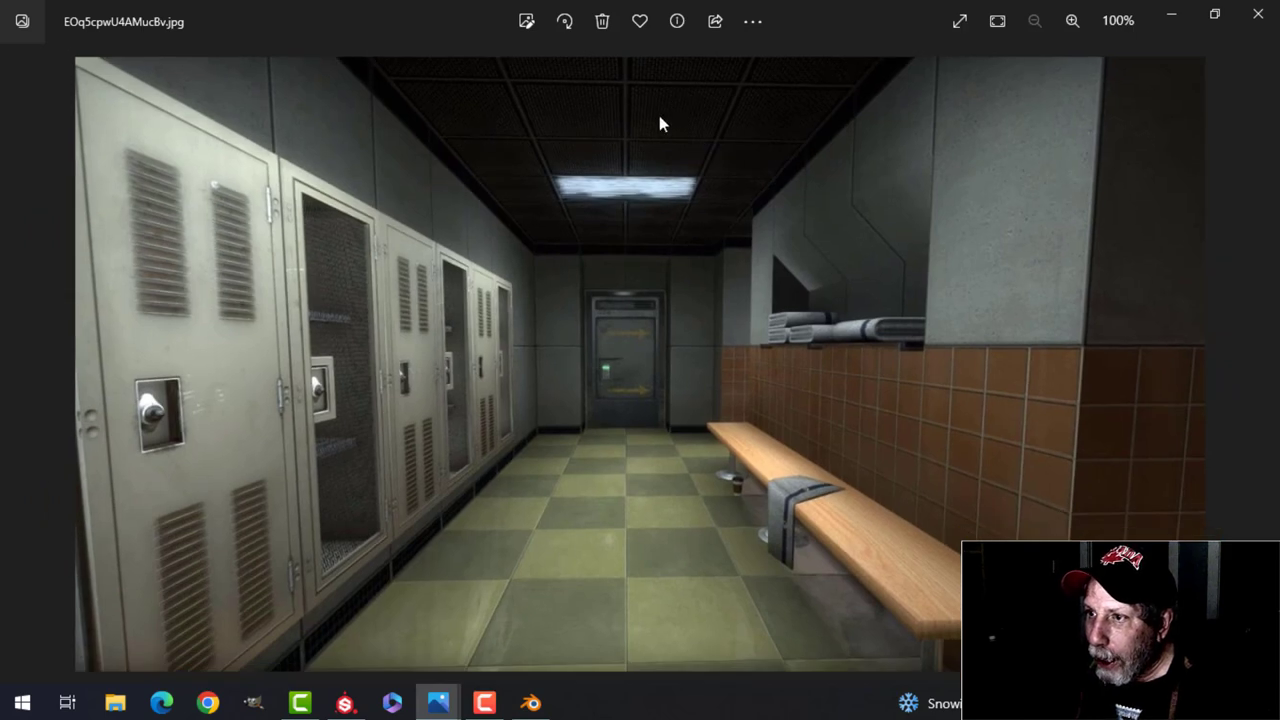
click(1072, 21)
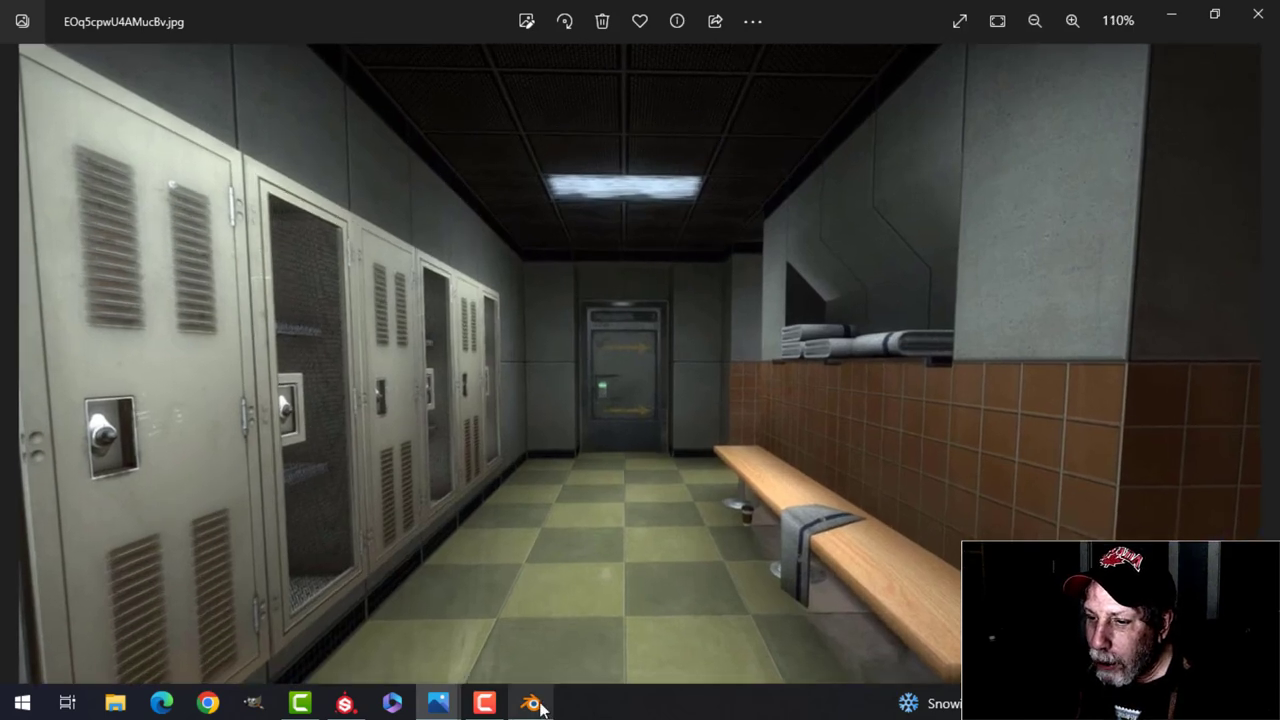
click(531, 702)
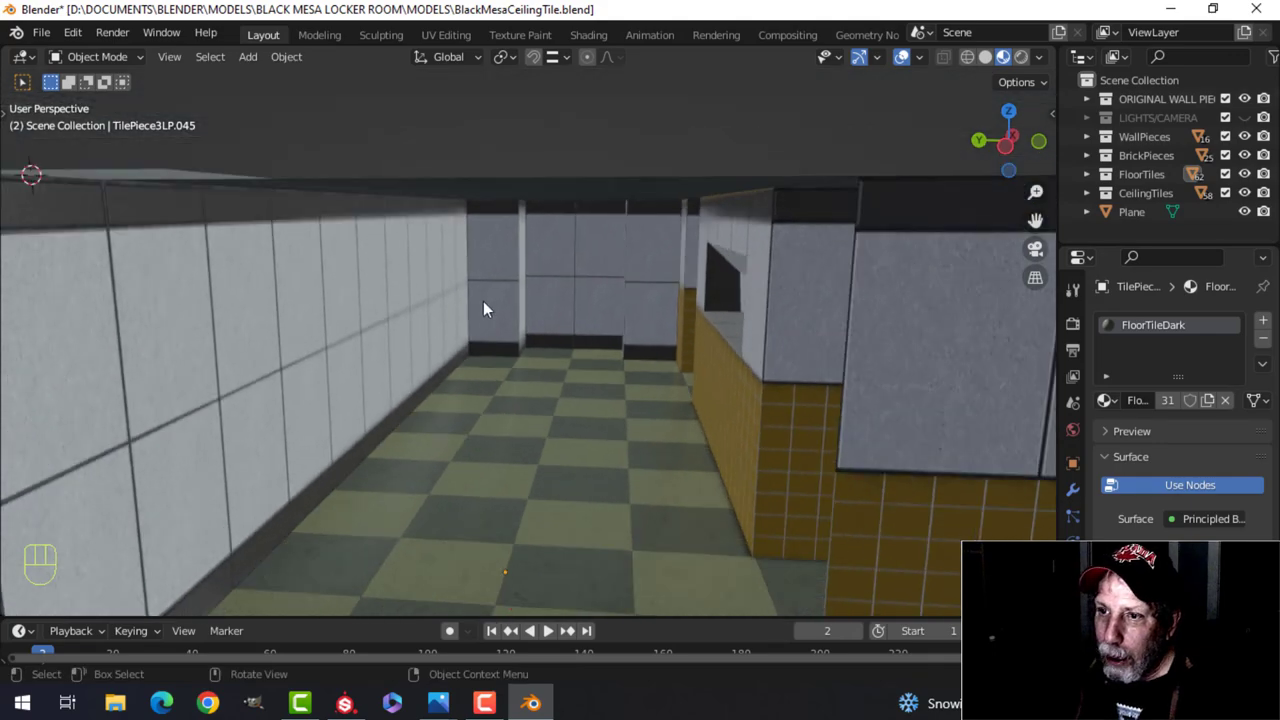
drag(485, 310, 420, 280)
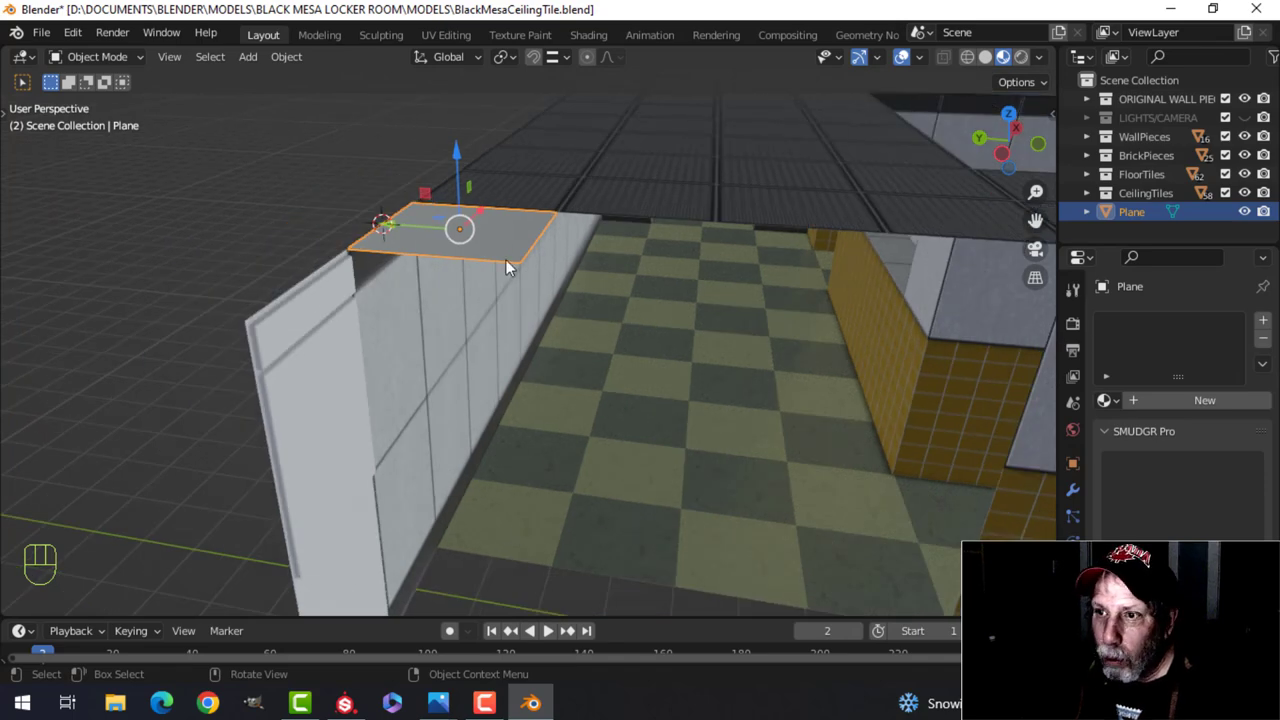
drag(505, 265, 640, 242)
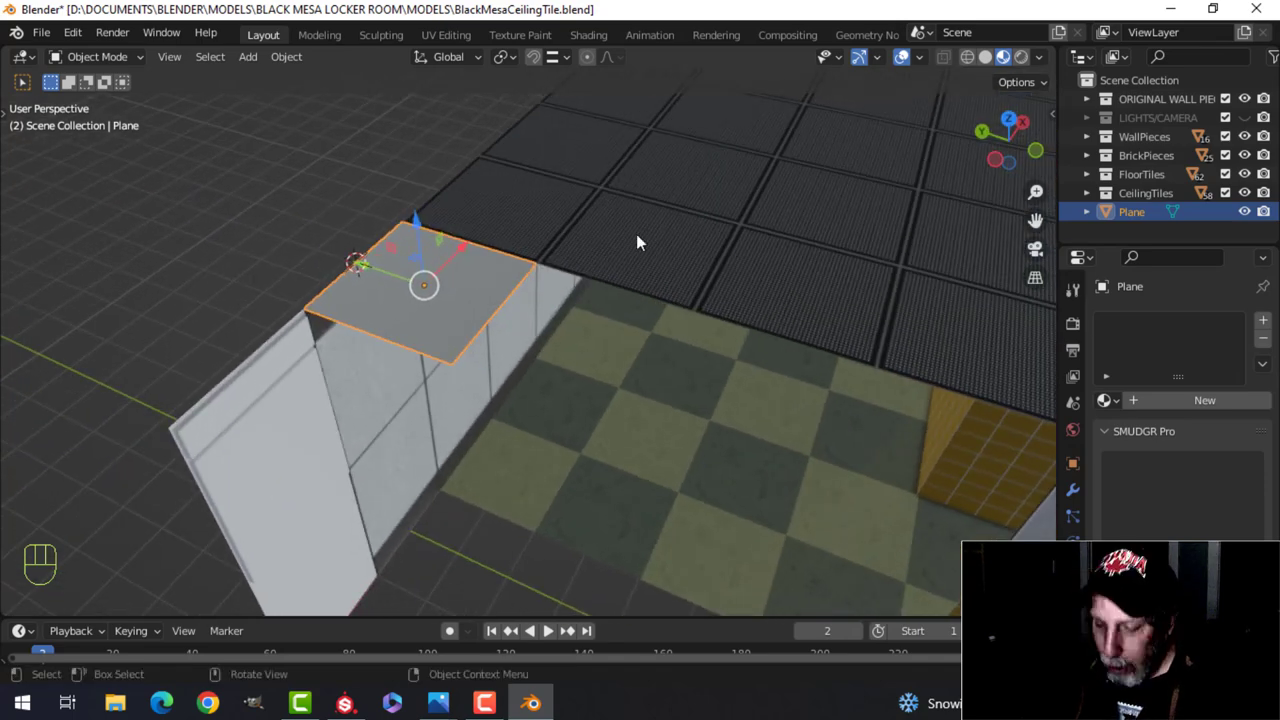
key(/)
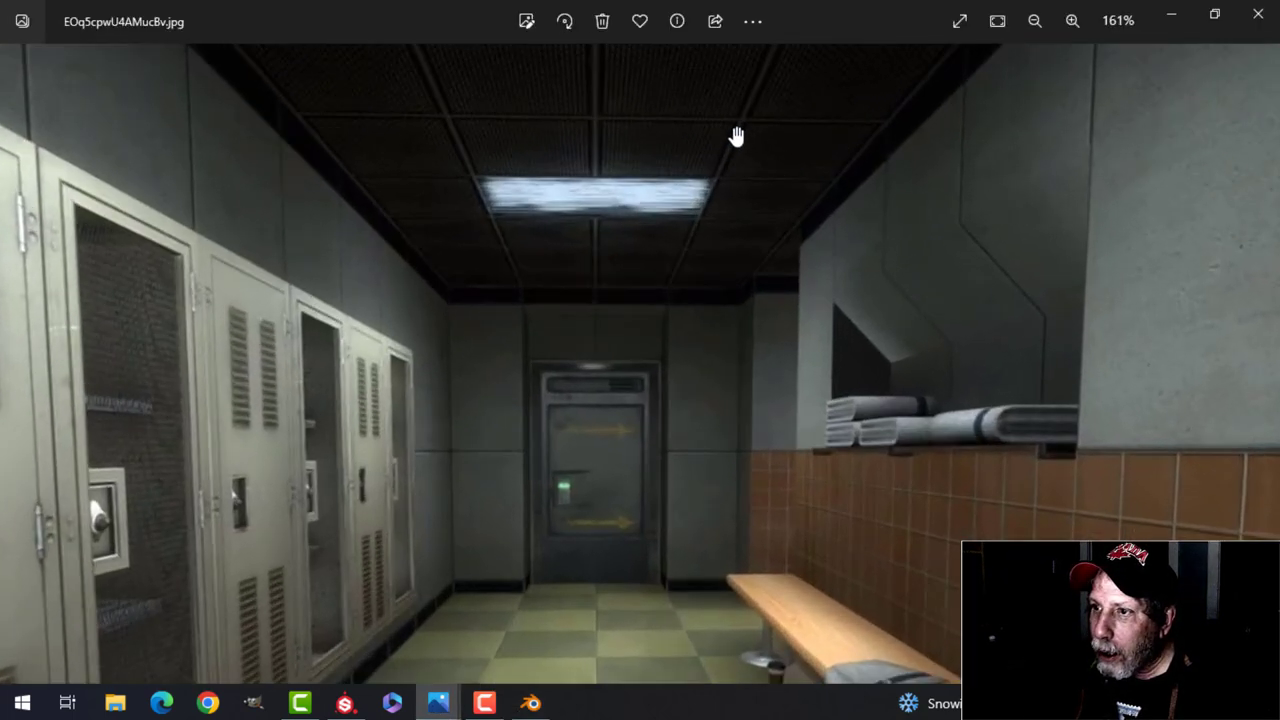
click(1072, 21)
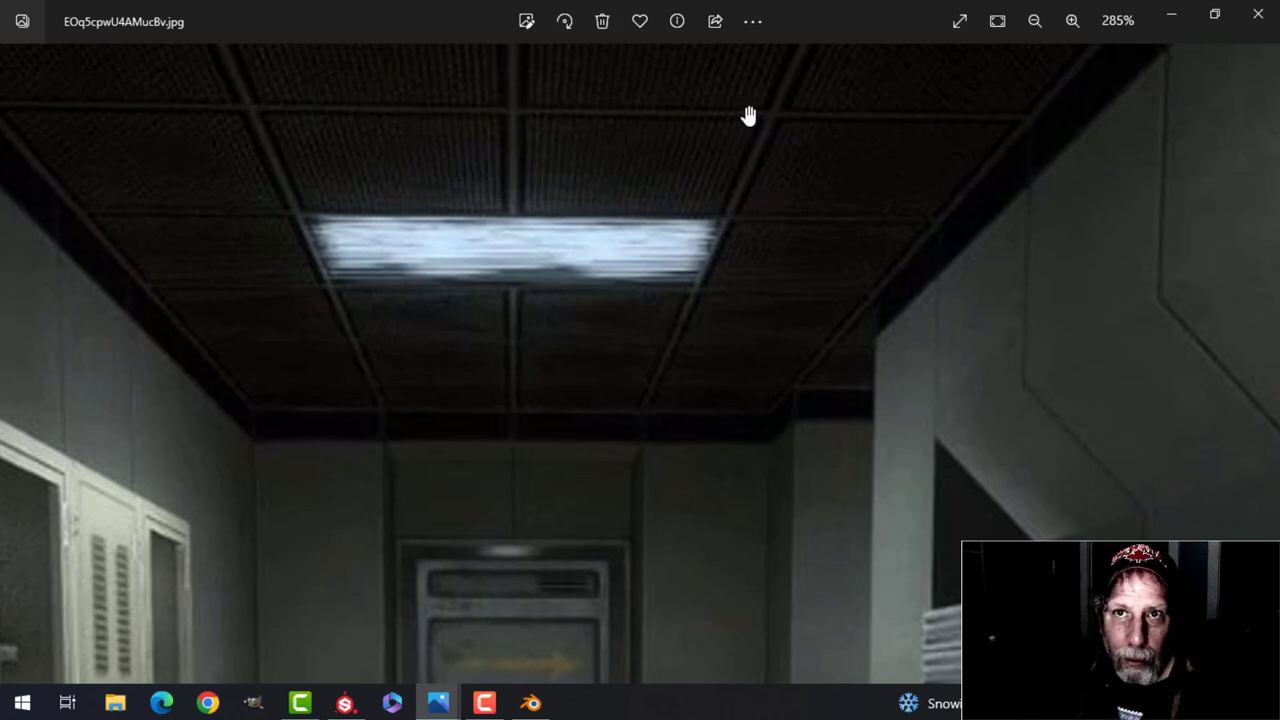
mouse_move(520, 175)
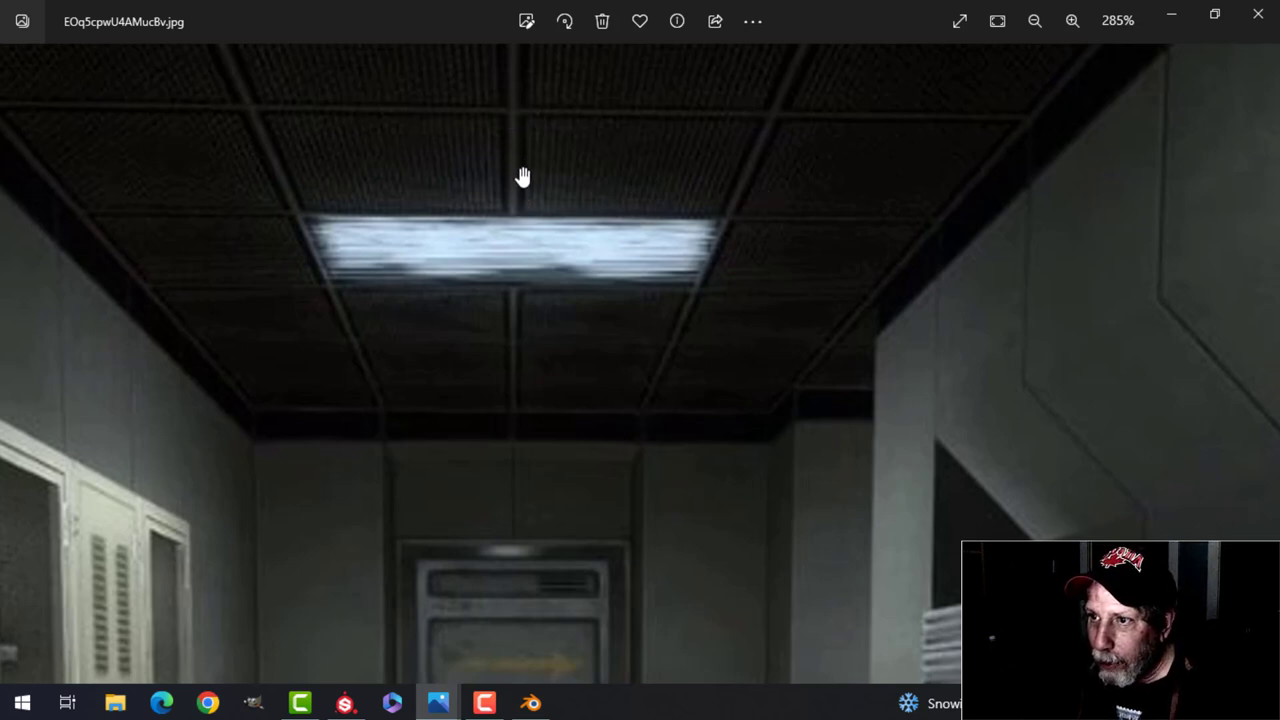
click(1072, 21)
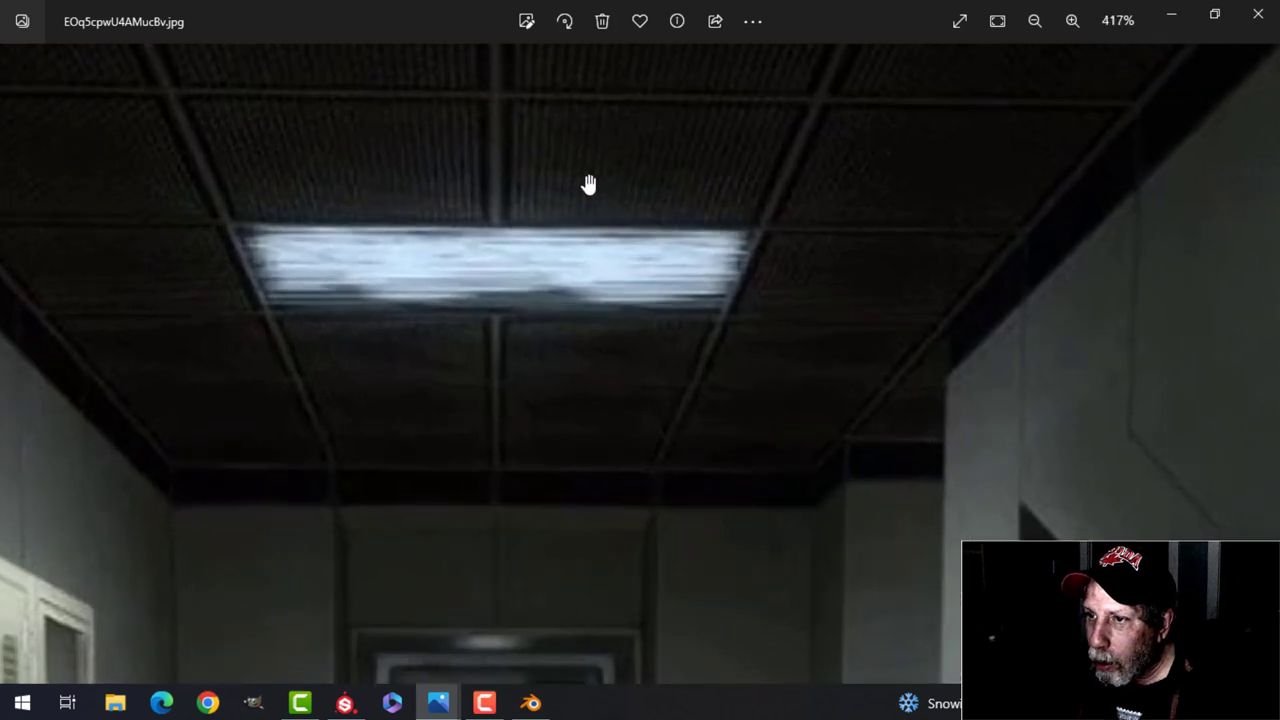
click(1034, 20)
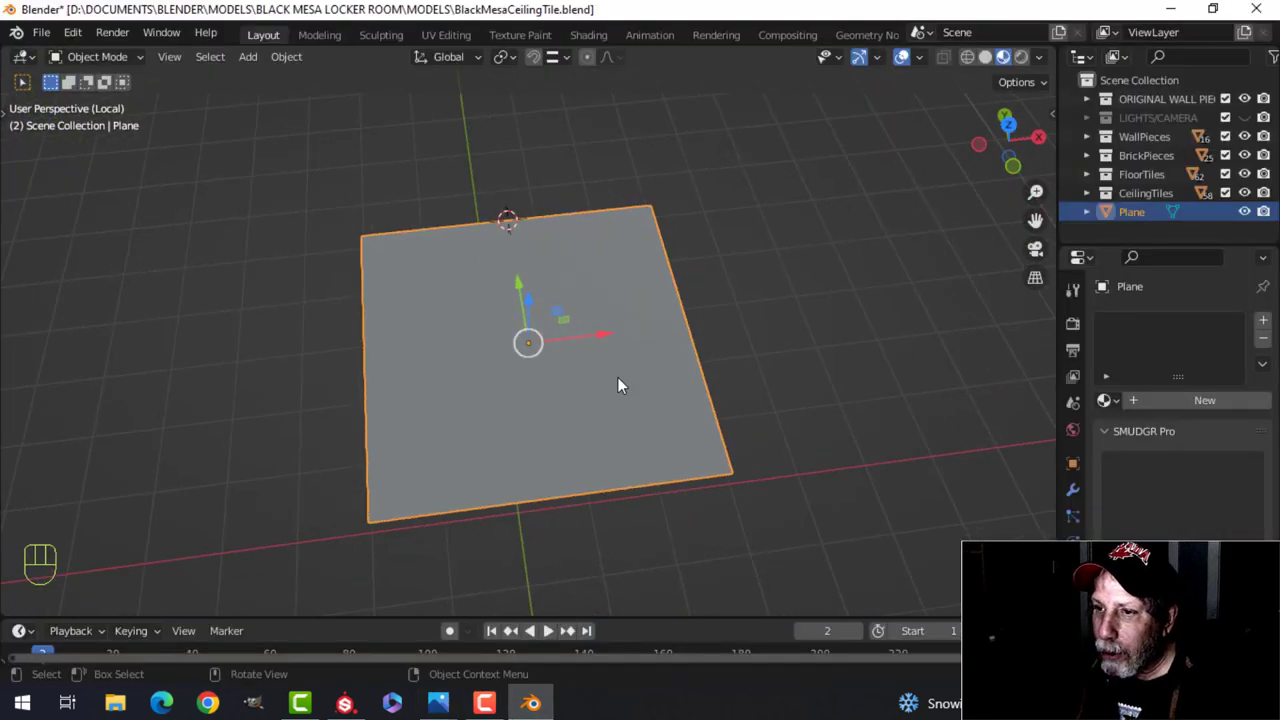
- Inset the plane's face to create a thin border
key(Tab)
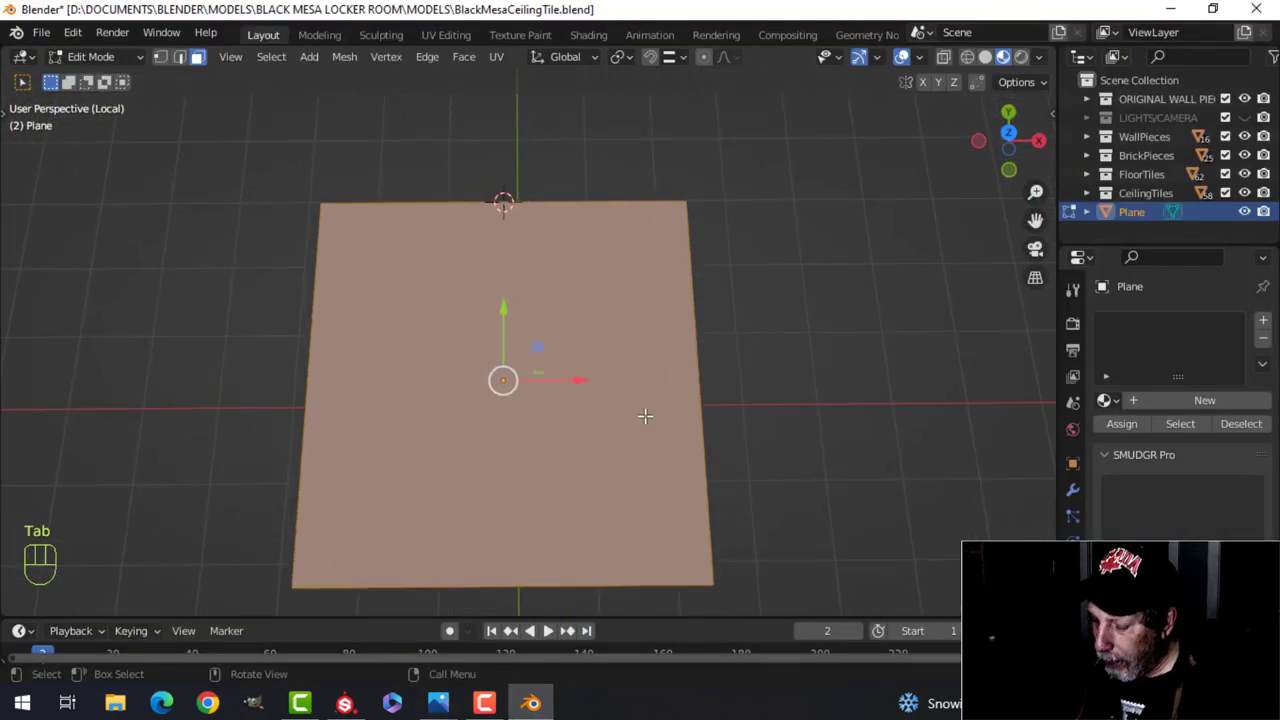
key(KP_7)
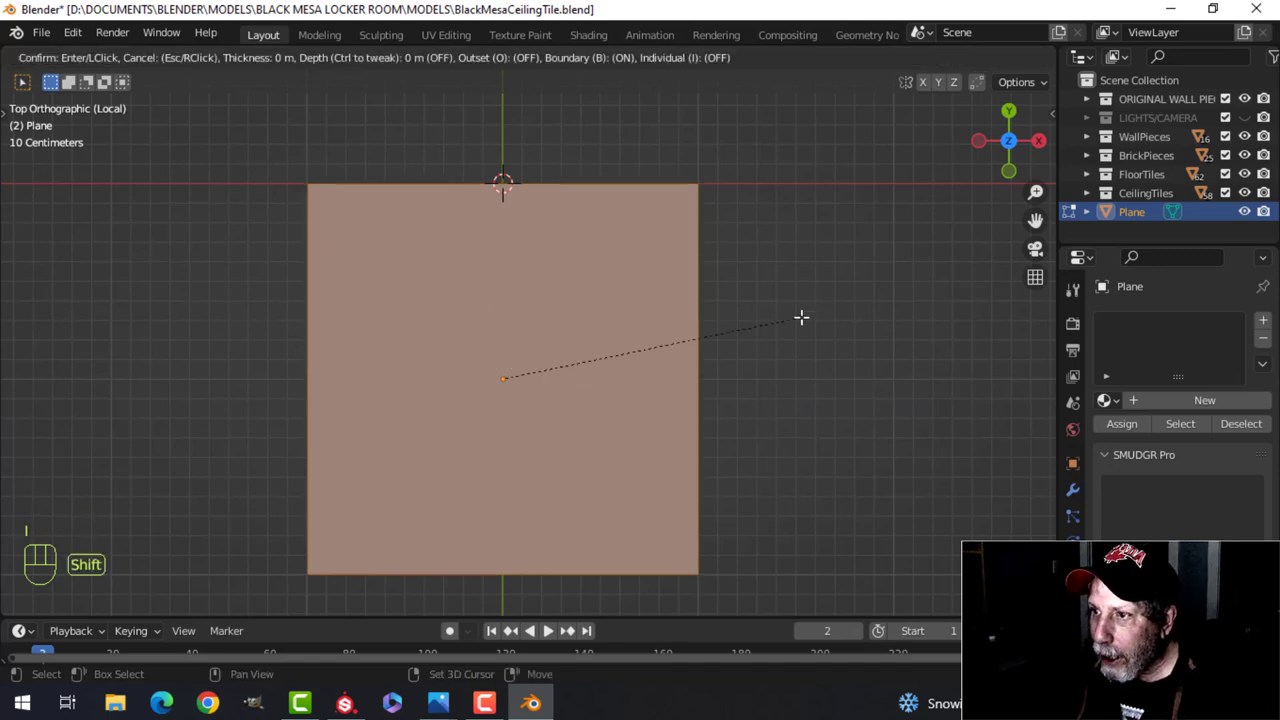
mouse_move(755, 332)
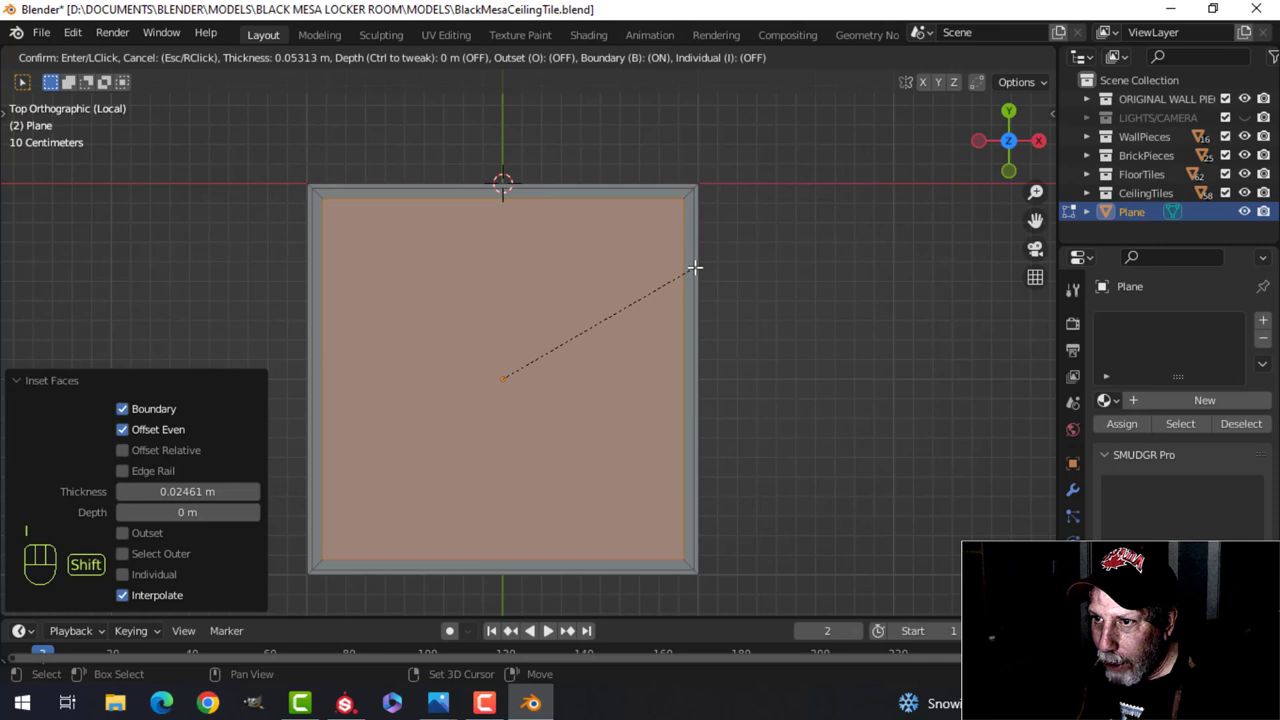
click(694, 267)
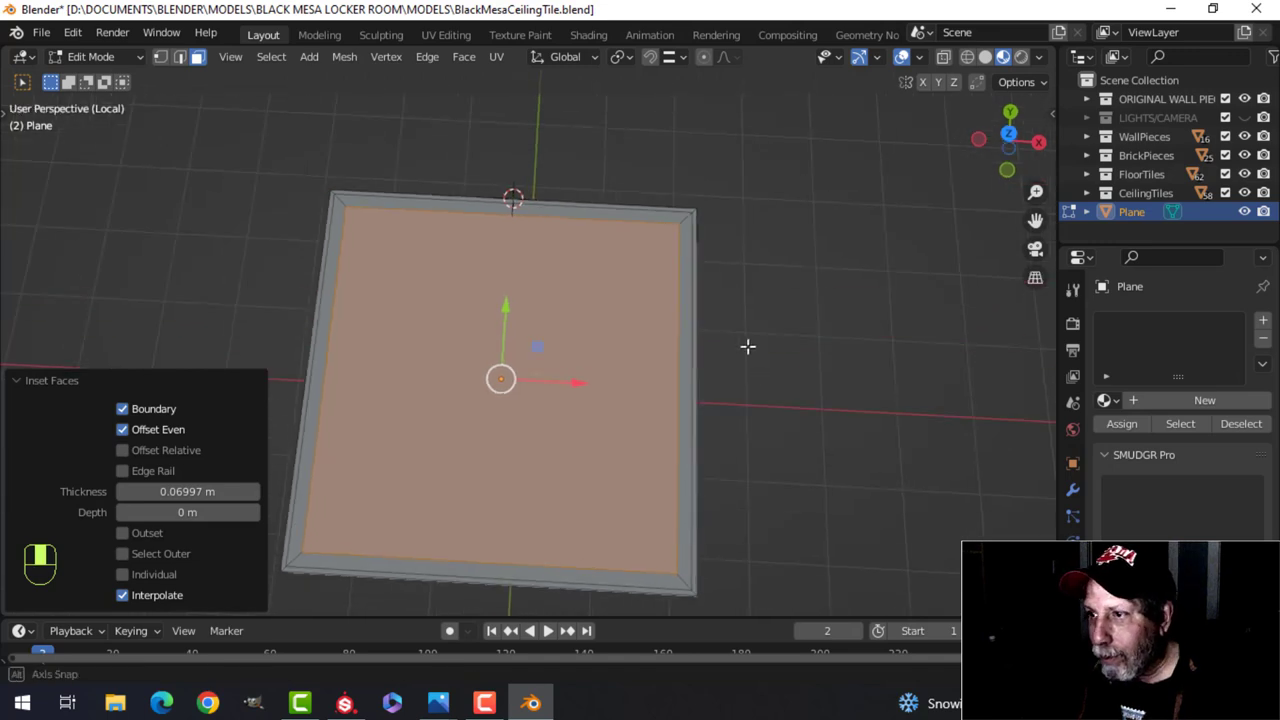
- Project the plane's UVs from the top view and leave Edit Mode
key(Alt+A)
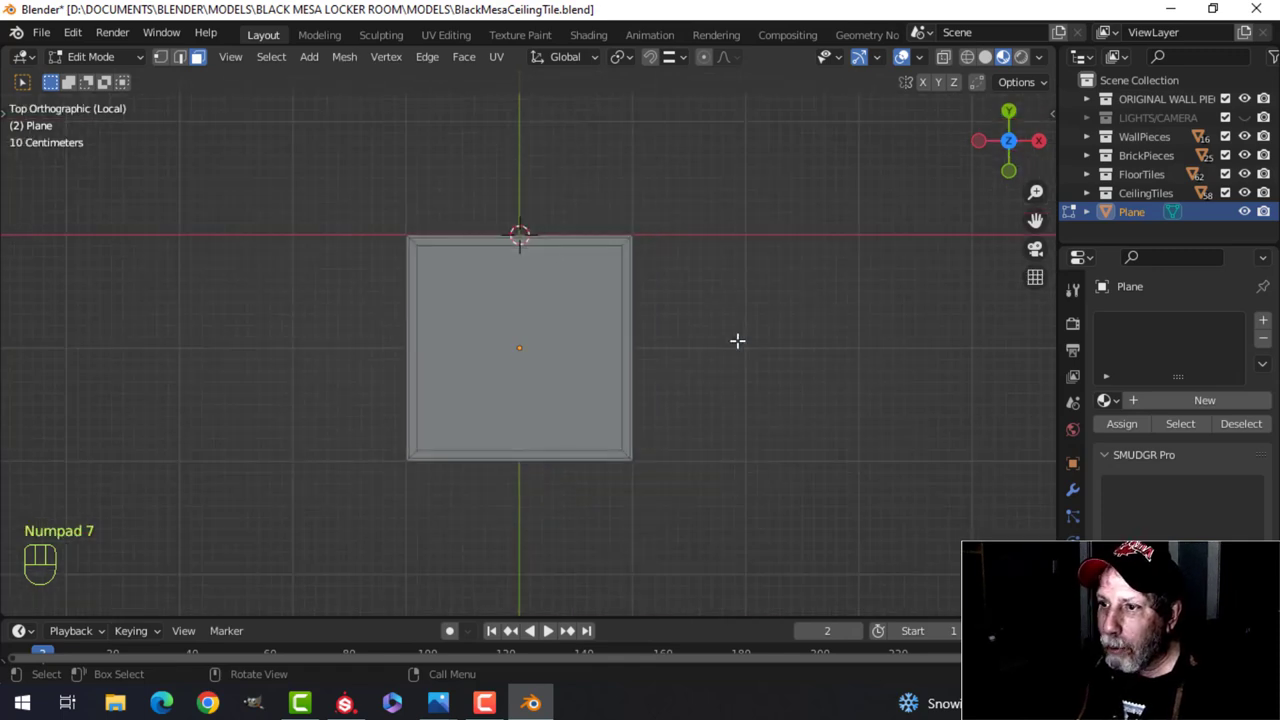
key(u)
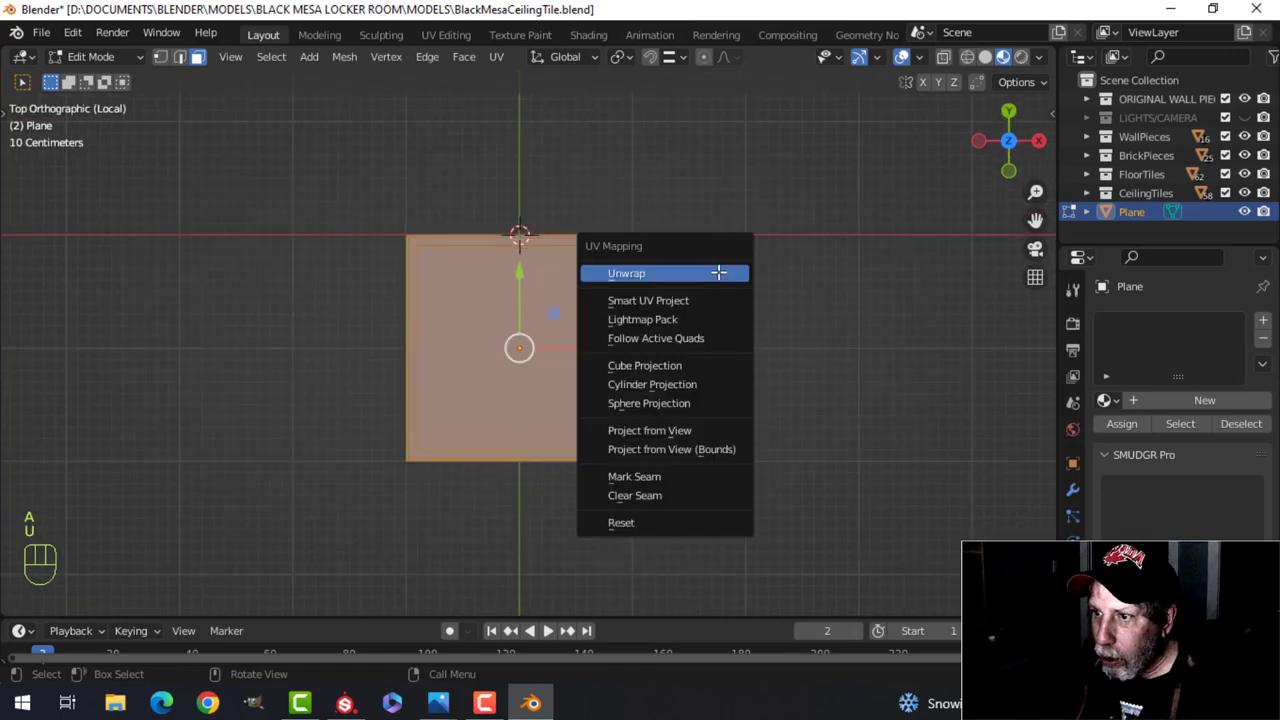
click(649, 430)
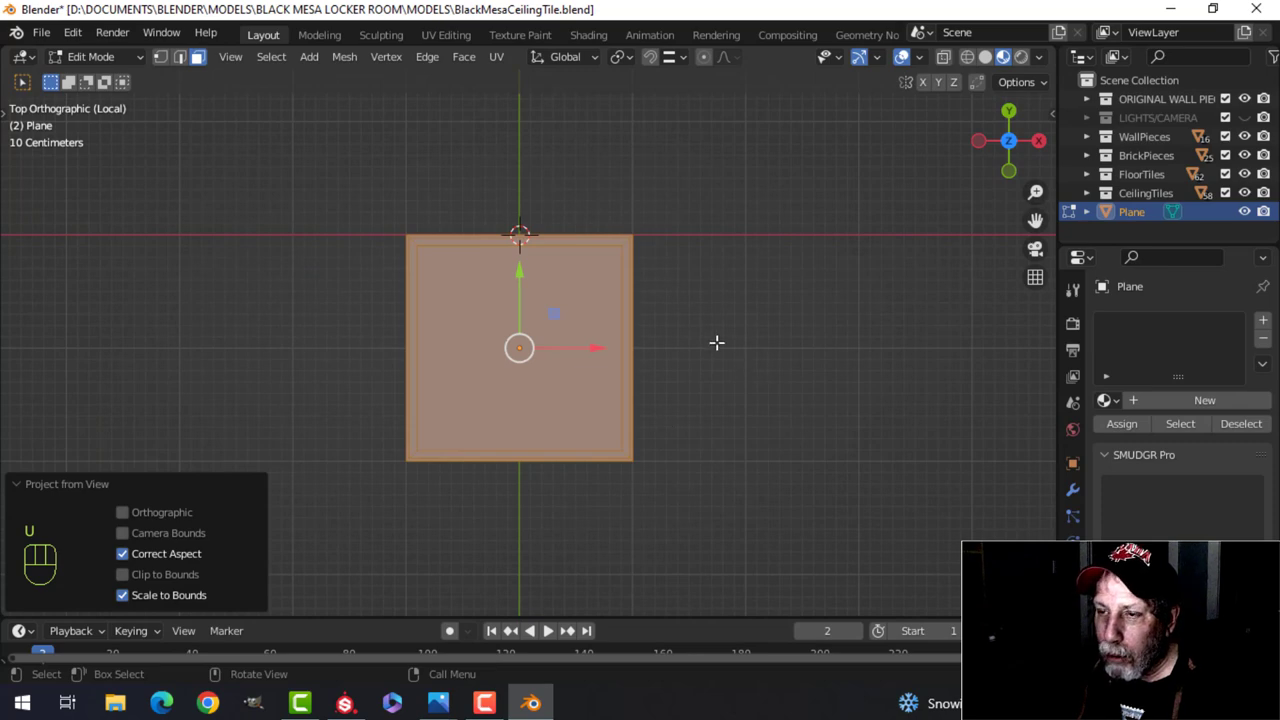
key(Tab)
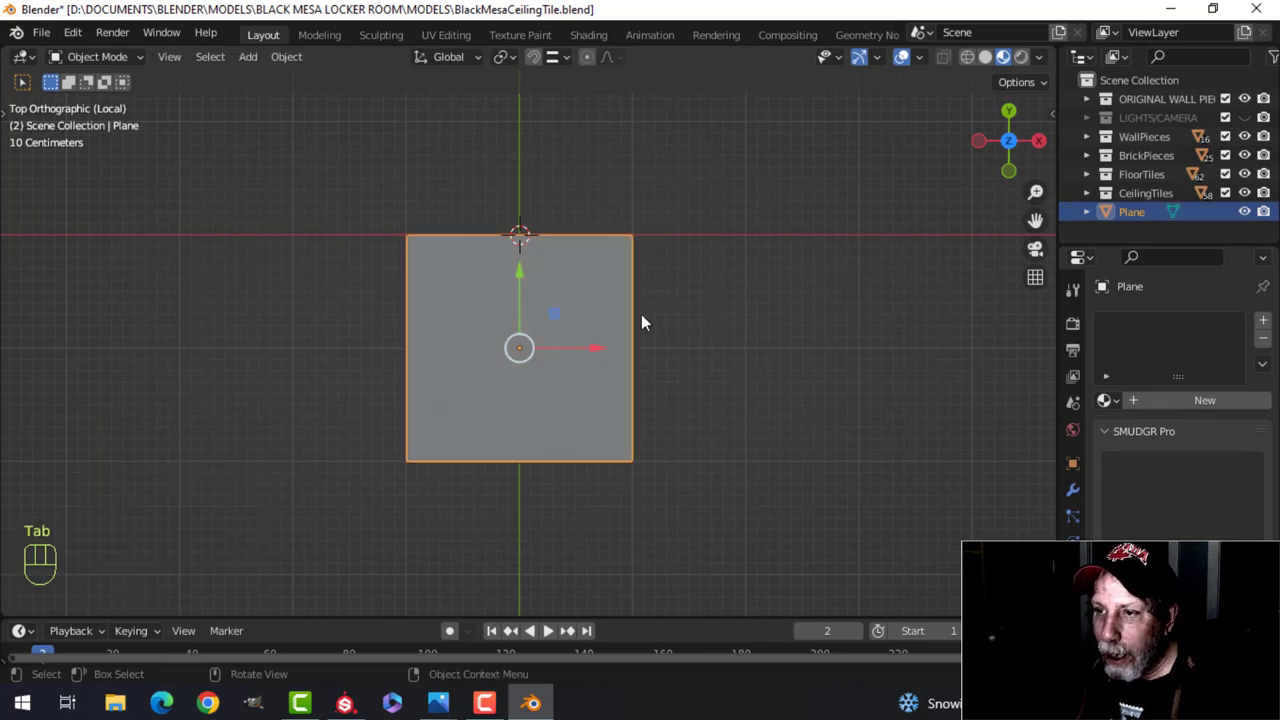
mouse_move(567, 359)
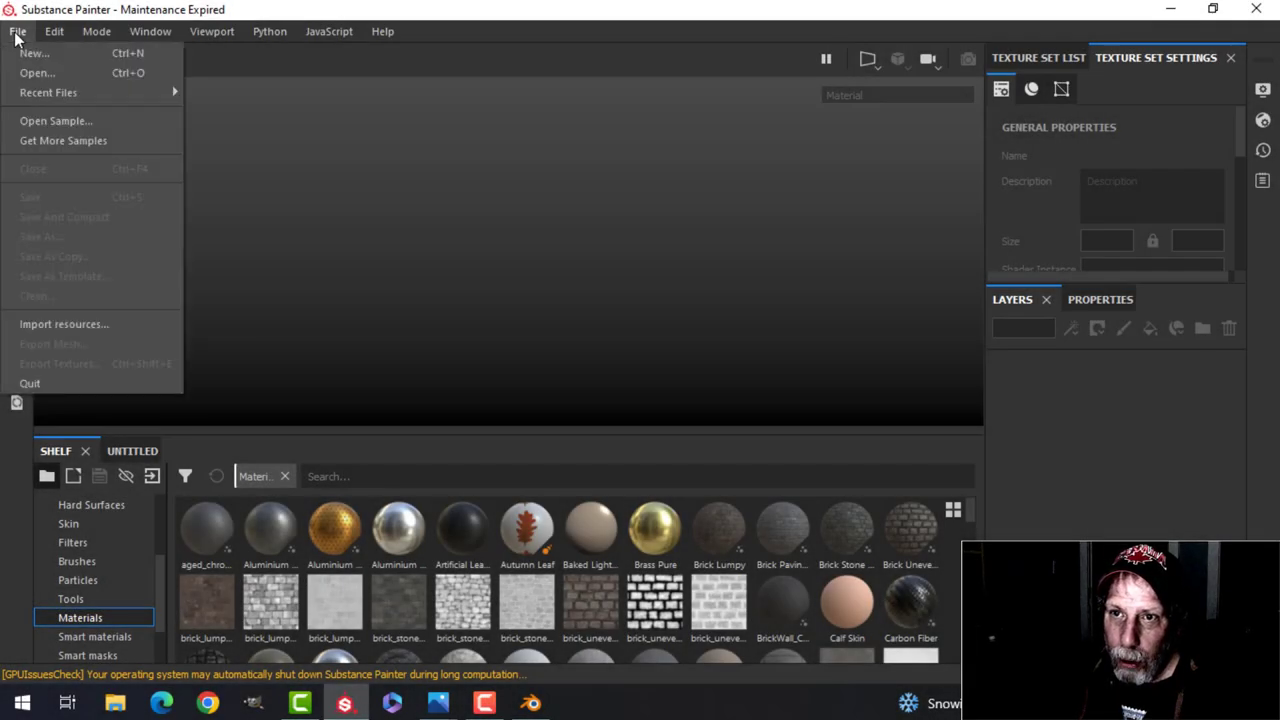
- Start a new project with CeilingTileVideo.fbx from the EXPORT TEST folder
click(34, 53)
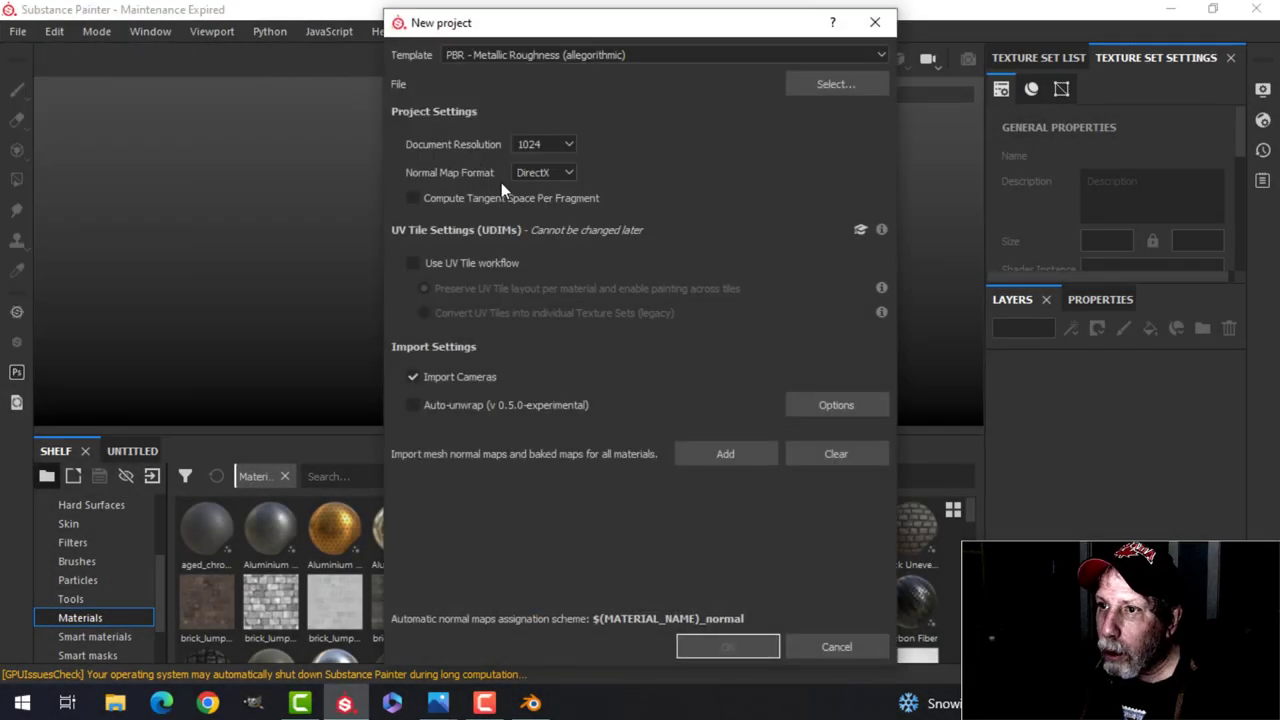
click(835, 83)
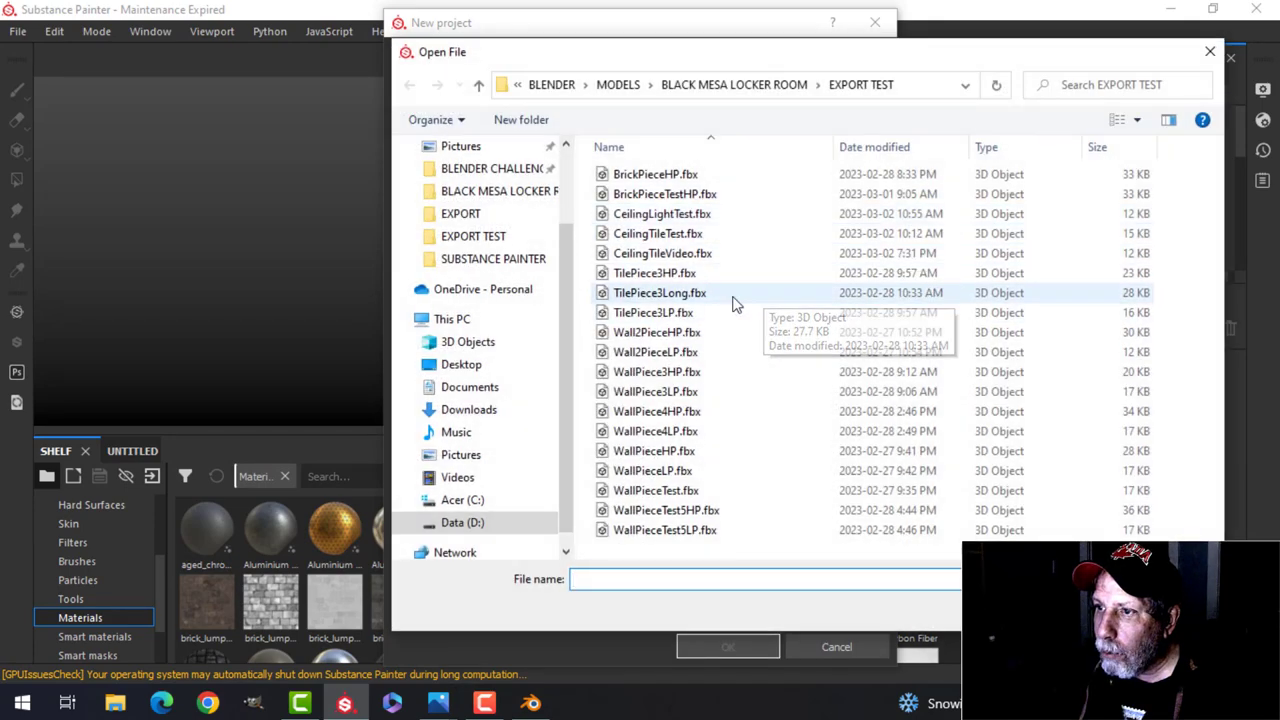
click(662, 253)
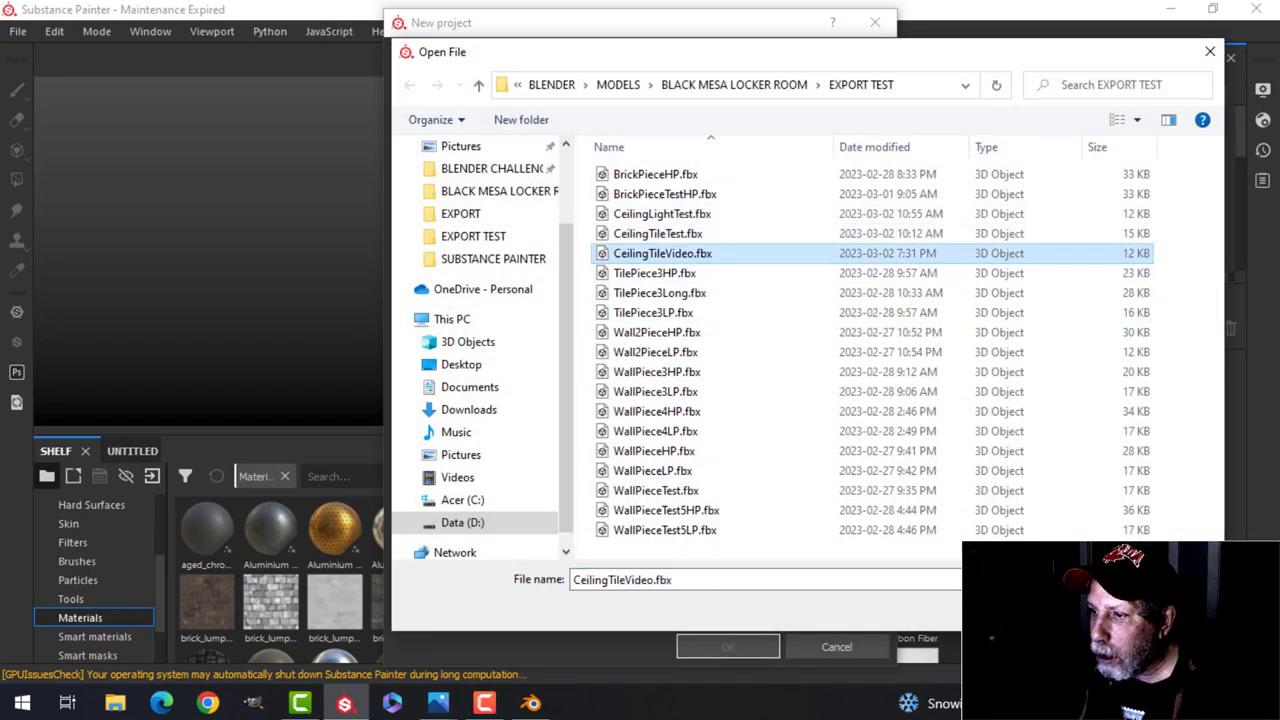
click(727, 647)
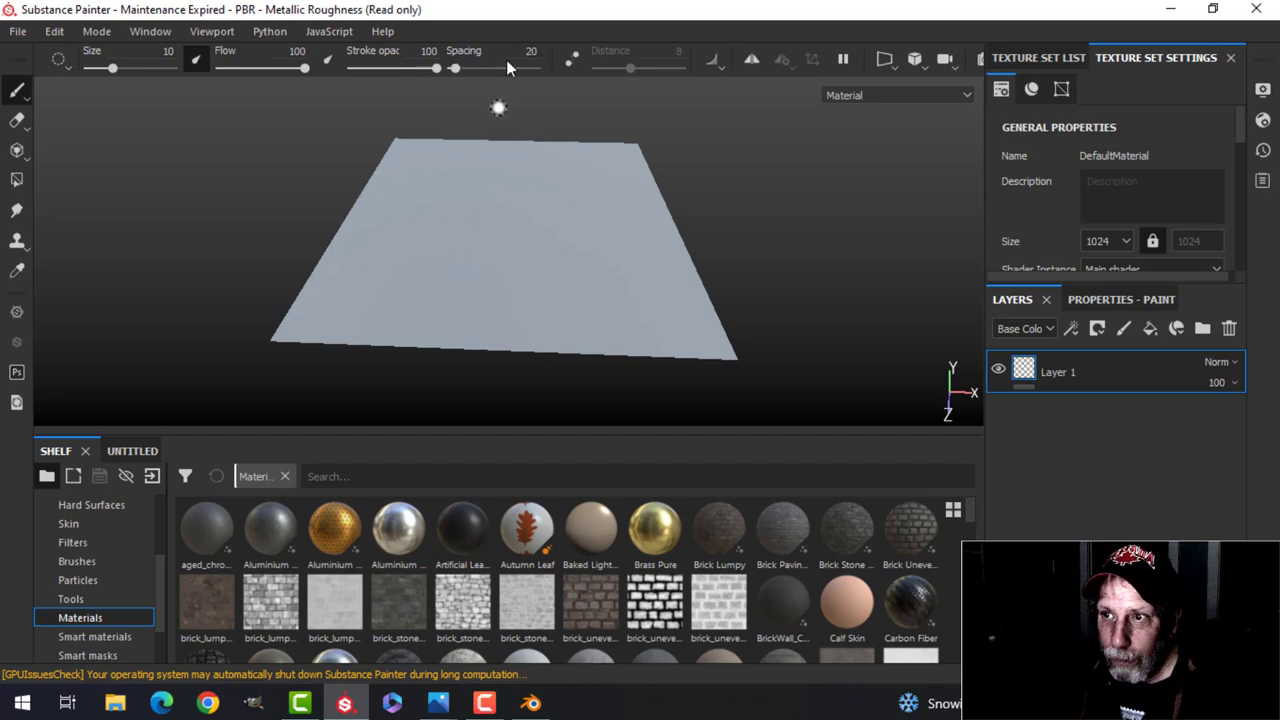
mouse_move(538, 202)
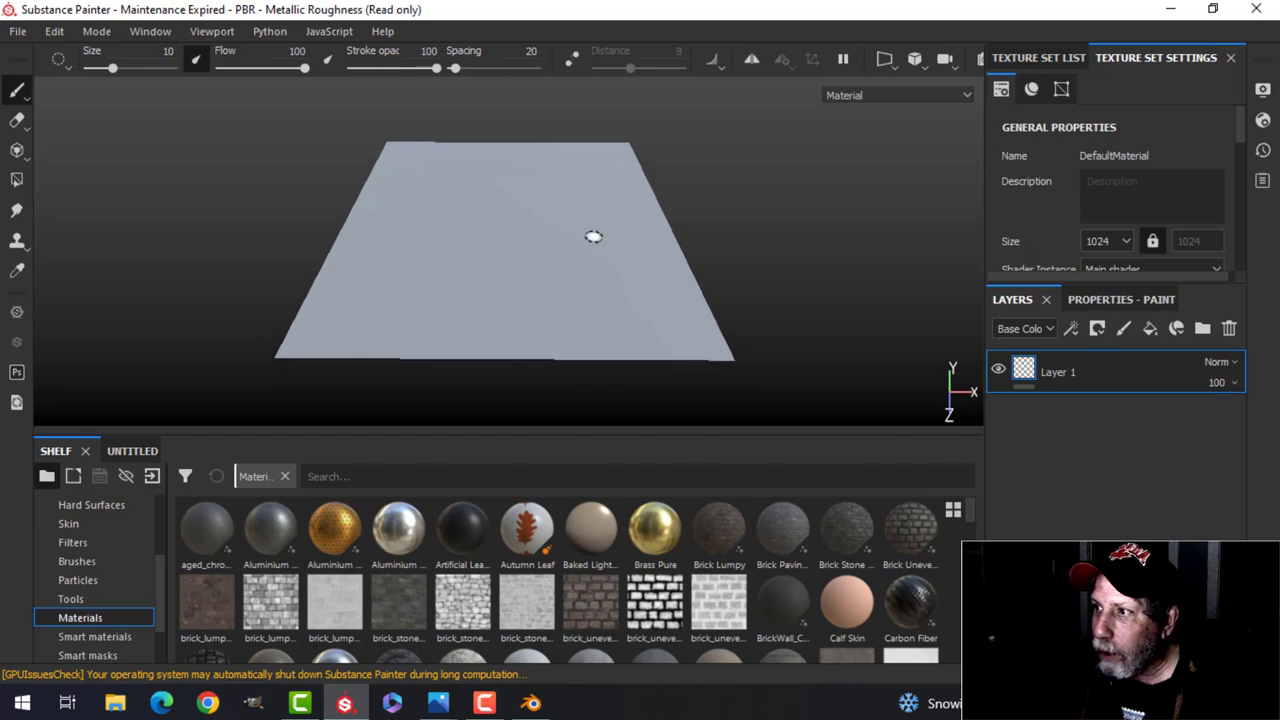
- Bake normal, world normal, AO, curvature, position and thickness maps at 2048
scroll(down, 3)
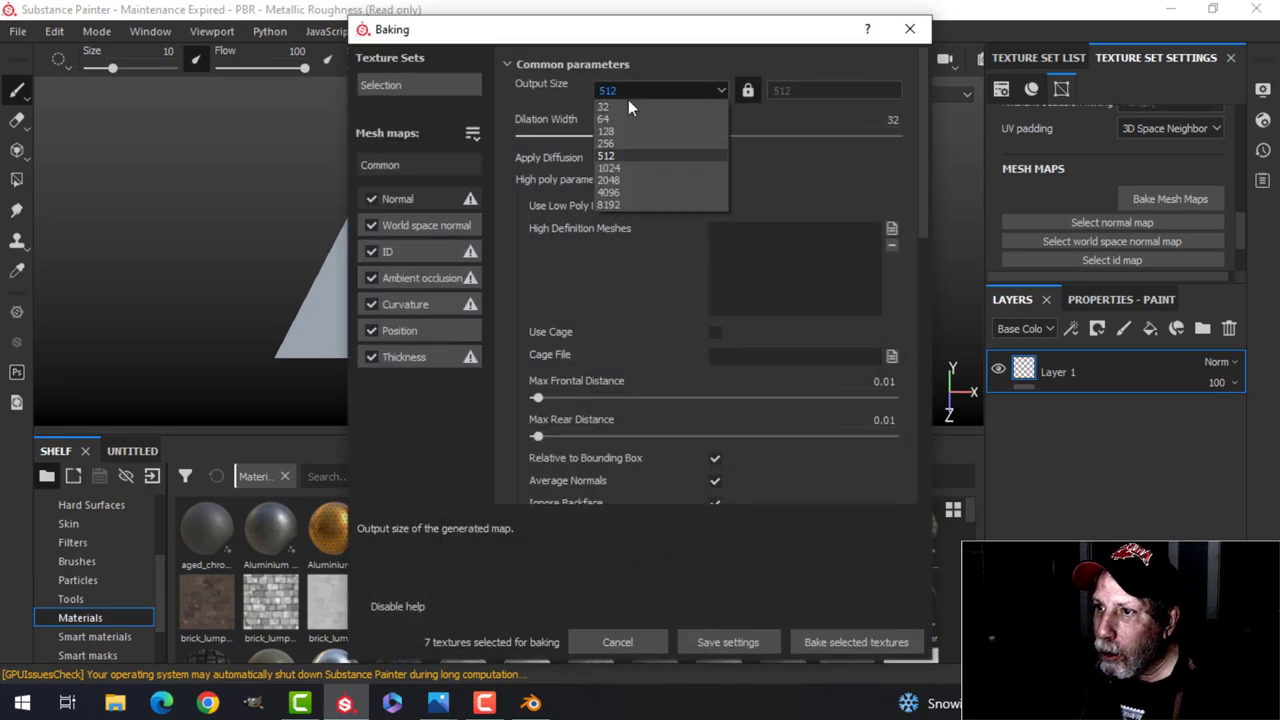
click(609, 180)
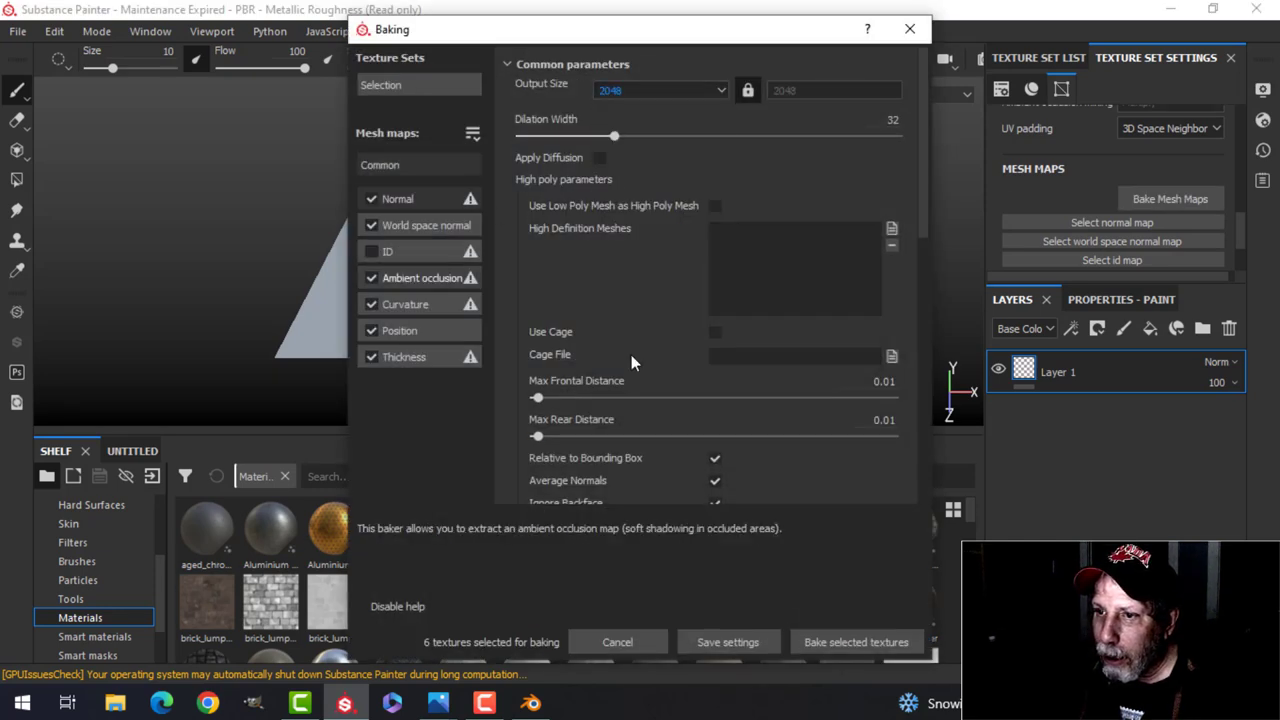
click(855, 642)
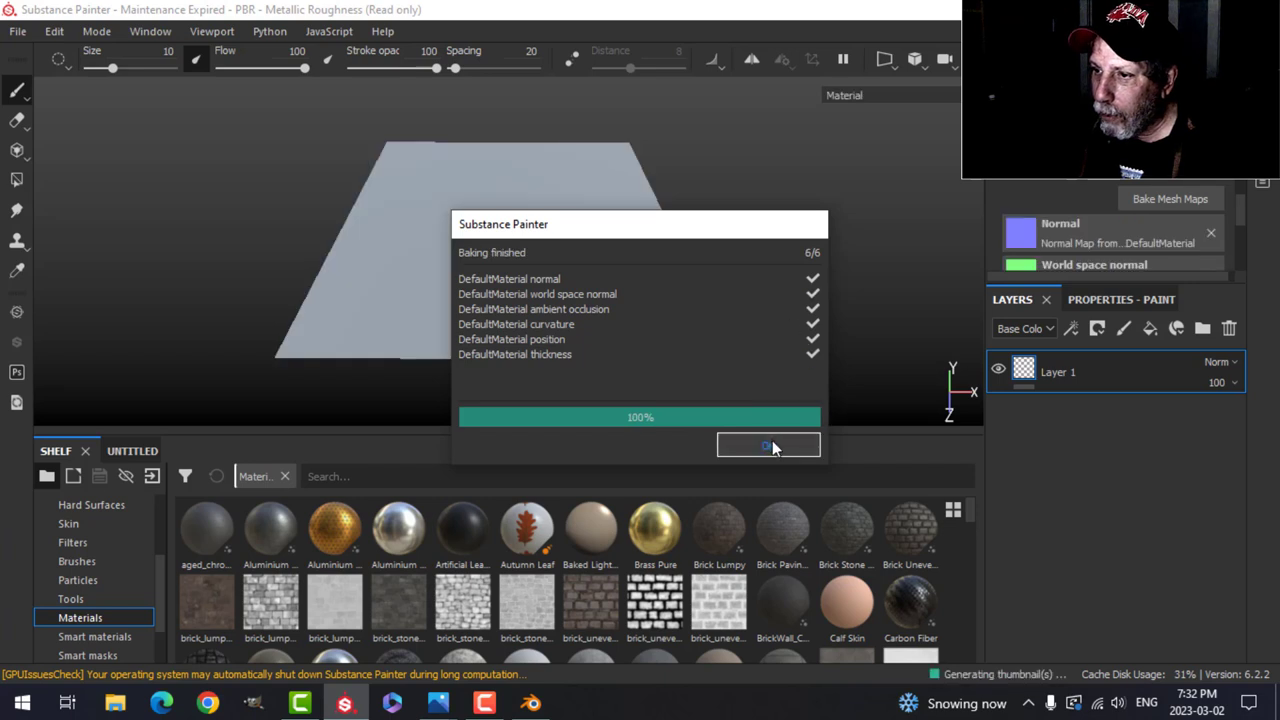
- Delete Layer 1 and add a medium grey, fairly rough fill layer named Grout
click(768, 445)
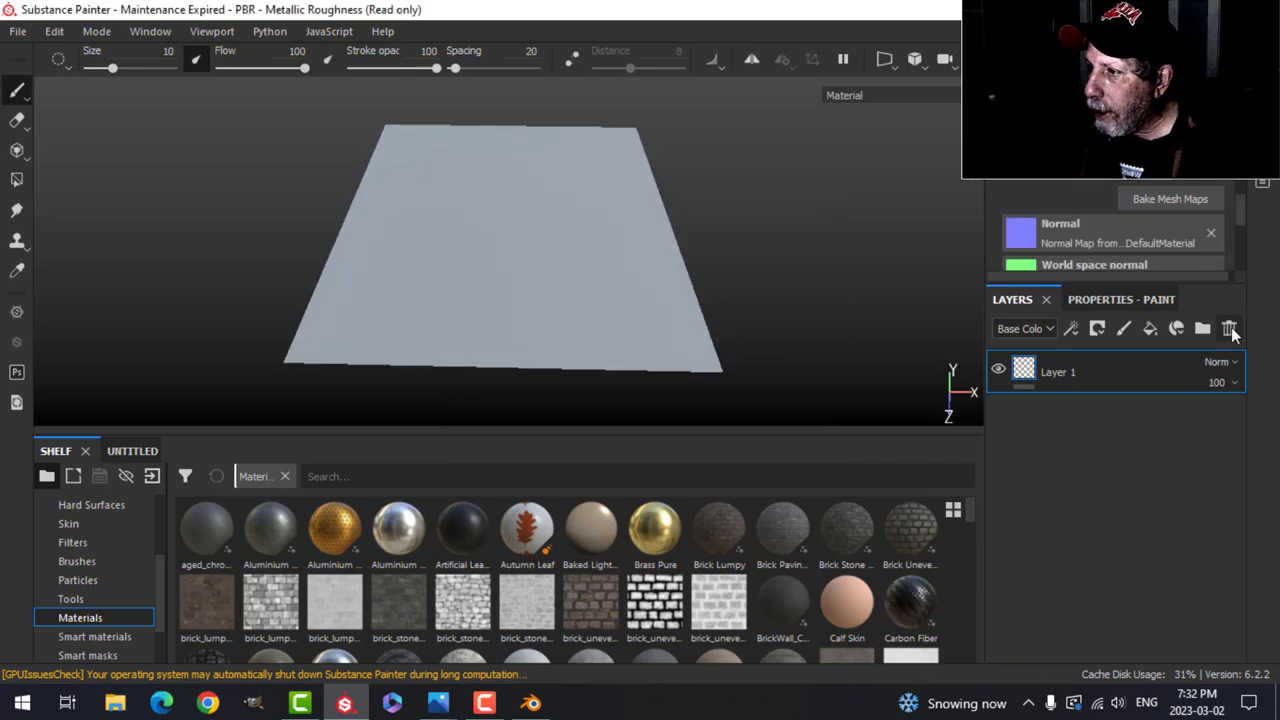
click(1229, 328)
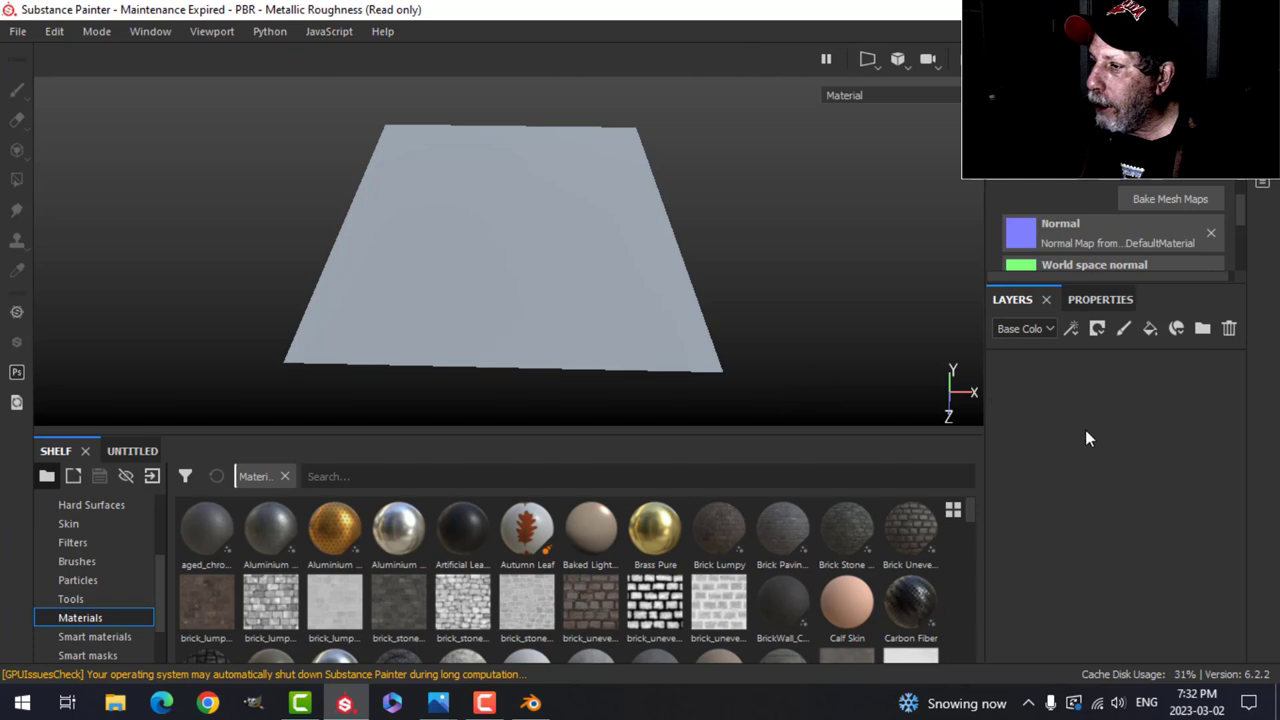
mouse_move(1087, 448)
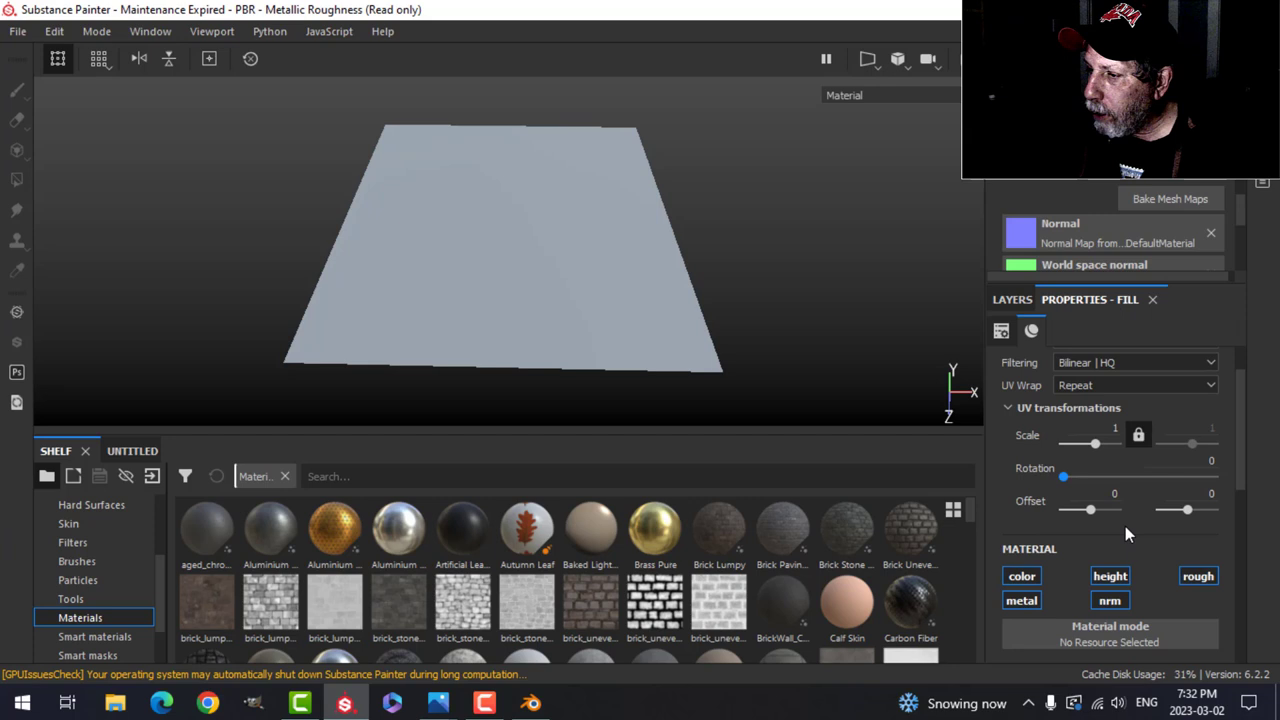
scroll(down, 3)
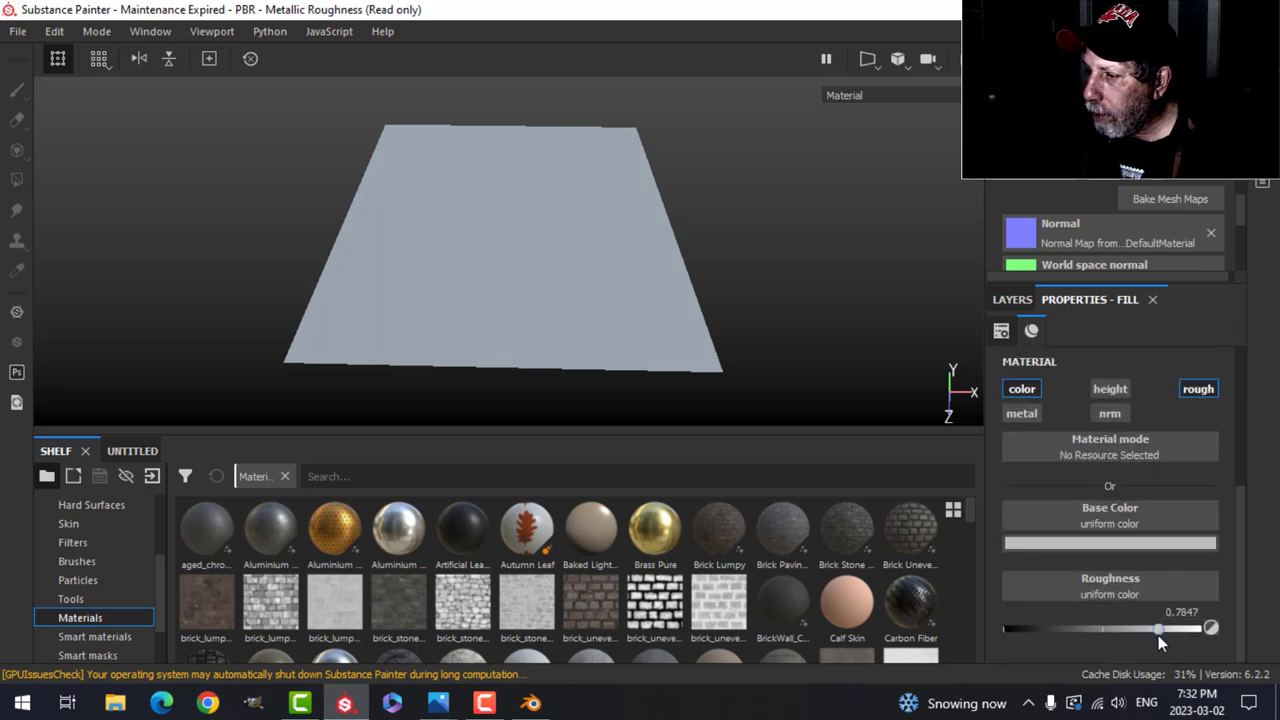
click(1109, 543)
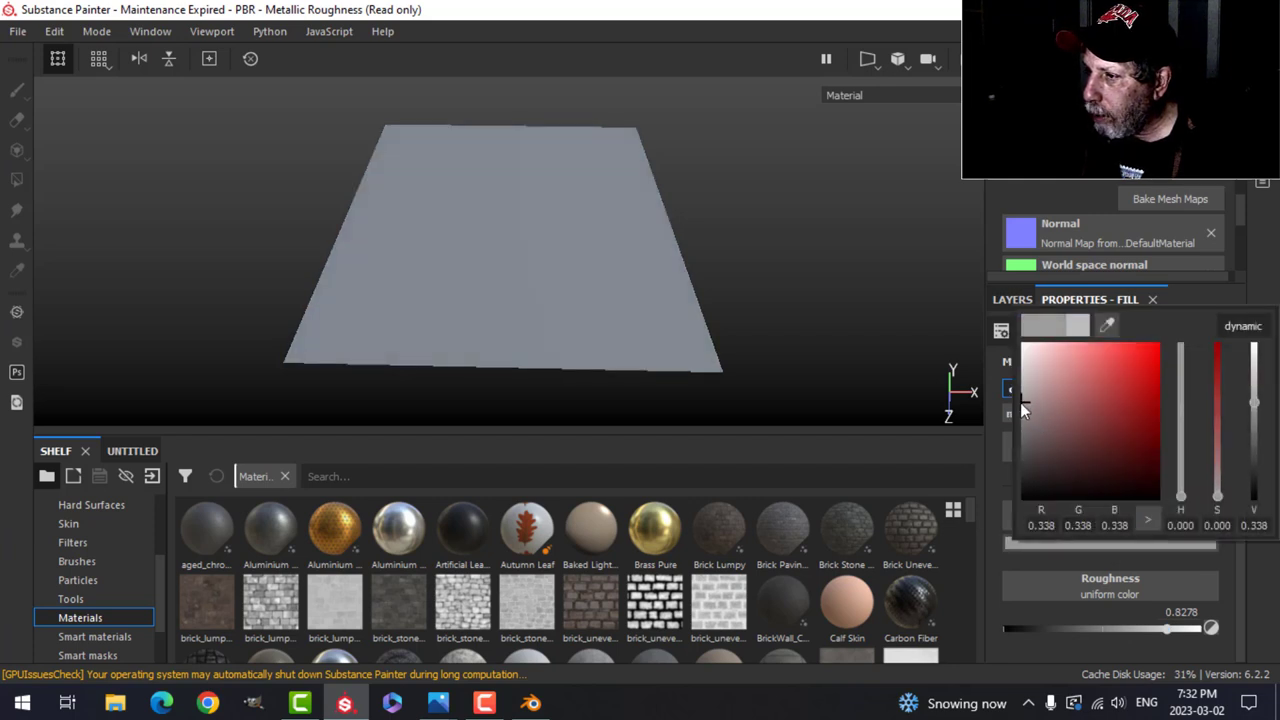
click(1012, 299)
text(G)
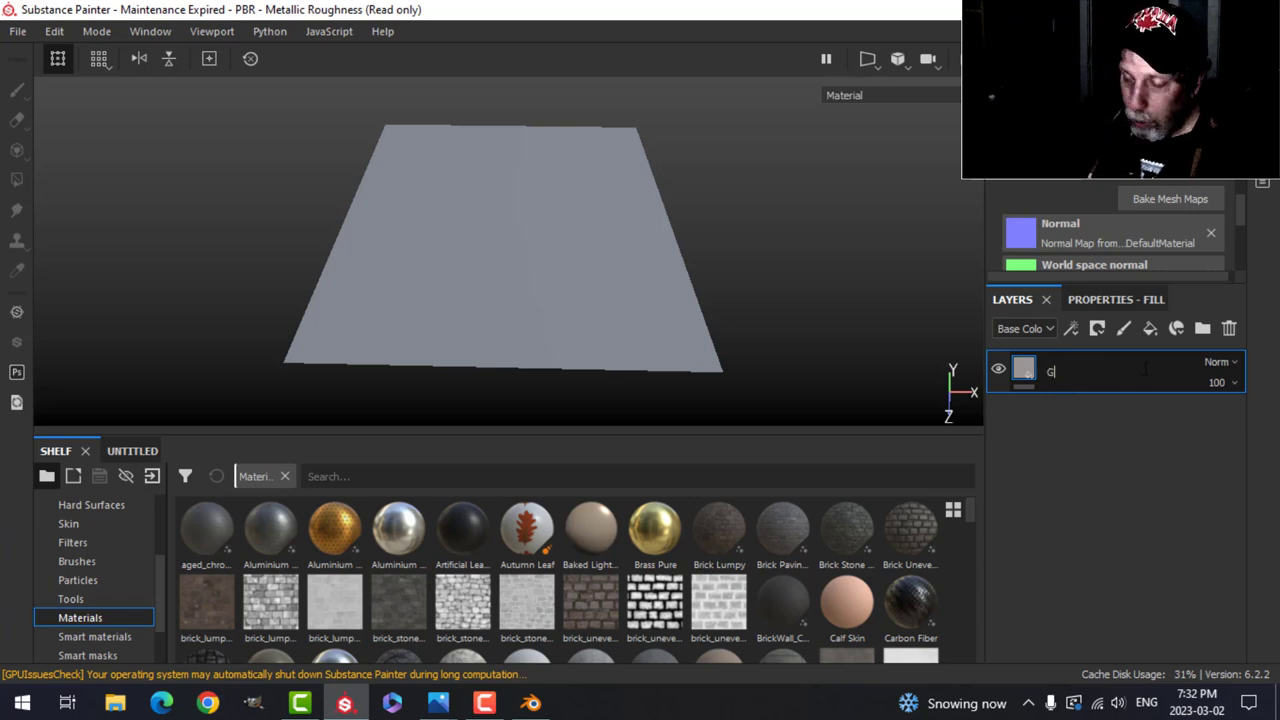
text(rout)
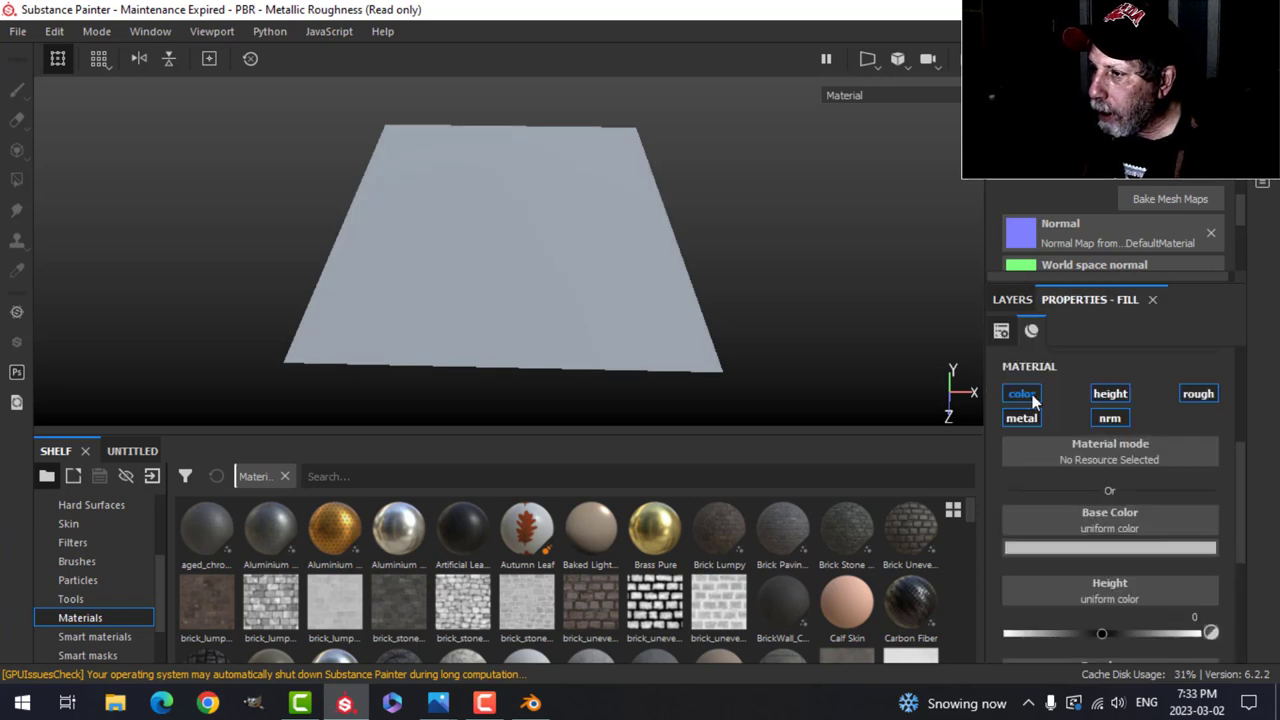
- Add a near-black, rough fill layer named Border using only colour and roughness
click(1198, 388)
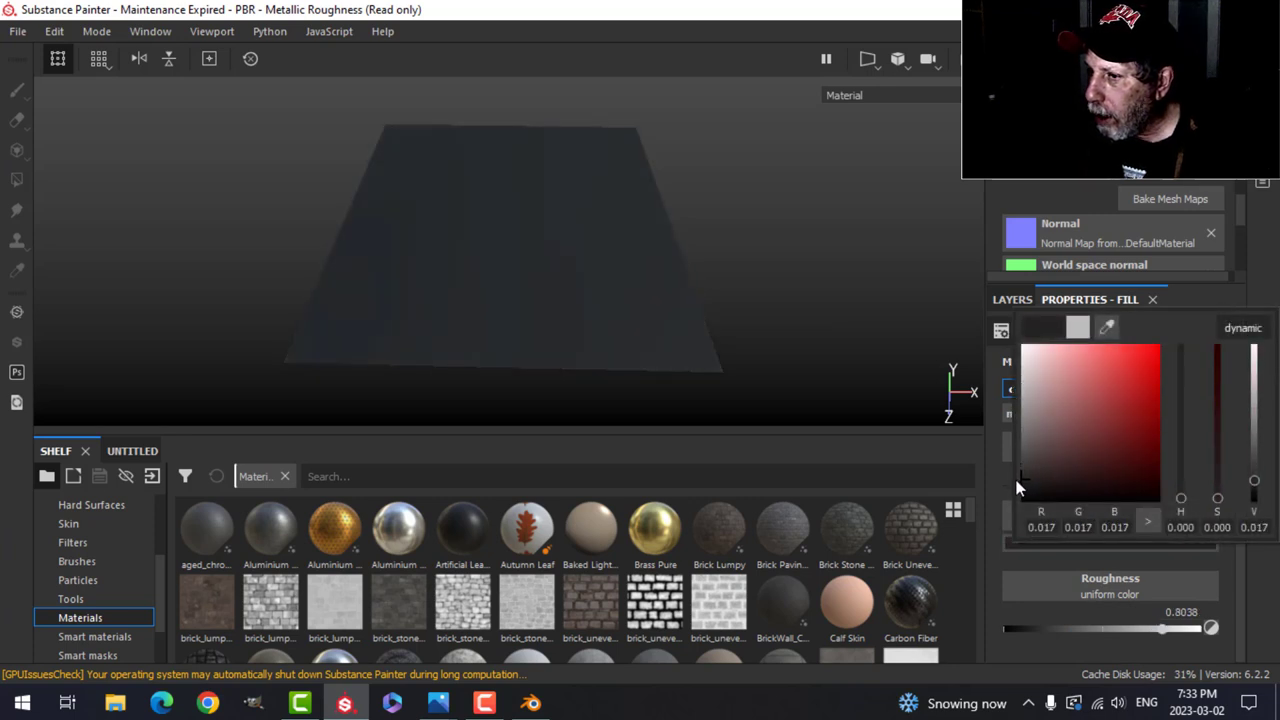
click(1030, 330)
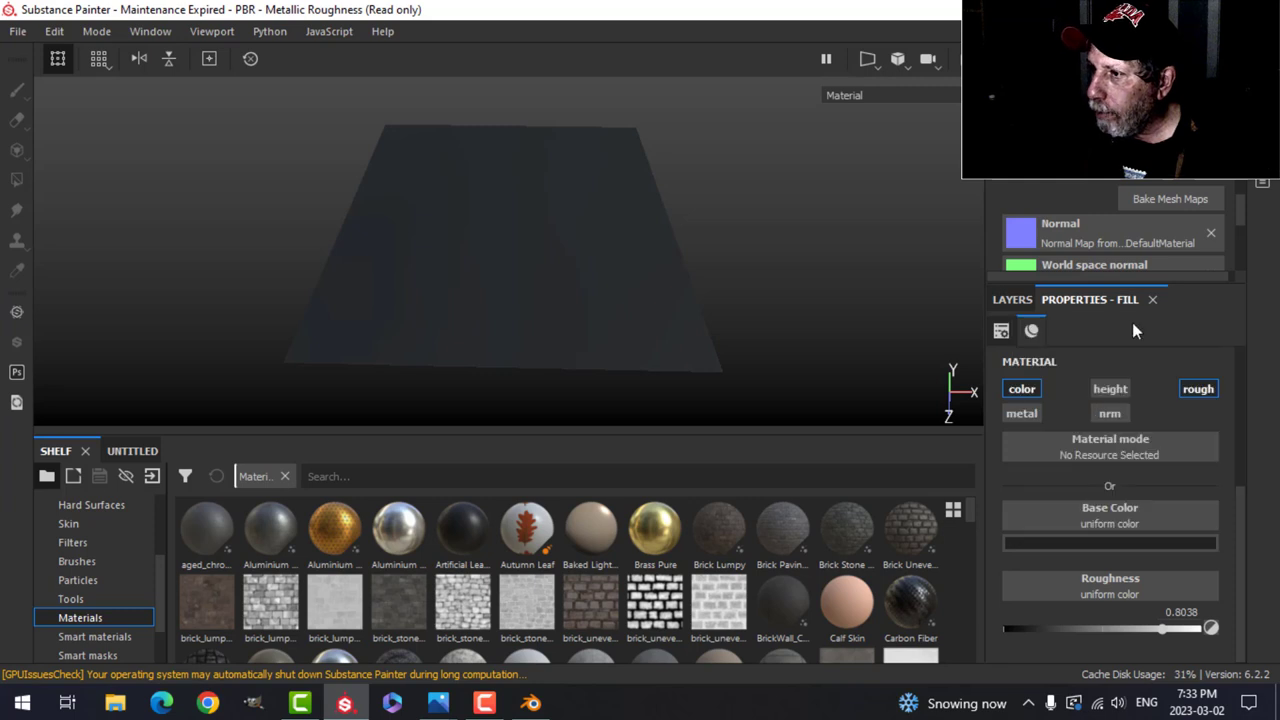
click(1012, 299)
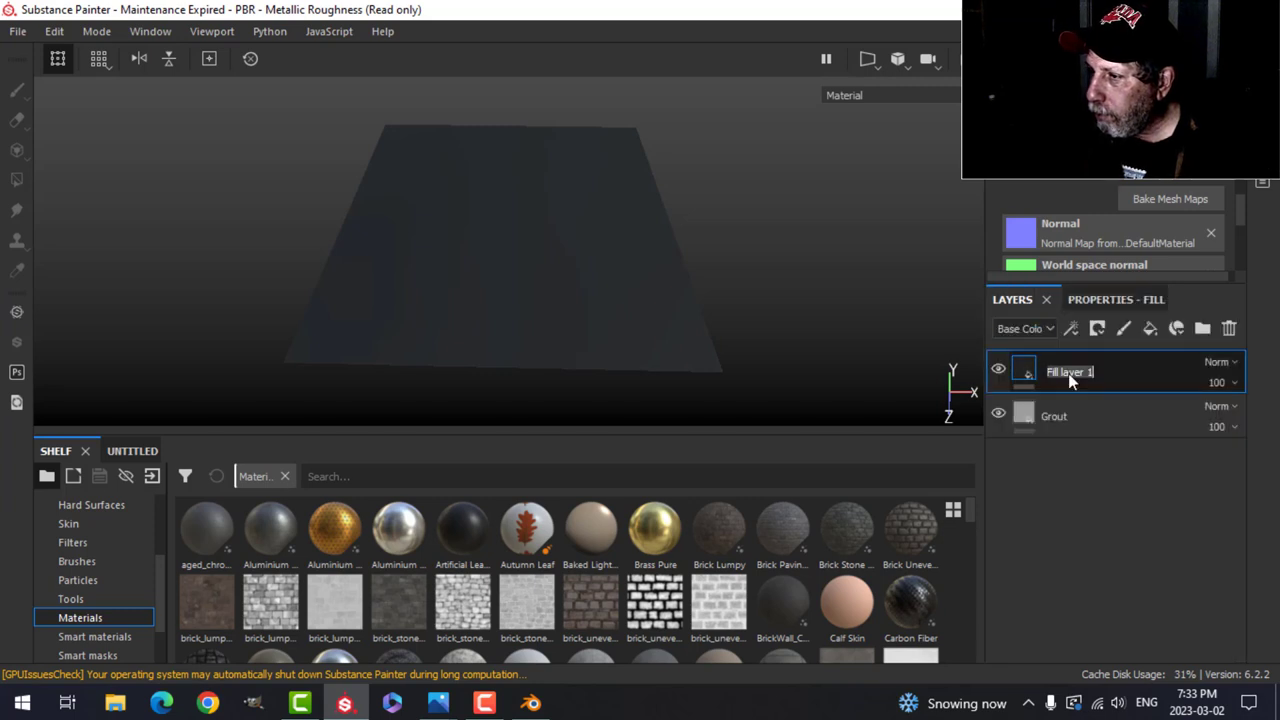
text(Border)
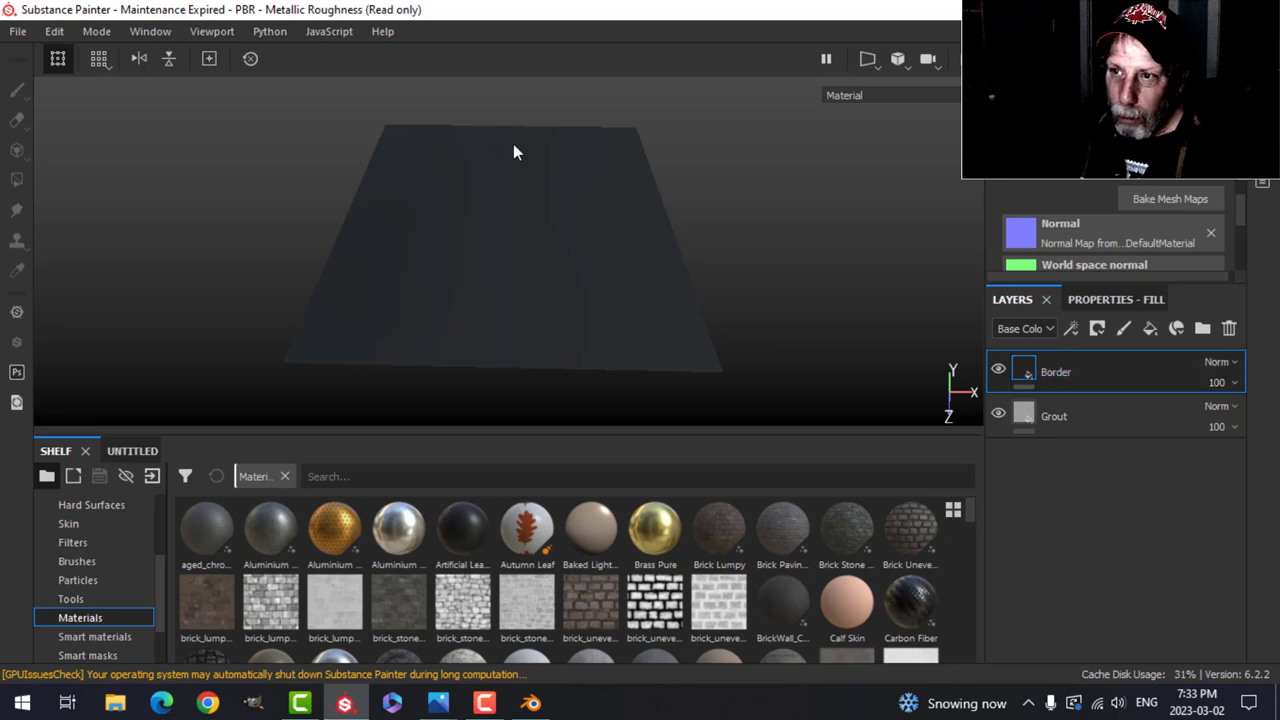
click(1097, 328)
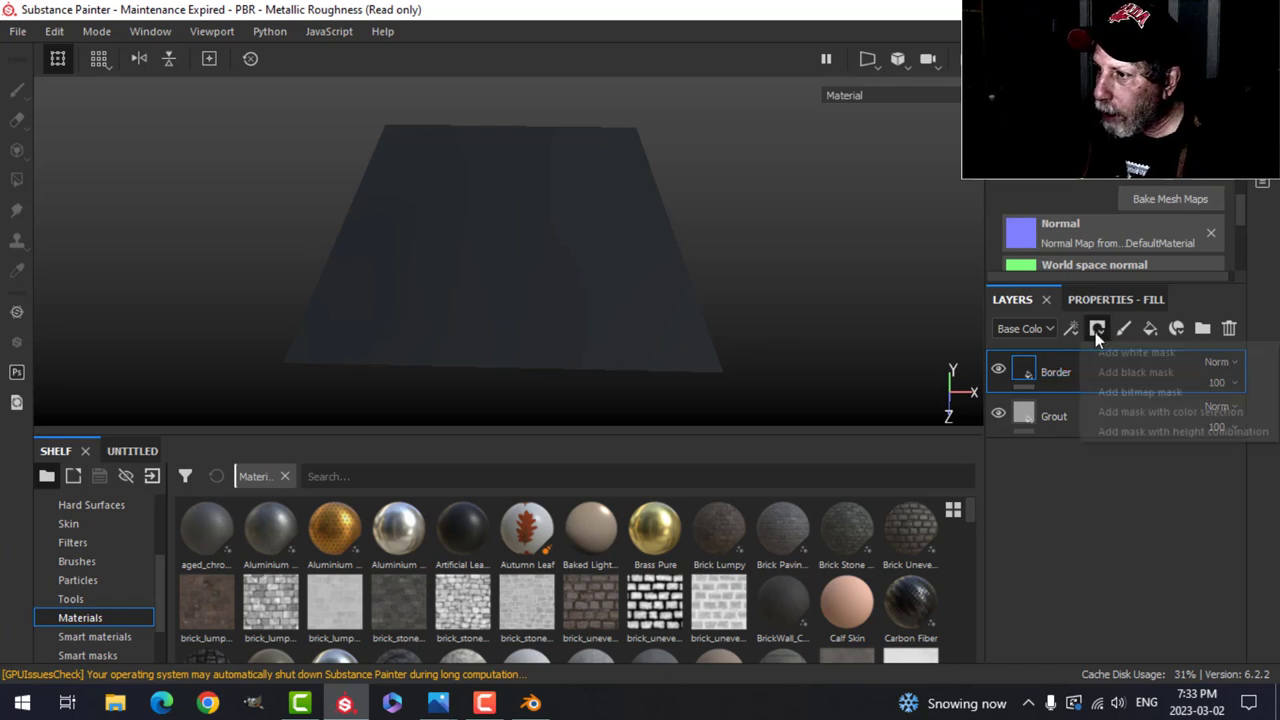
- Give Border a black mask with the tile interior polygon-filled
click(1135, 372)
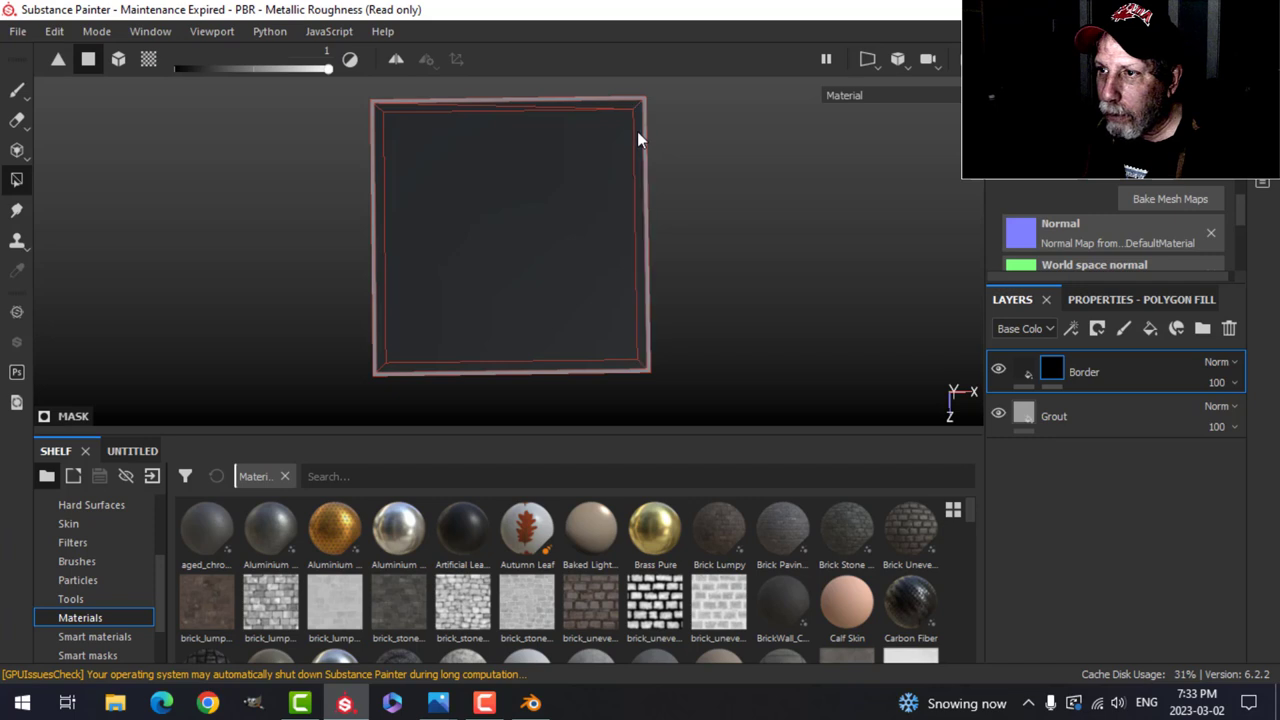
mouse_move(813, 370)
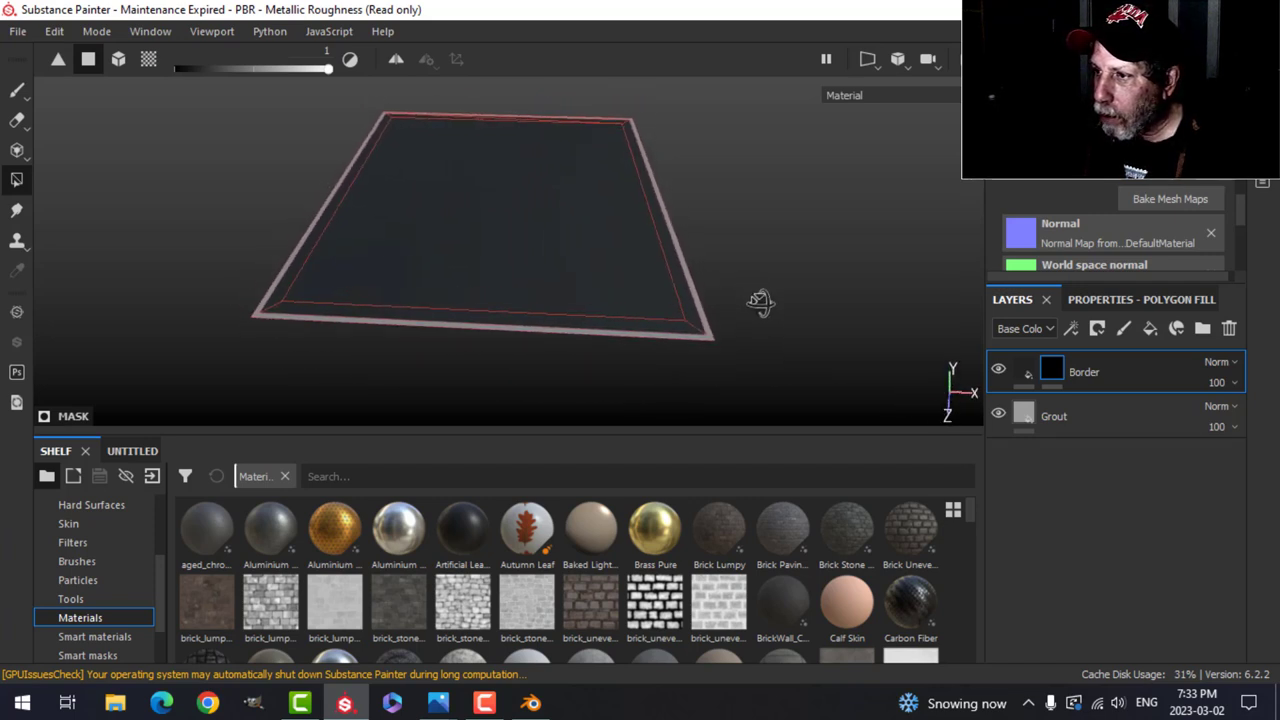
click(1024, 371)
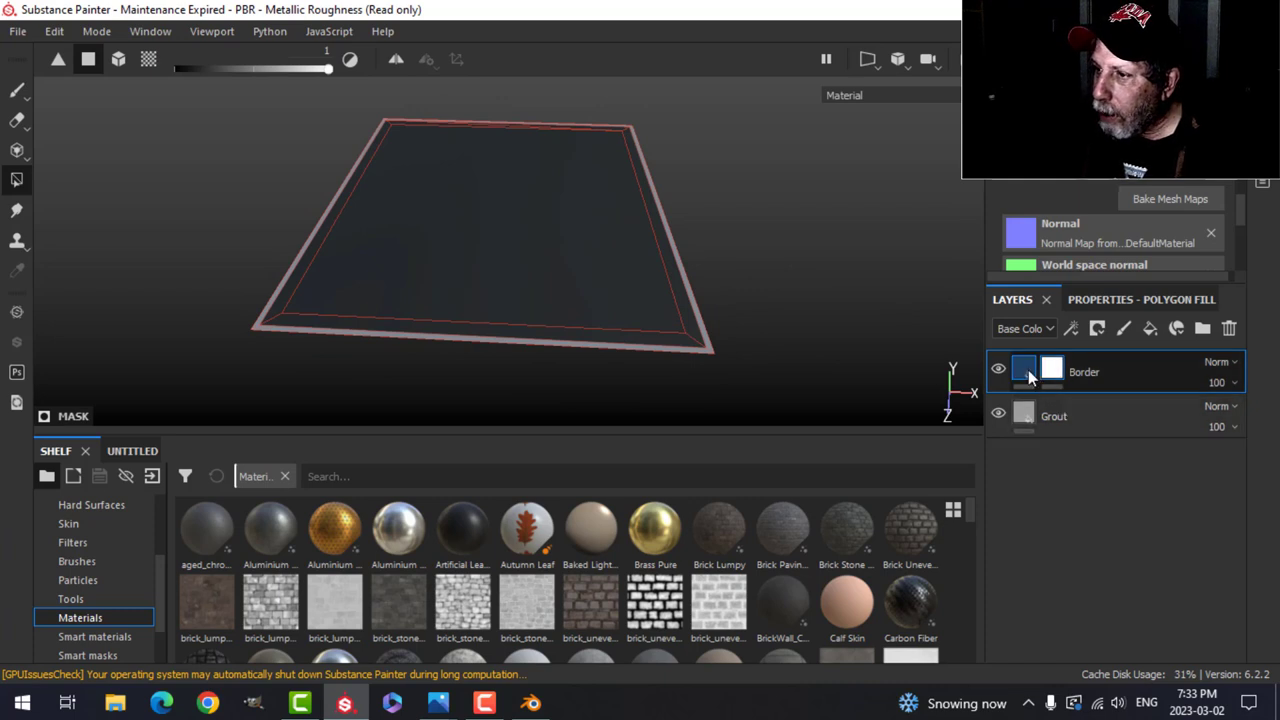
click(1024, 371)
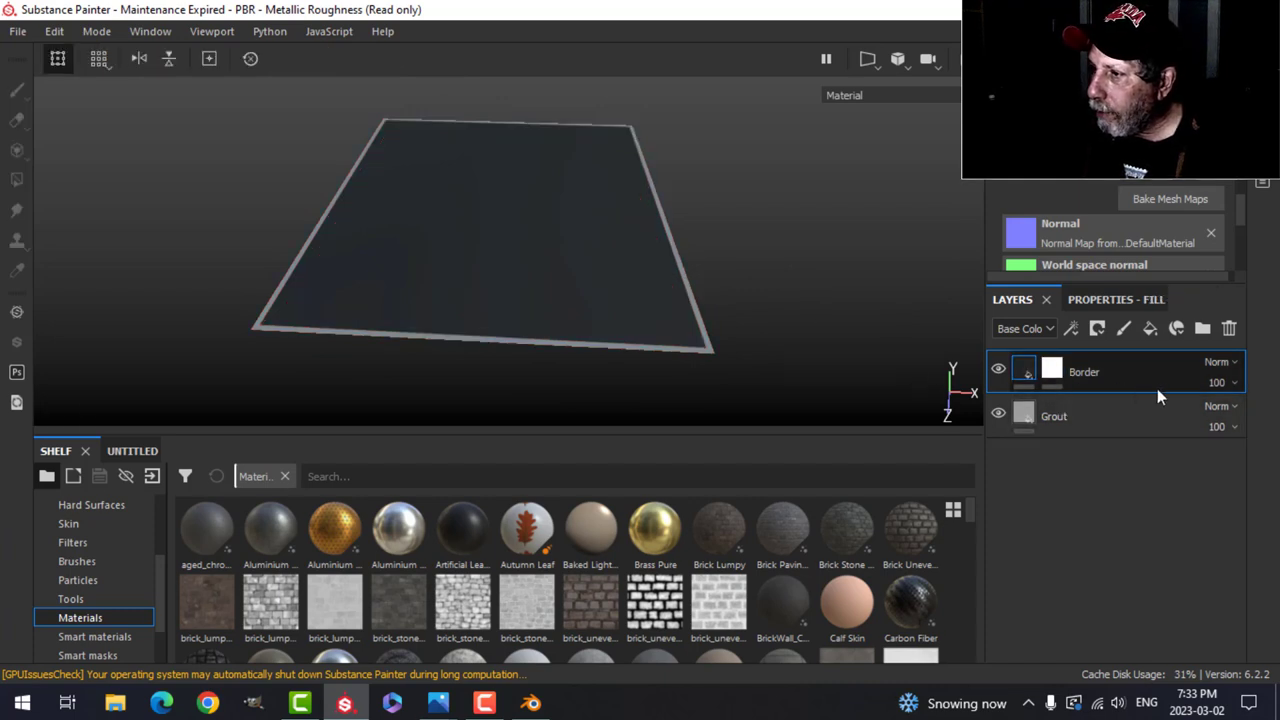
click(1202, 328)
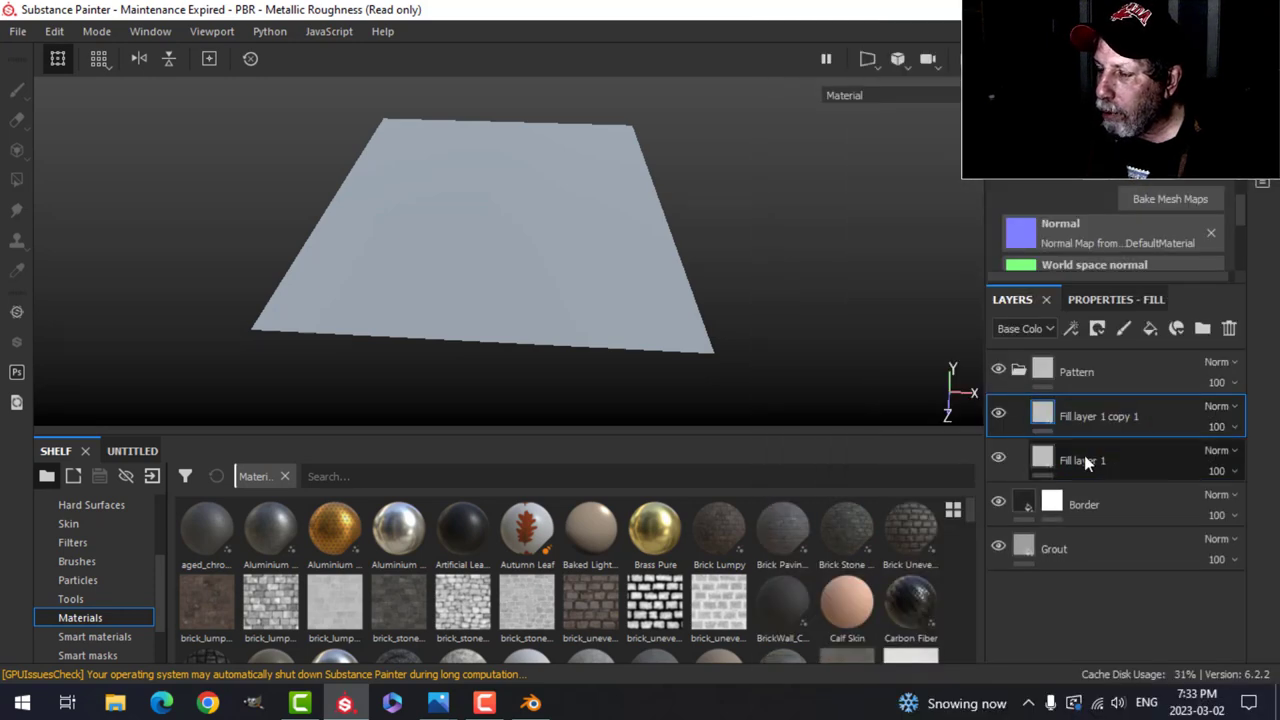
- Select the first fill layer in Pattern and bring up the ceiling reference photo
click(1083, 460)
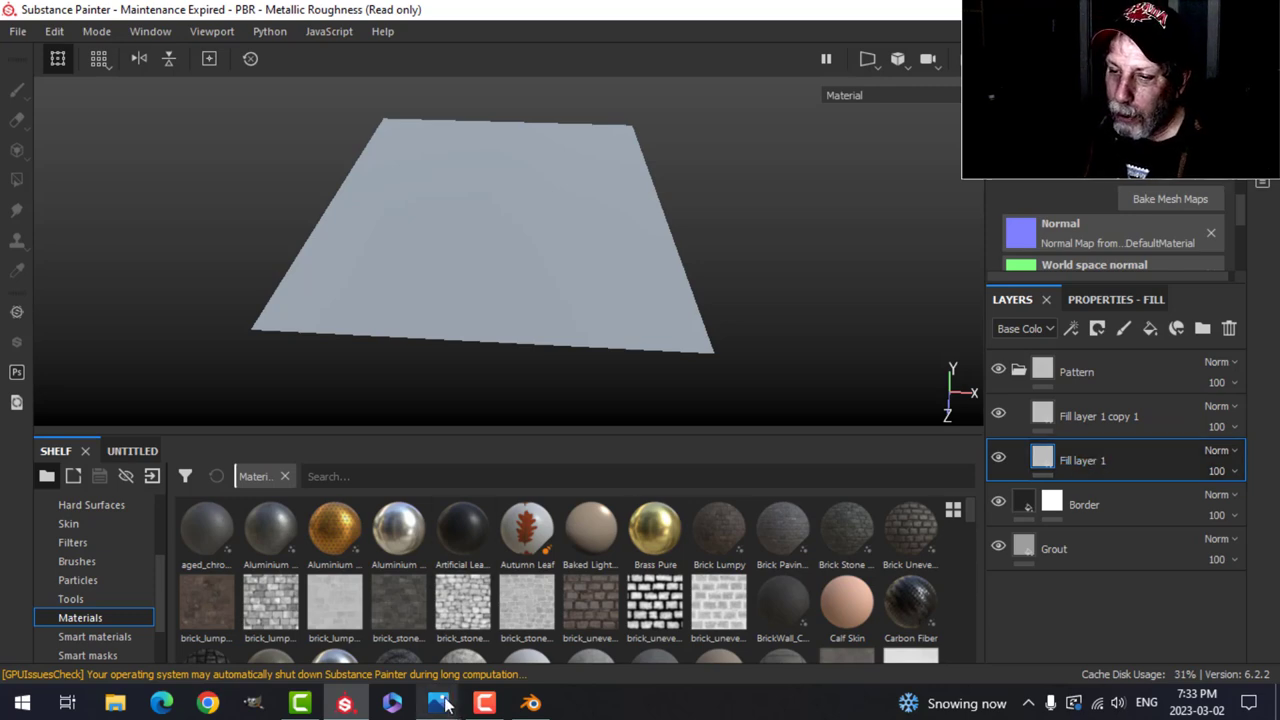
click(438, 703)
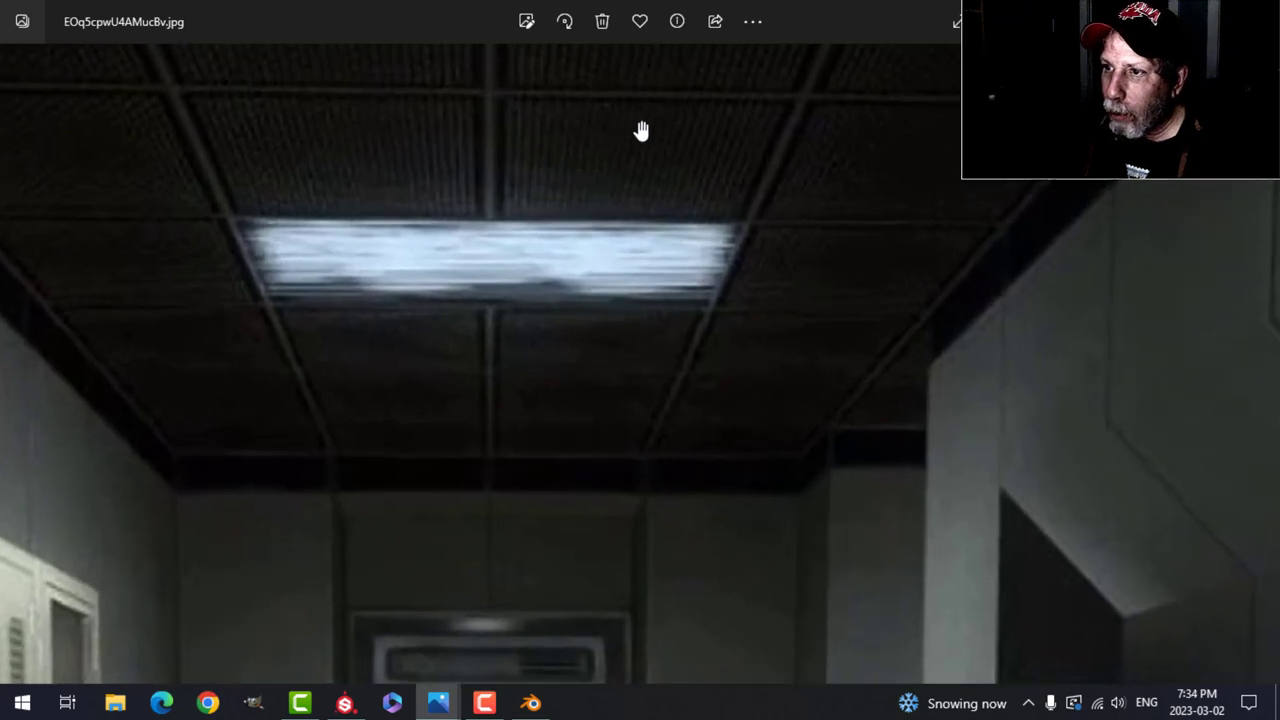
mouse_move(708, 177)
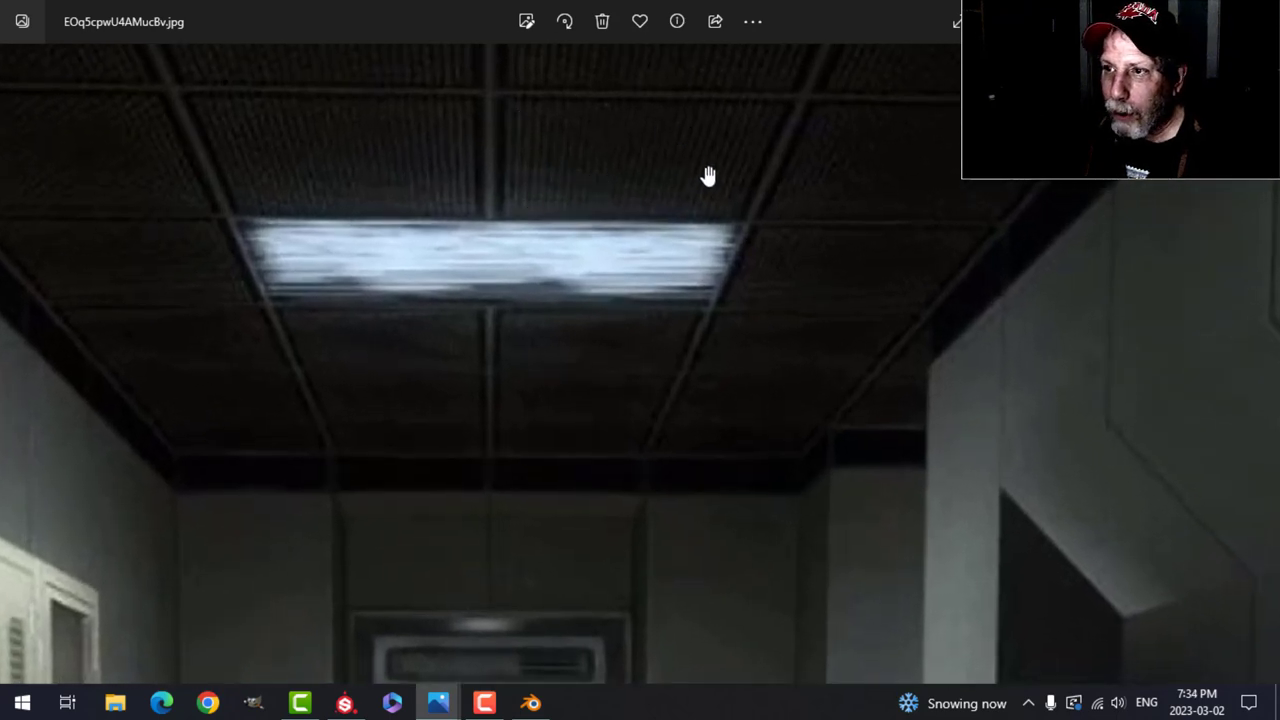
mouse_move(673, 148)
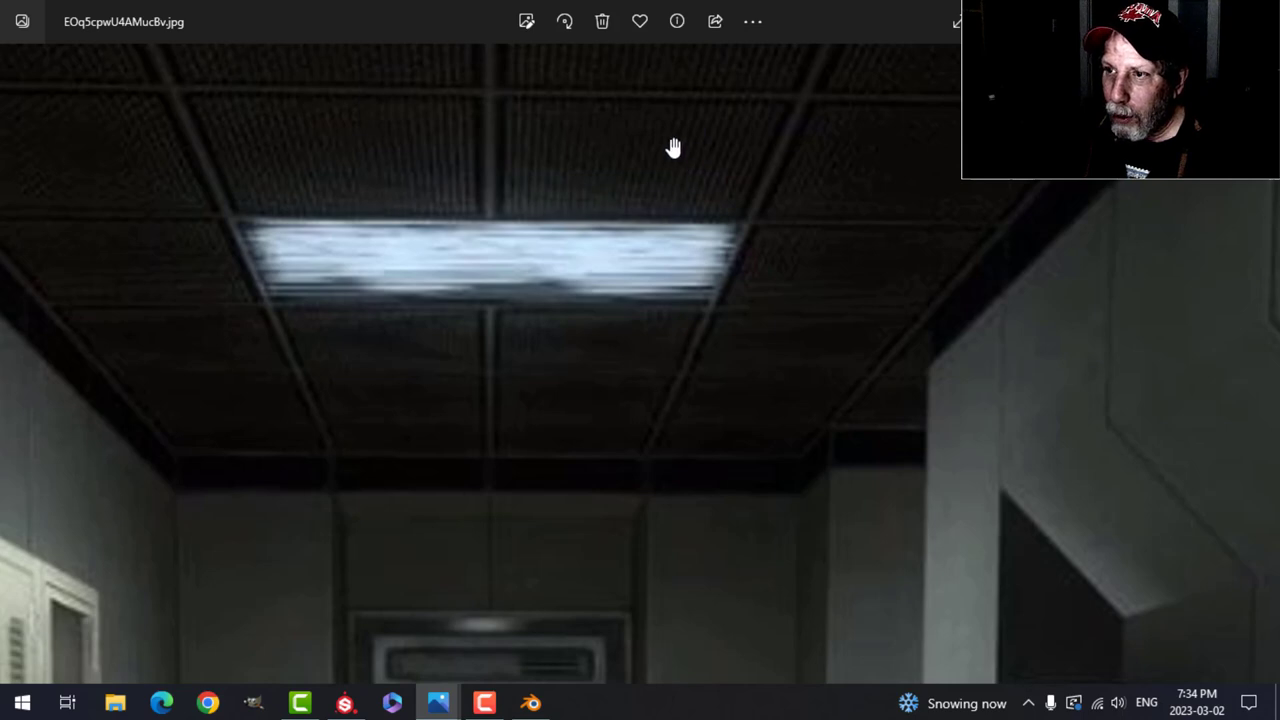
mouse_move(571, 140)
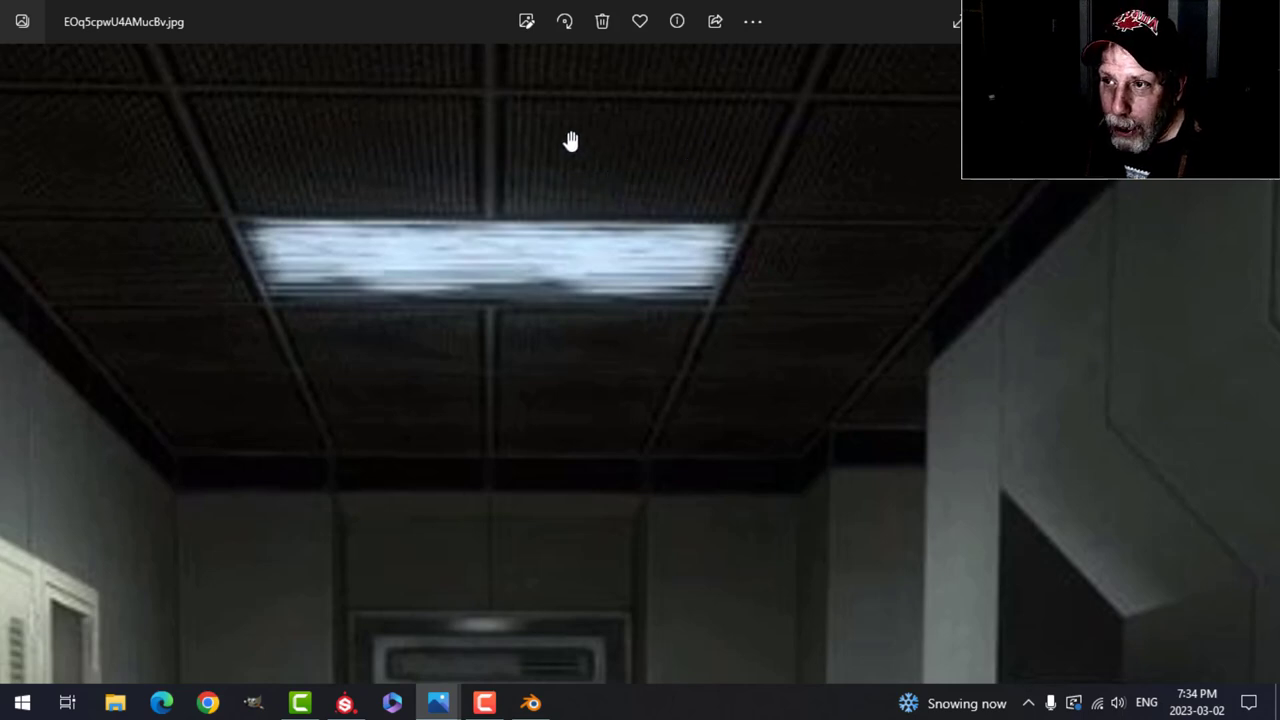
mouse_move(730, 140)
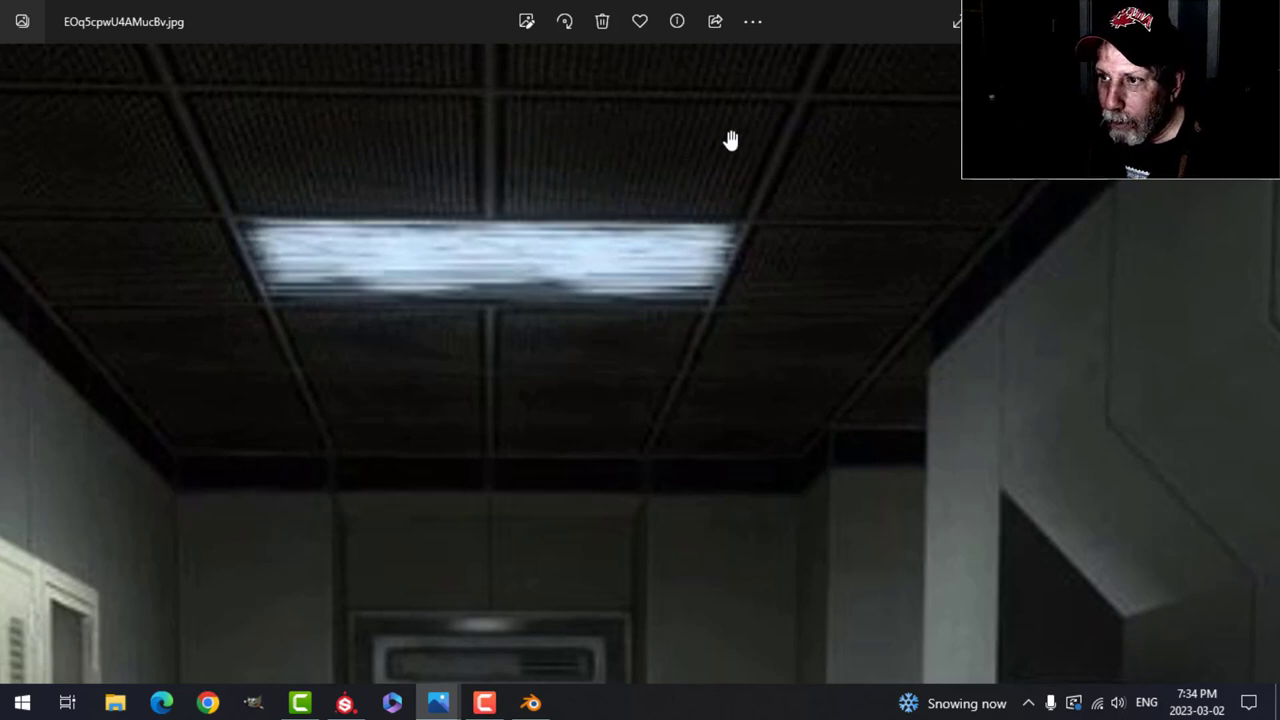
mouse_move(360, 703)
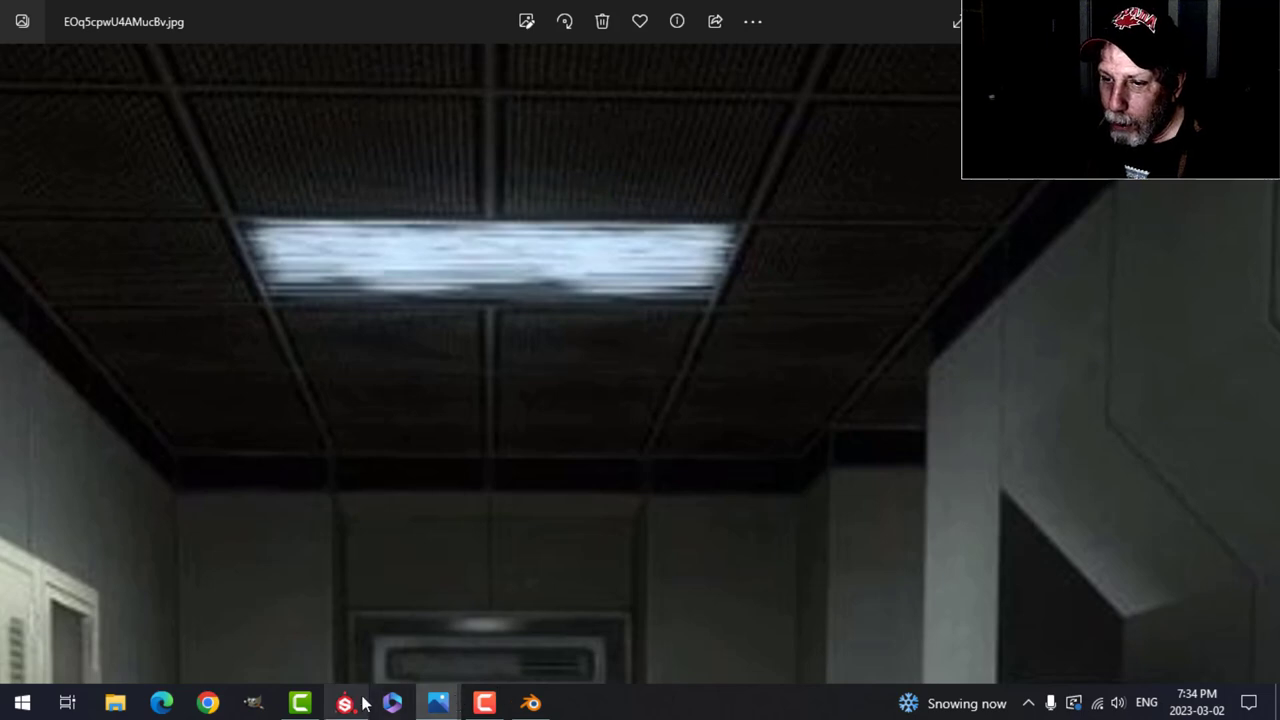
- Return from the ceiling reference photo to Substance Painter
click(345, 702)
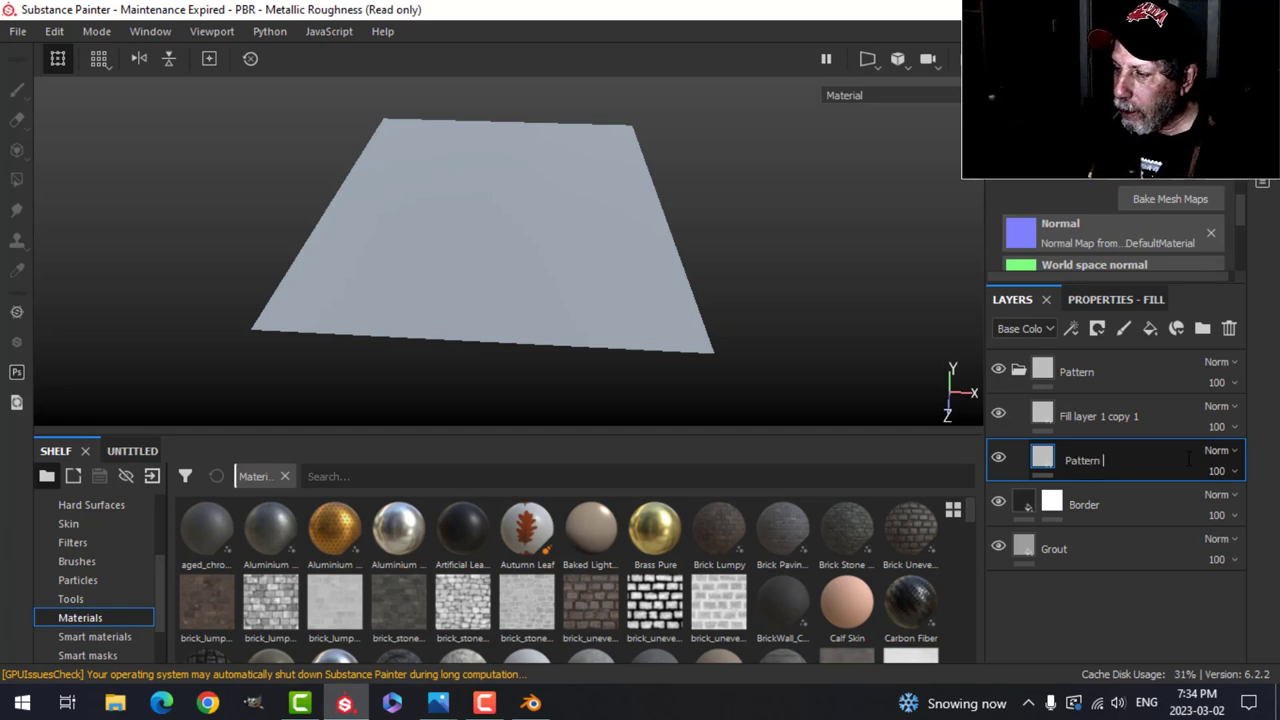
- Make Pattern Background a dark colour-and-roughness-only fill with roughness about 0.84
text(Background)
click(1128, 416)
text(Pattern)
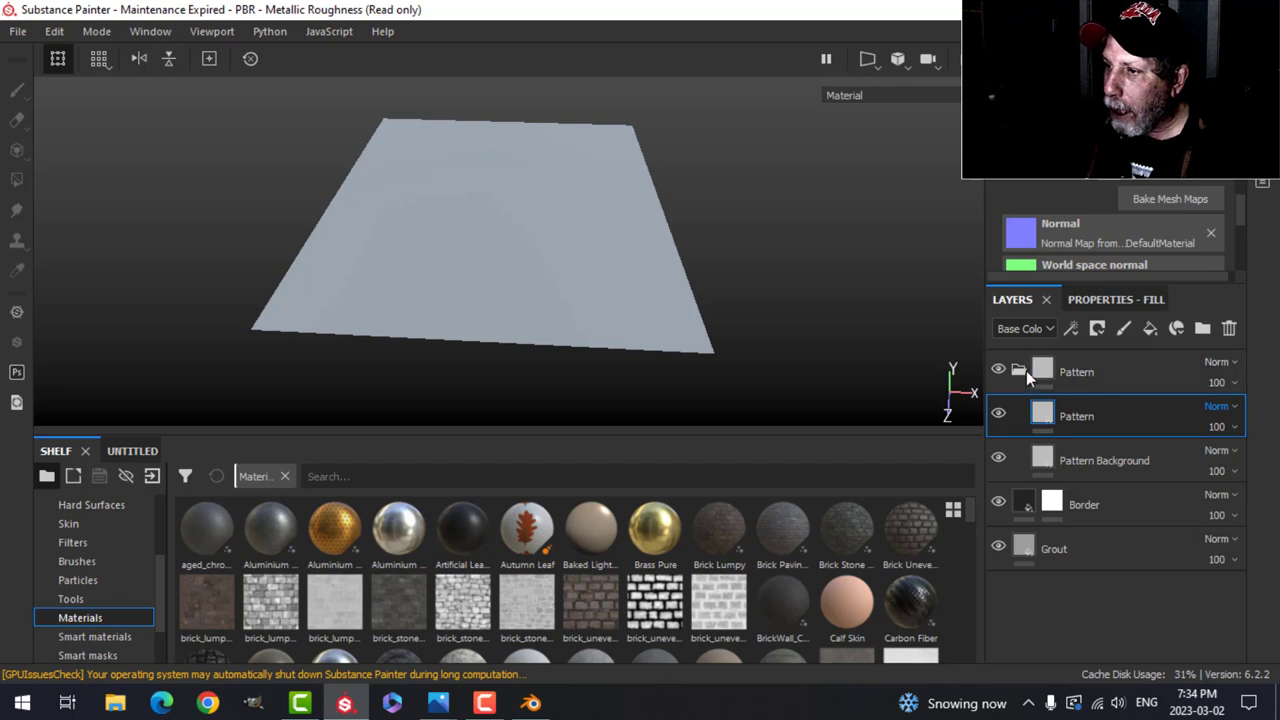
click(1104, 460)
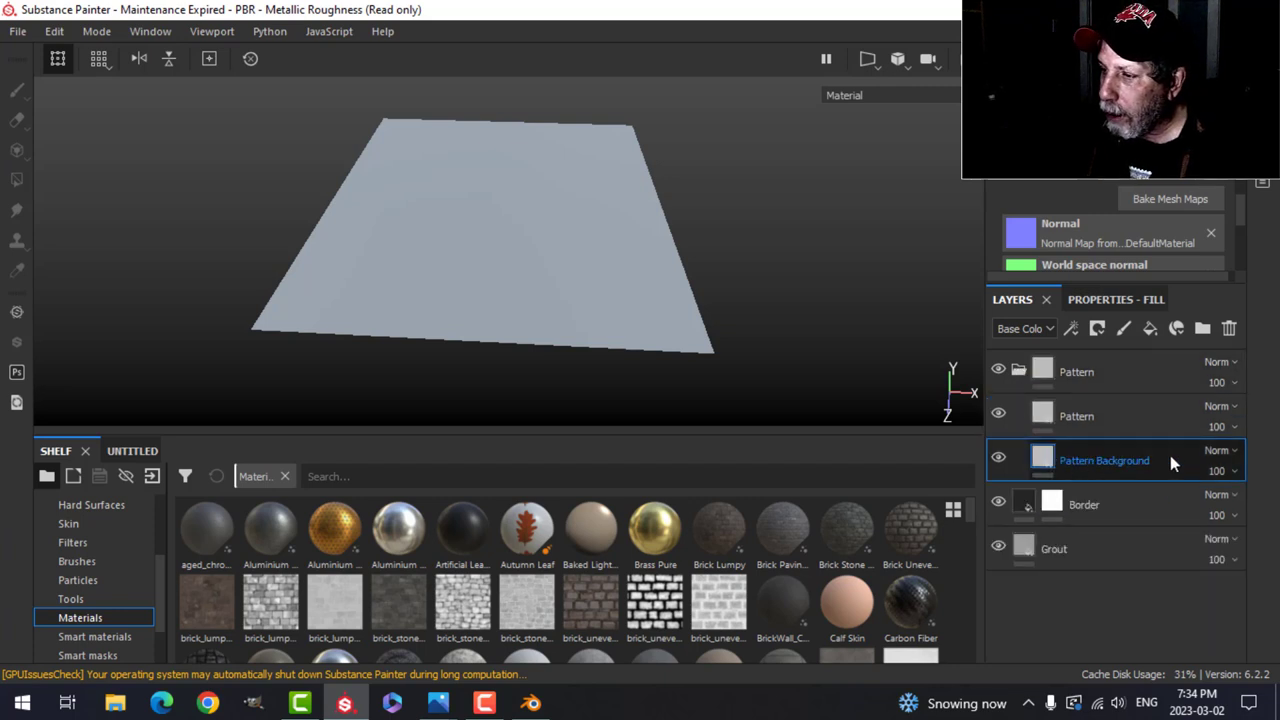
click(1090, 299)
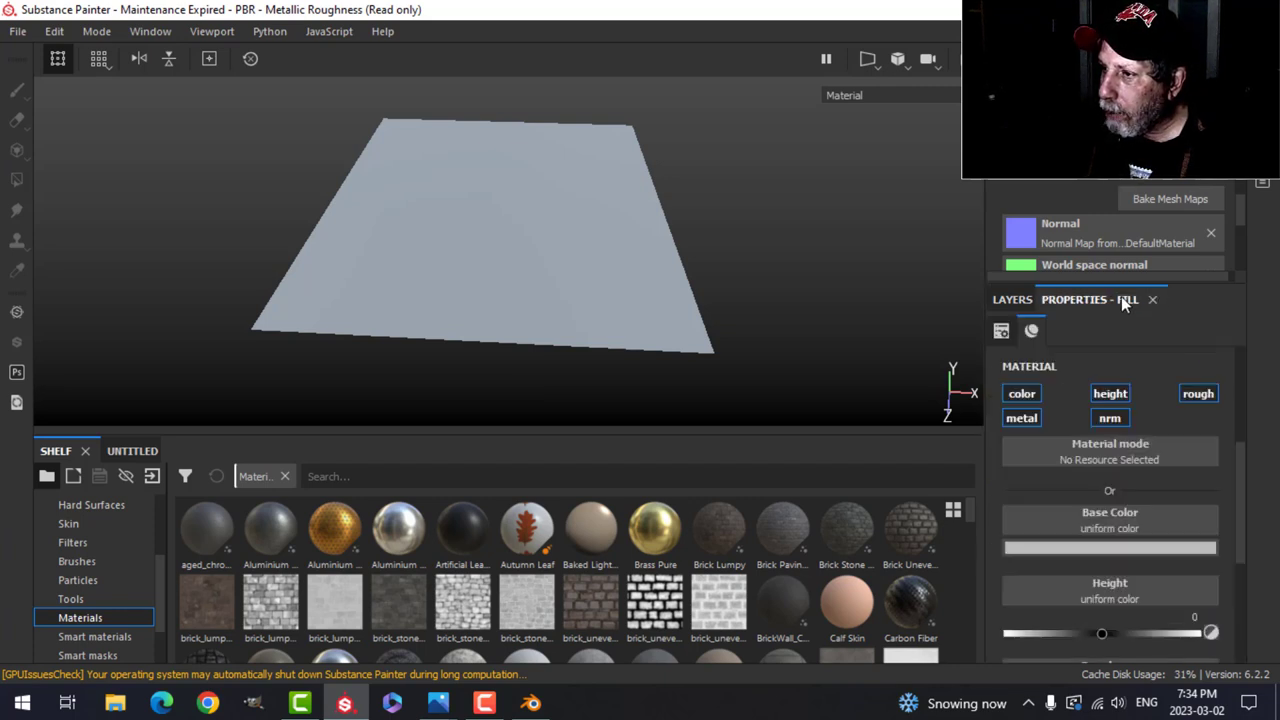
click(1198, 393)
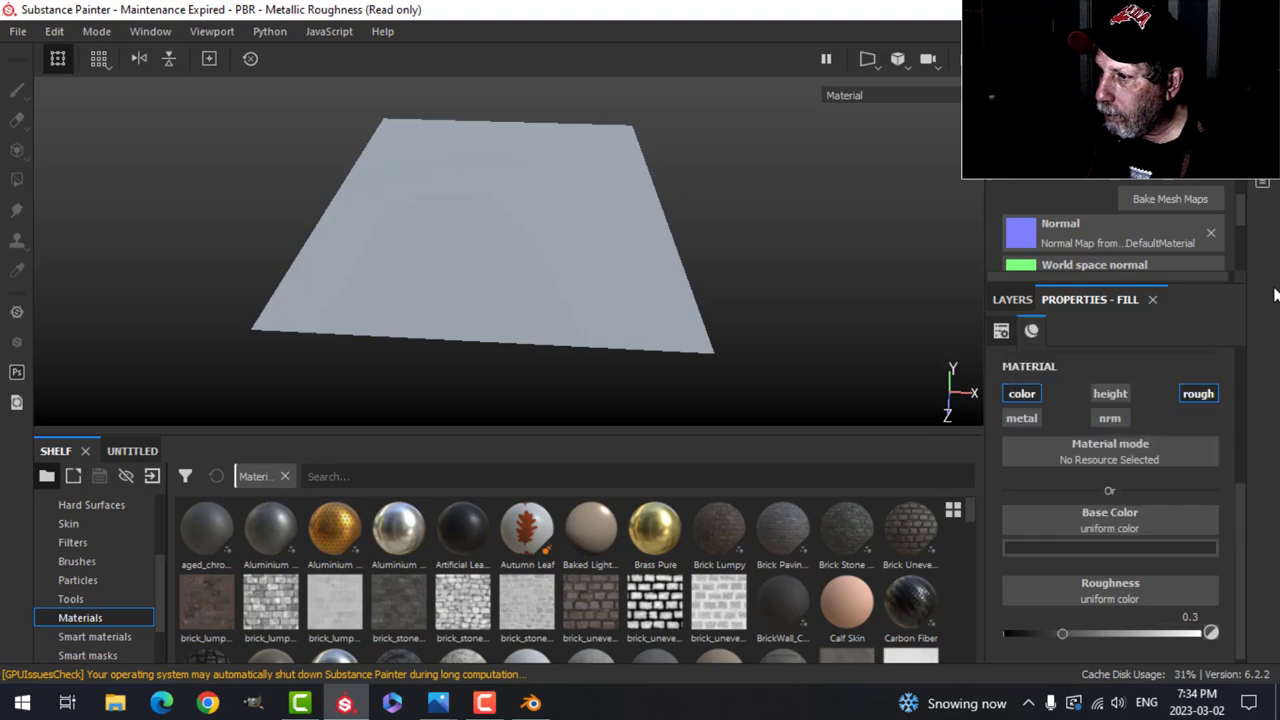
drag(1062, 633, 1170, 633)
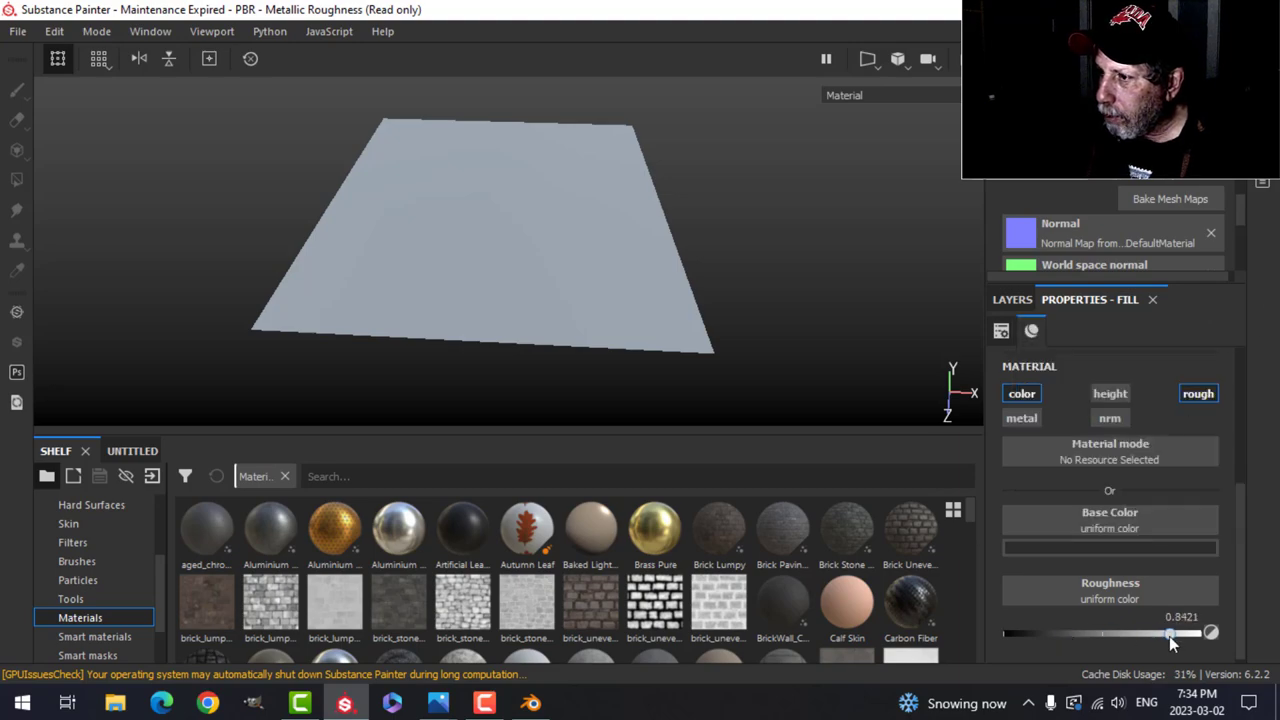
click(1012, 299)
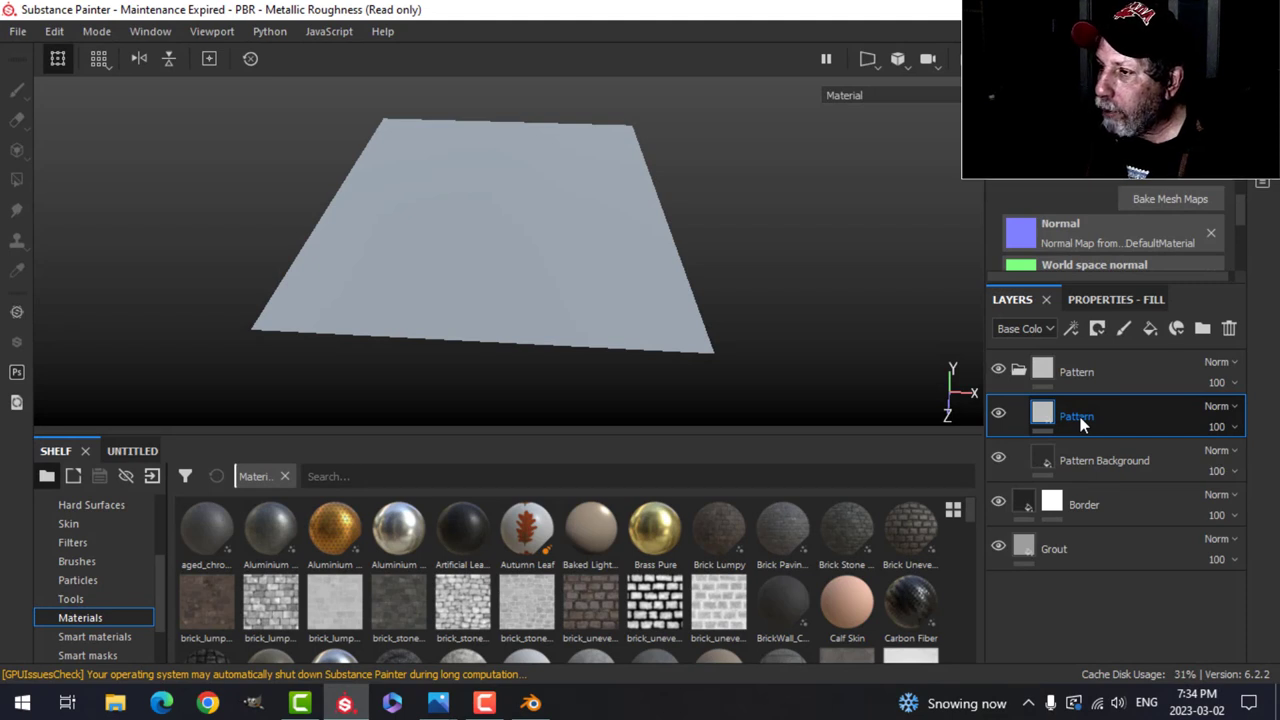
- Add a black mask to Pattern, fill the tile interior white, and add a mask fill
click(1097, 328)
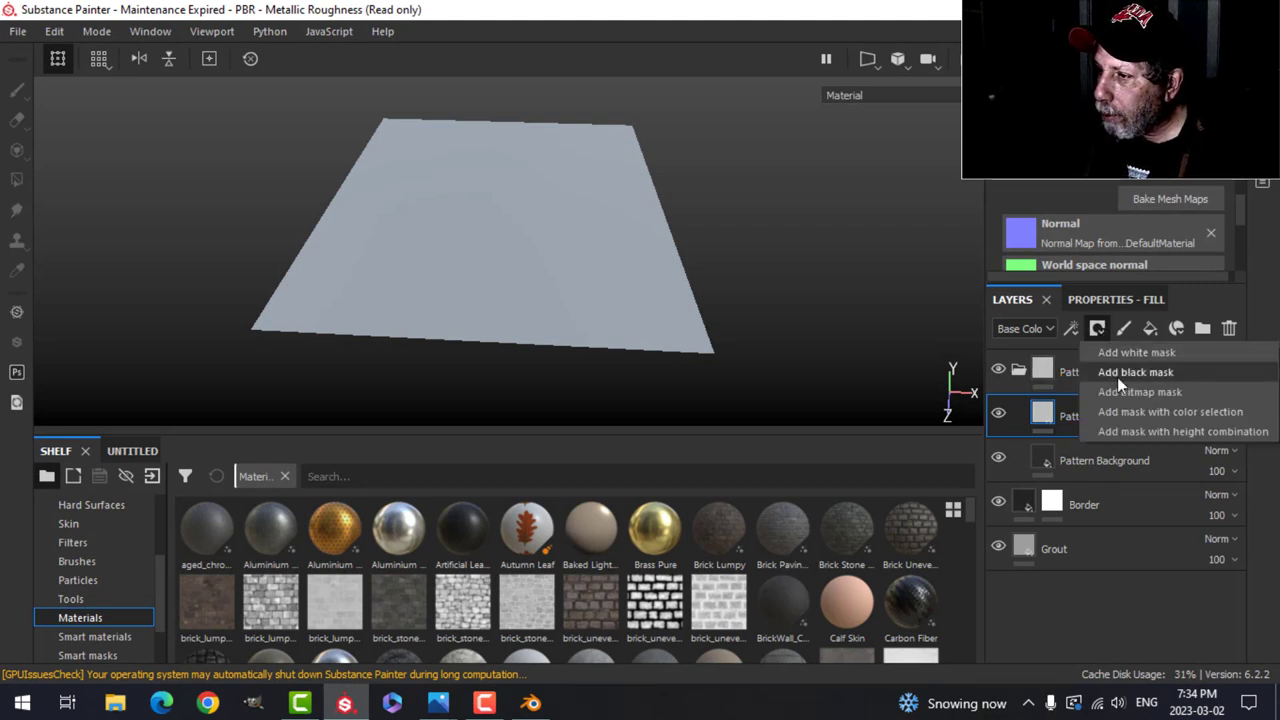
click(1135, 372)
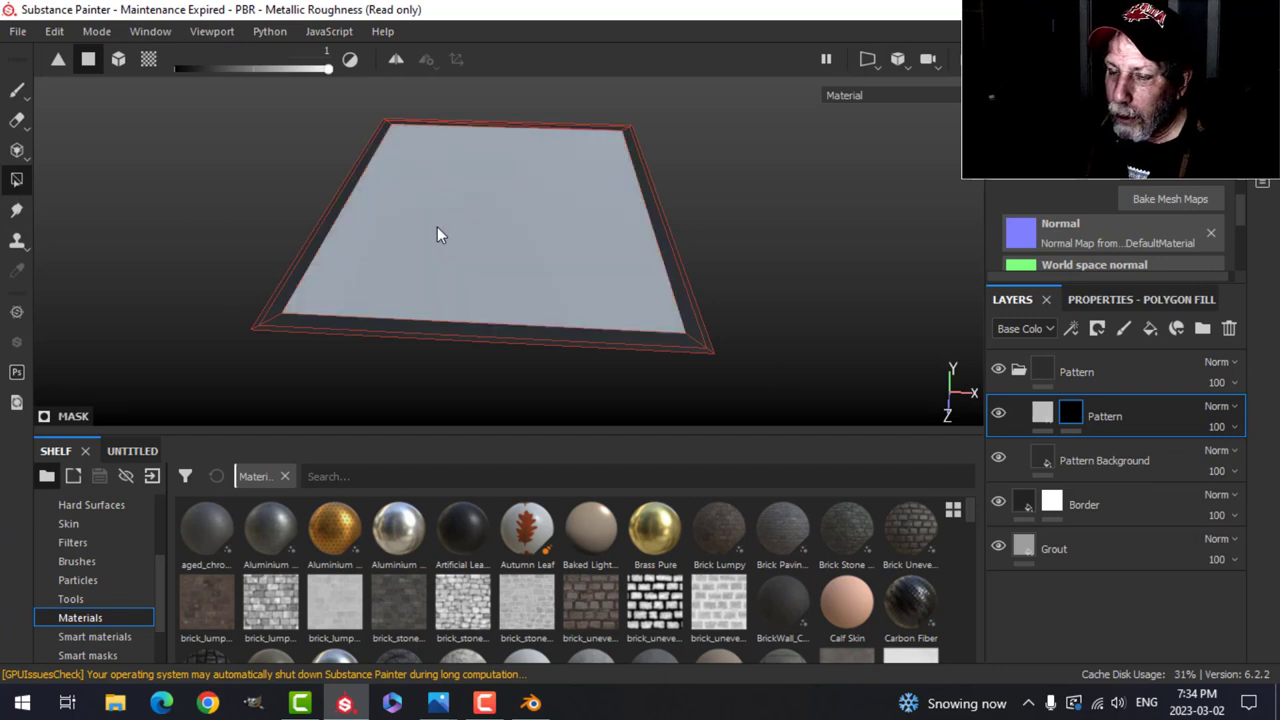
mouse_move(533, 184)
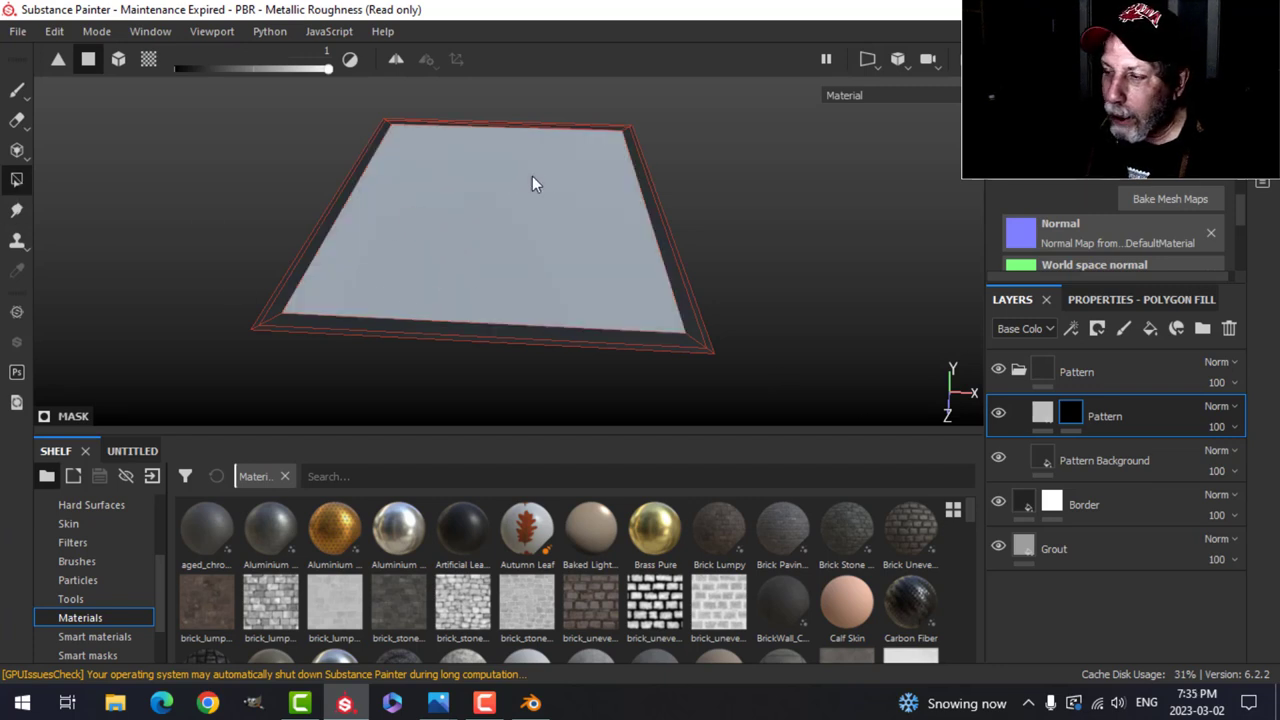
click(1070, 413)
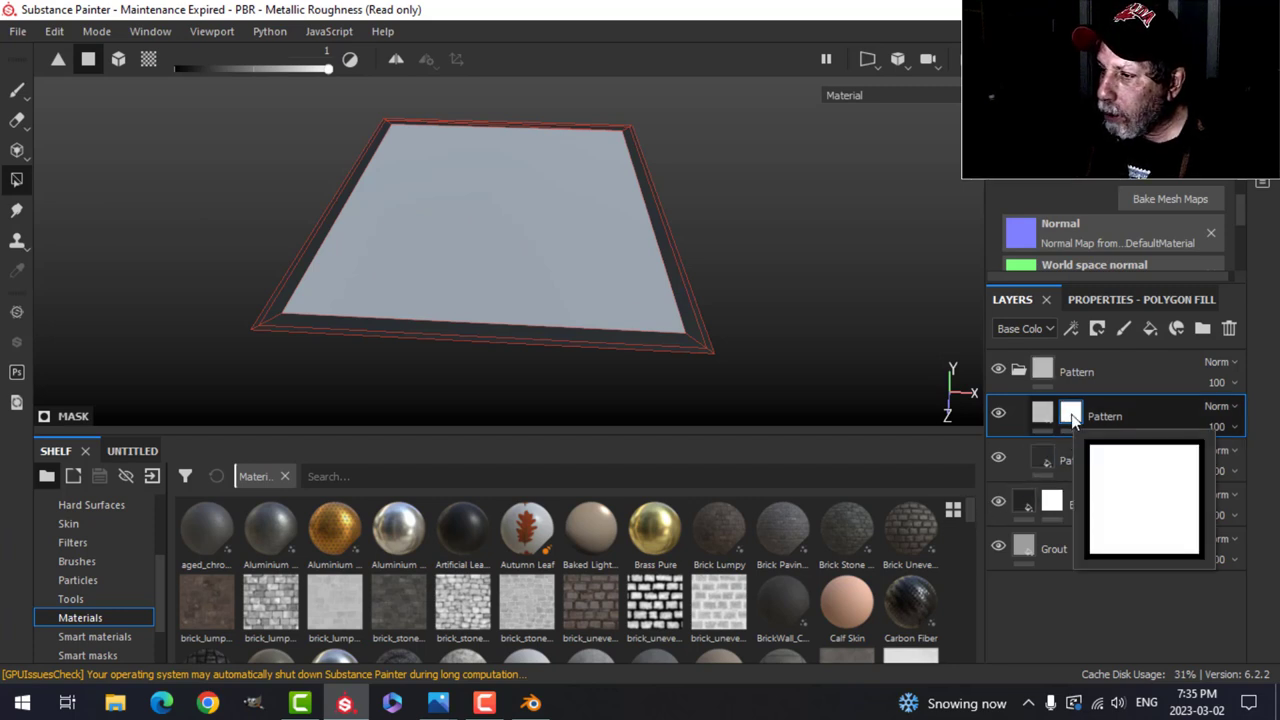
click(1070, 414)
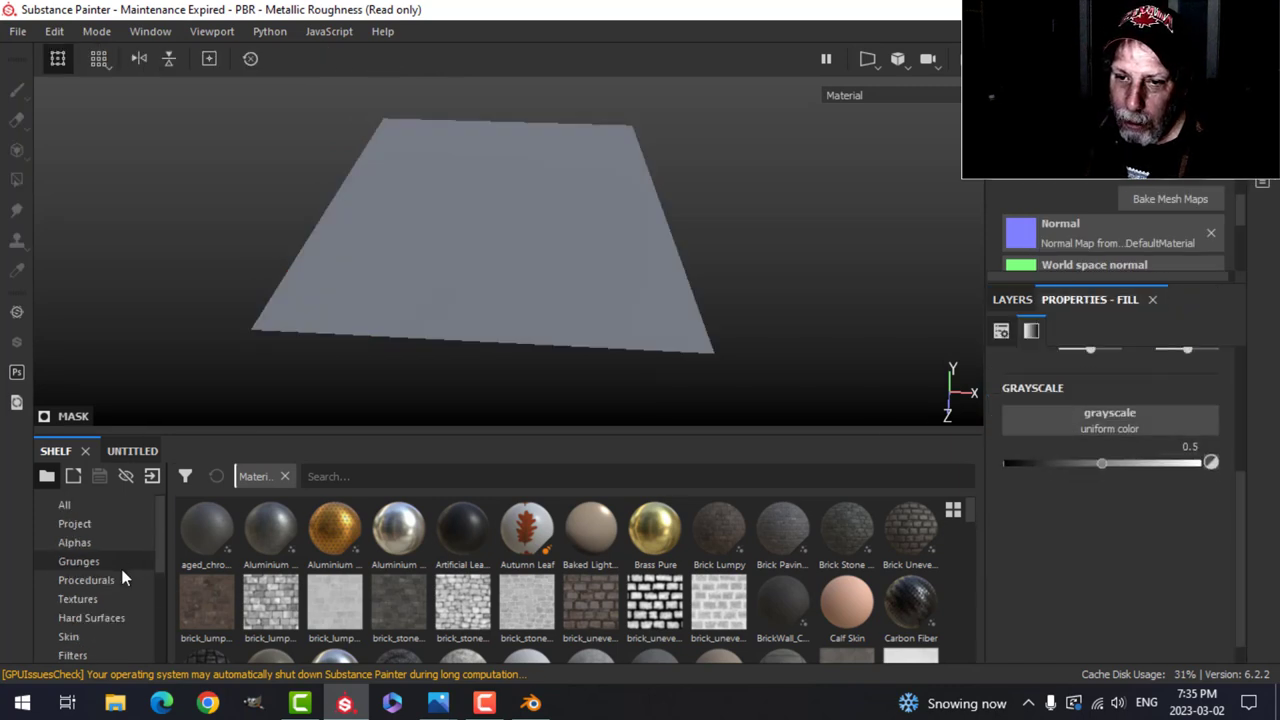
- Fill the Pattern mask with the Metallic Grate Simple procedural, Rotate 45 Degrees off, Tiling 3
click(86, 580)
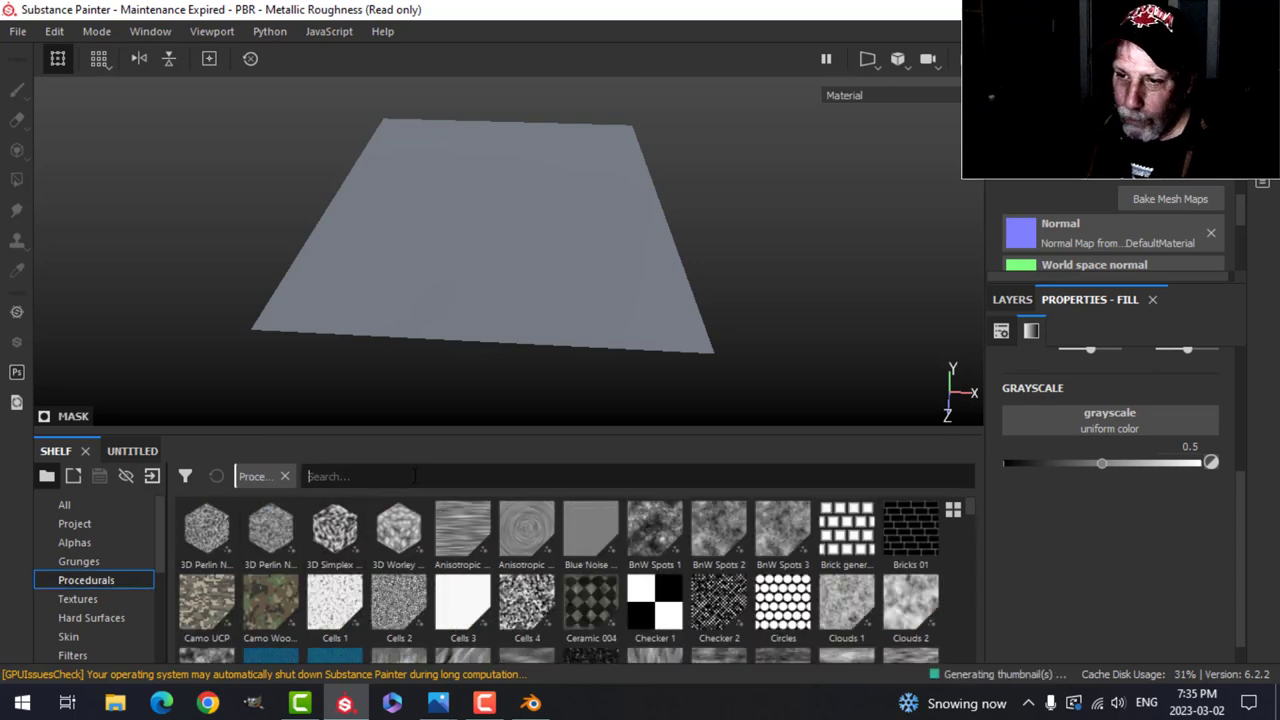
text(metal)
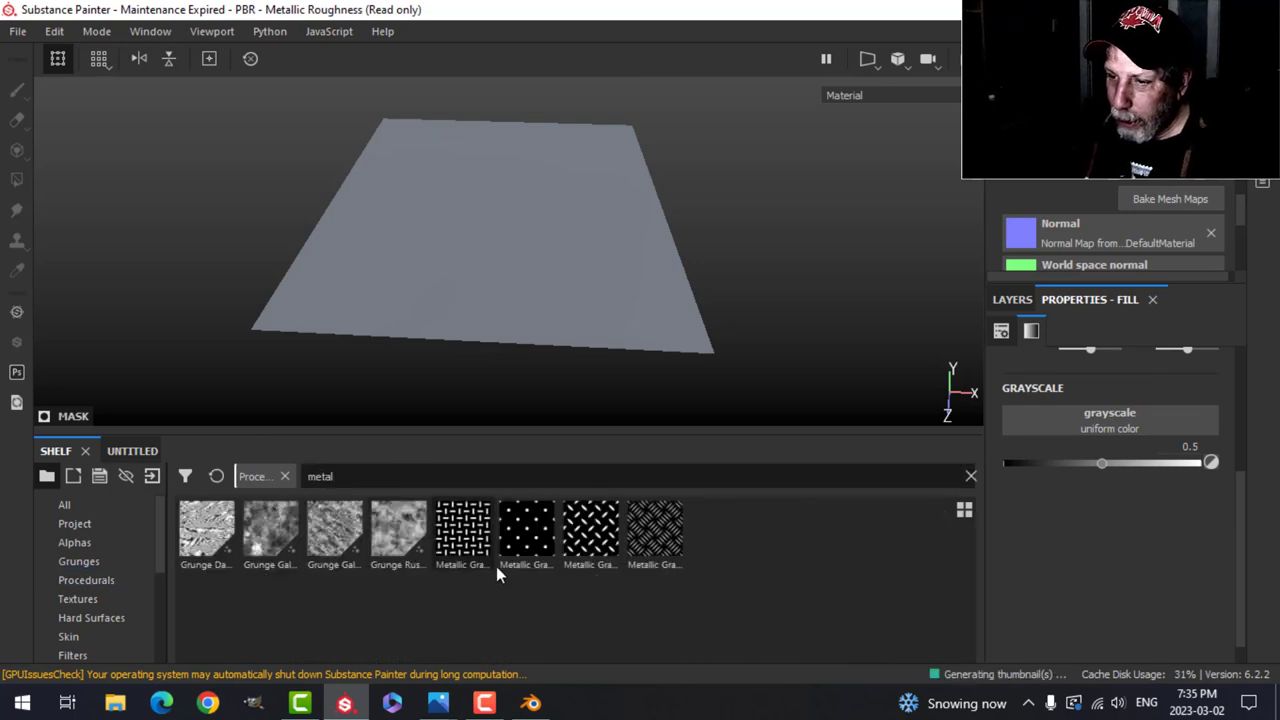
mouse_move(590, 535)
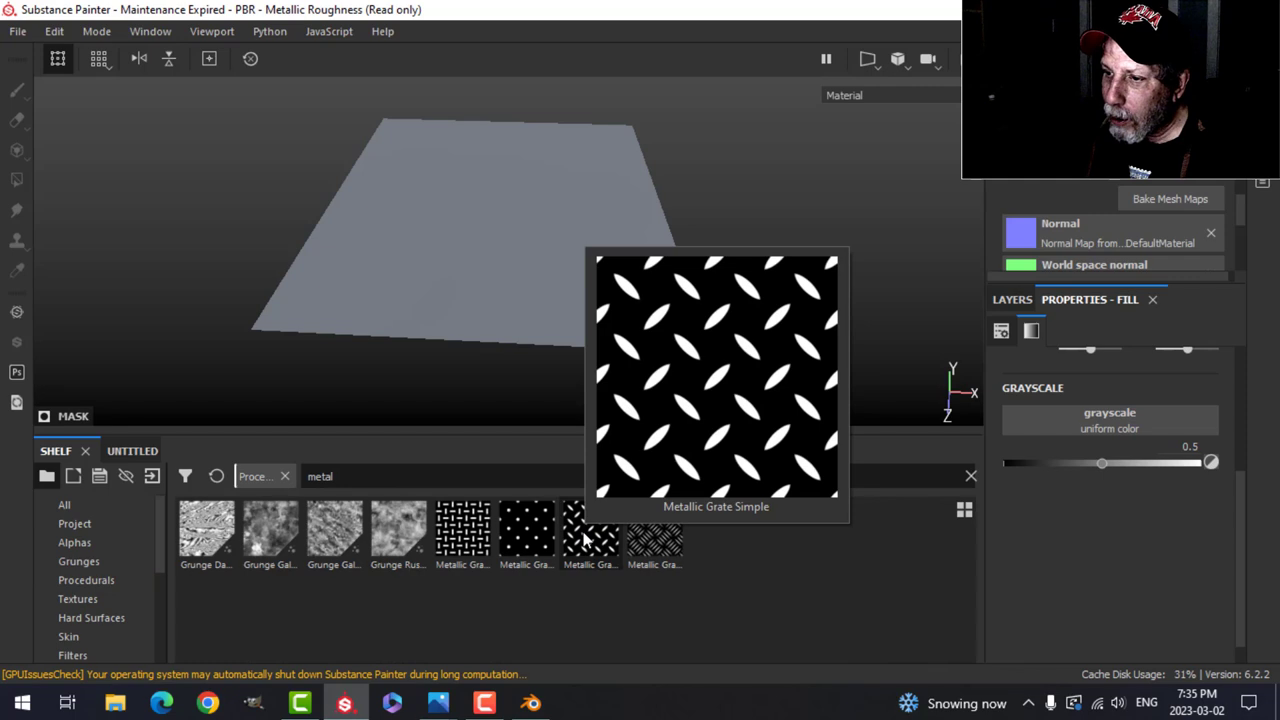
click(590, 530)
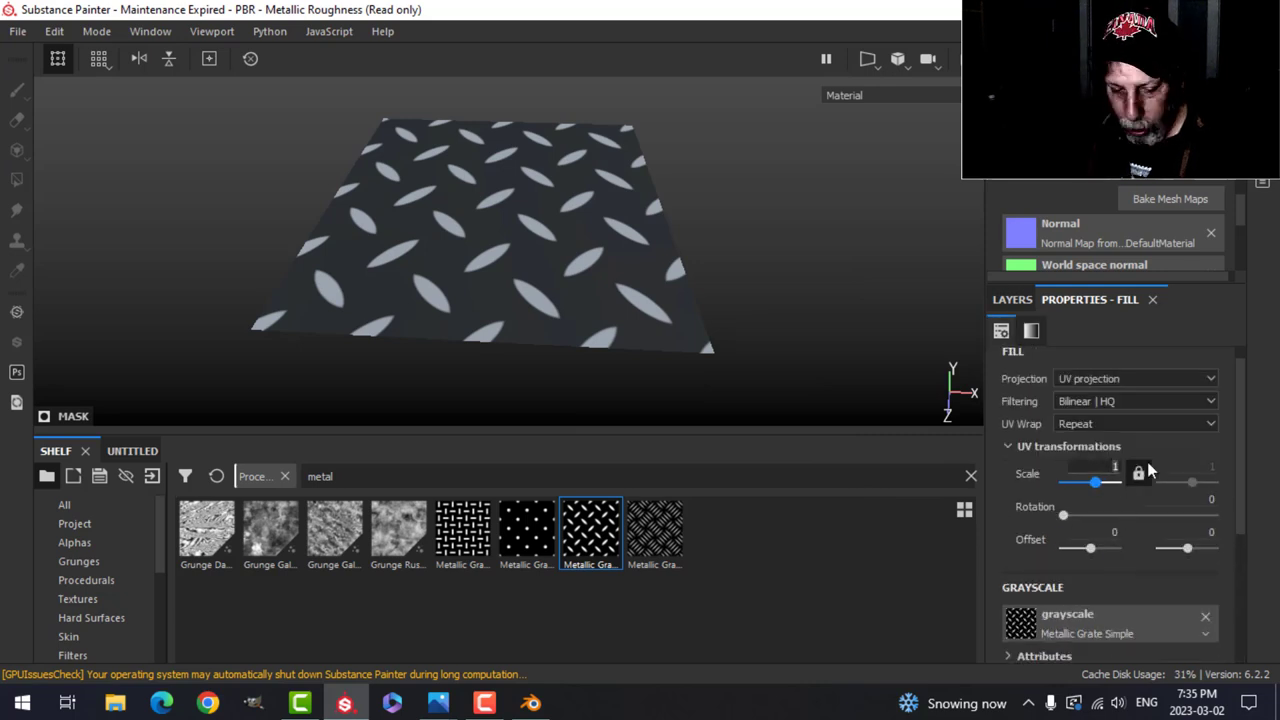
drag(1113, 483, 1113, 483)
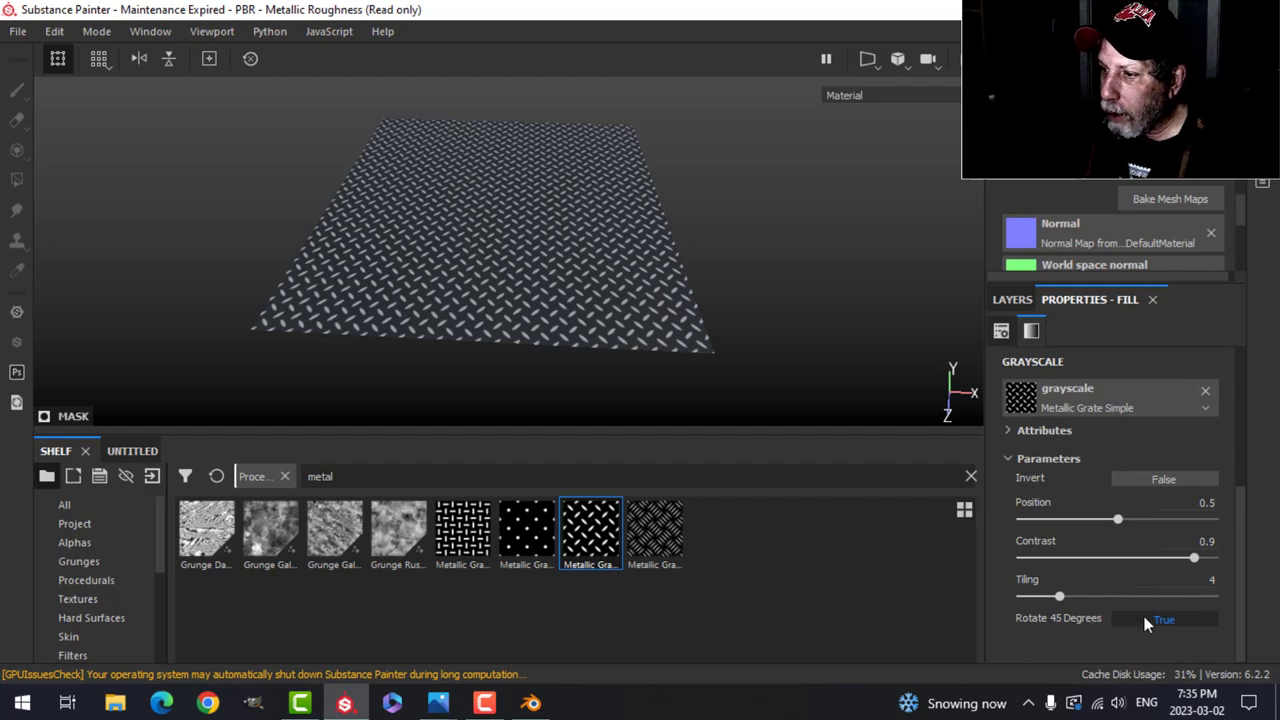
click(1164, 618)
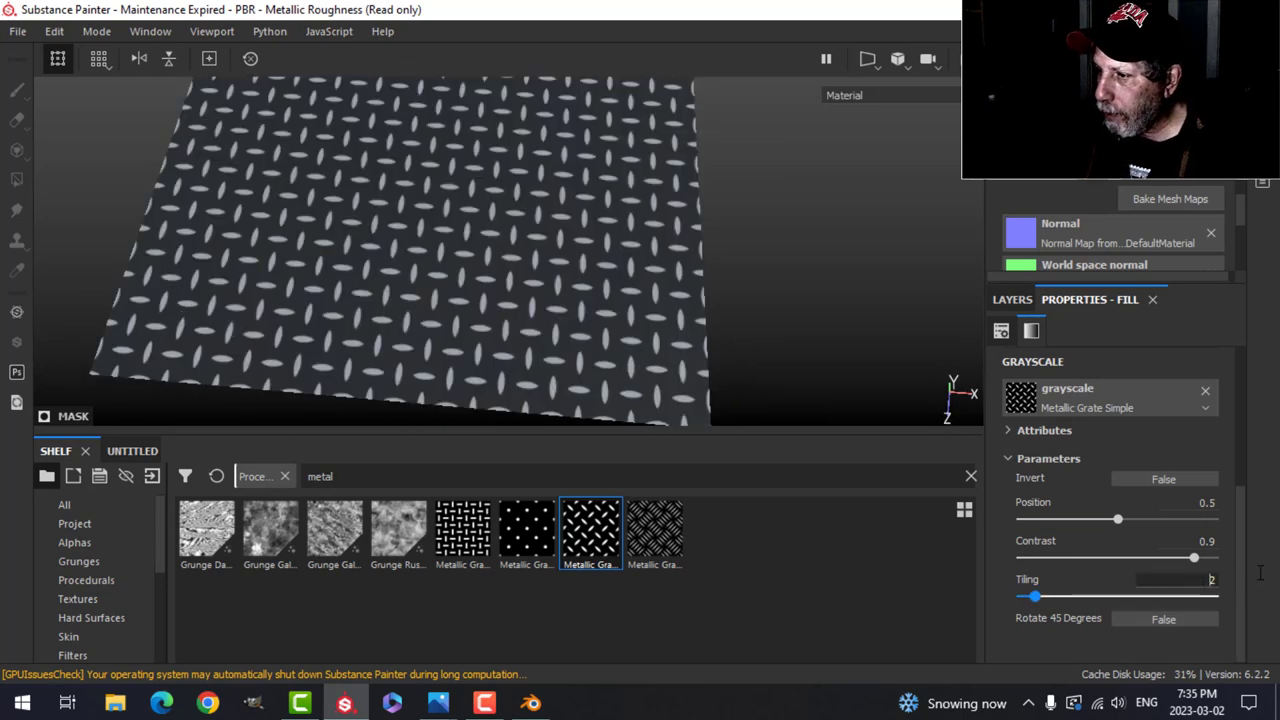
drag(1046, 596, 1117, 596)
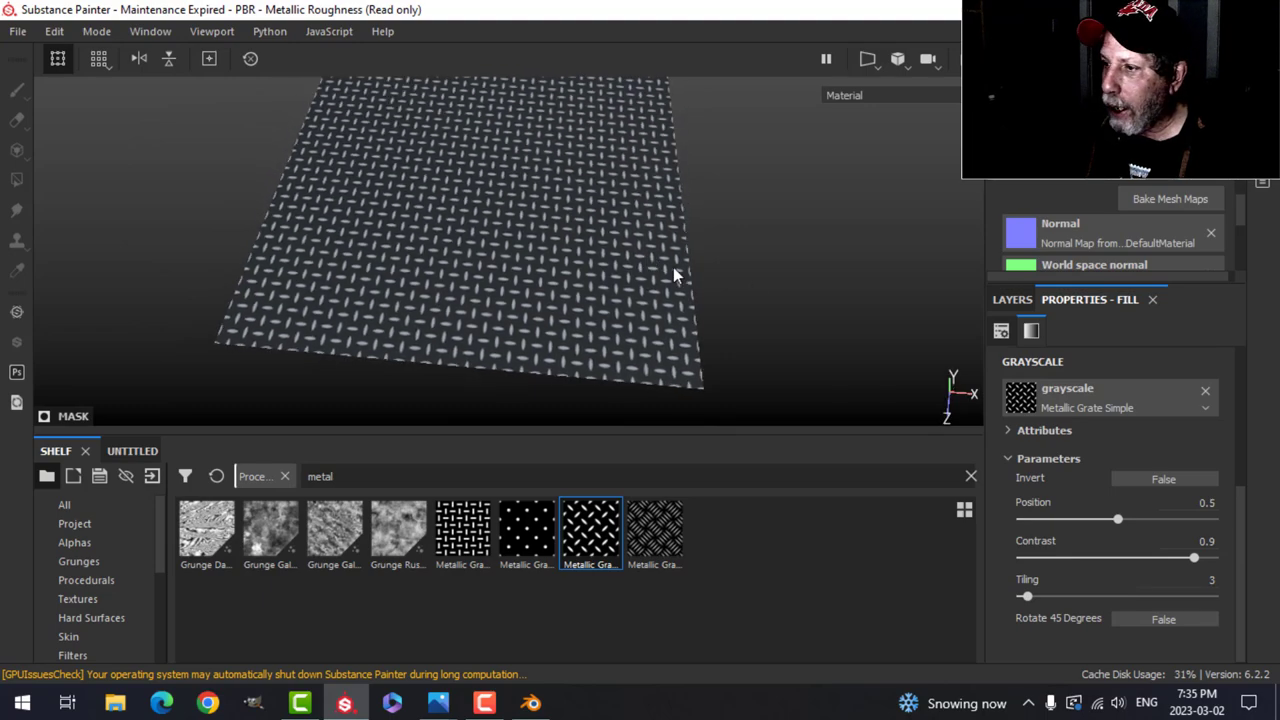
- Add a black mask to the Pattern folder and polygon-fill the tile's middle face
click(1011, 299)
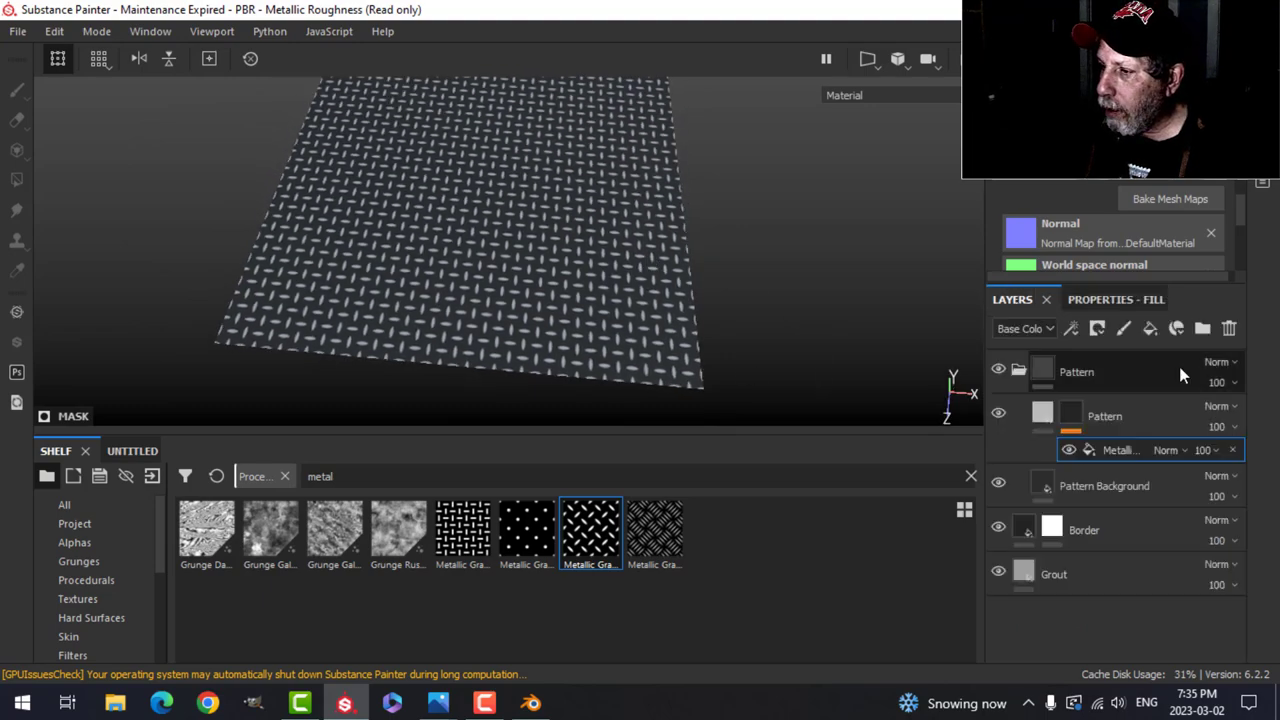
click(1097, 328)
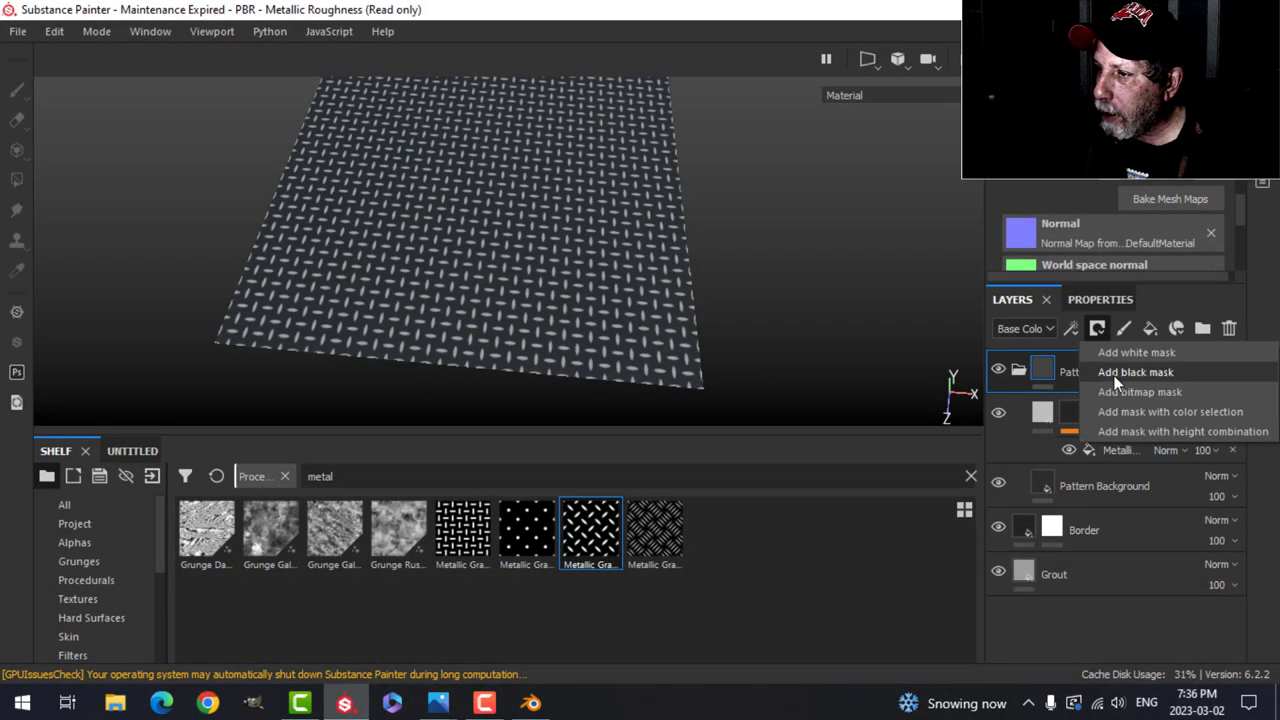
click(1135, 372)
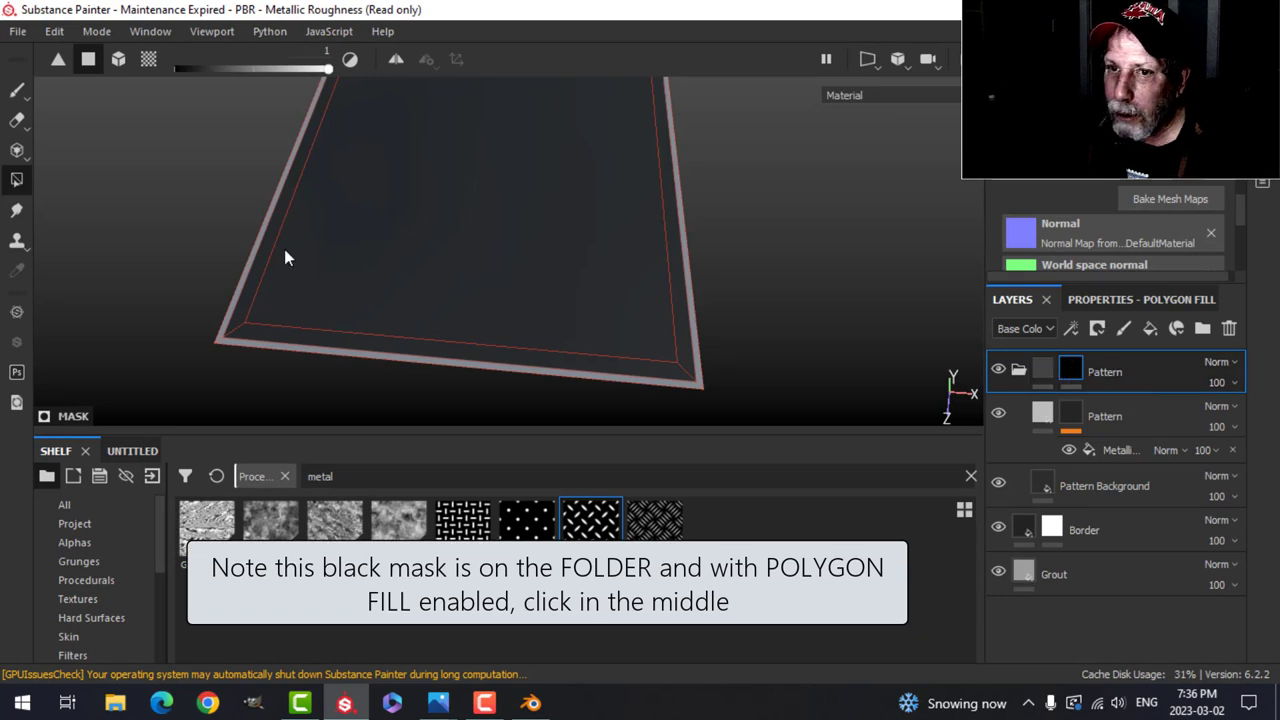
click(450, 250)
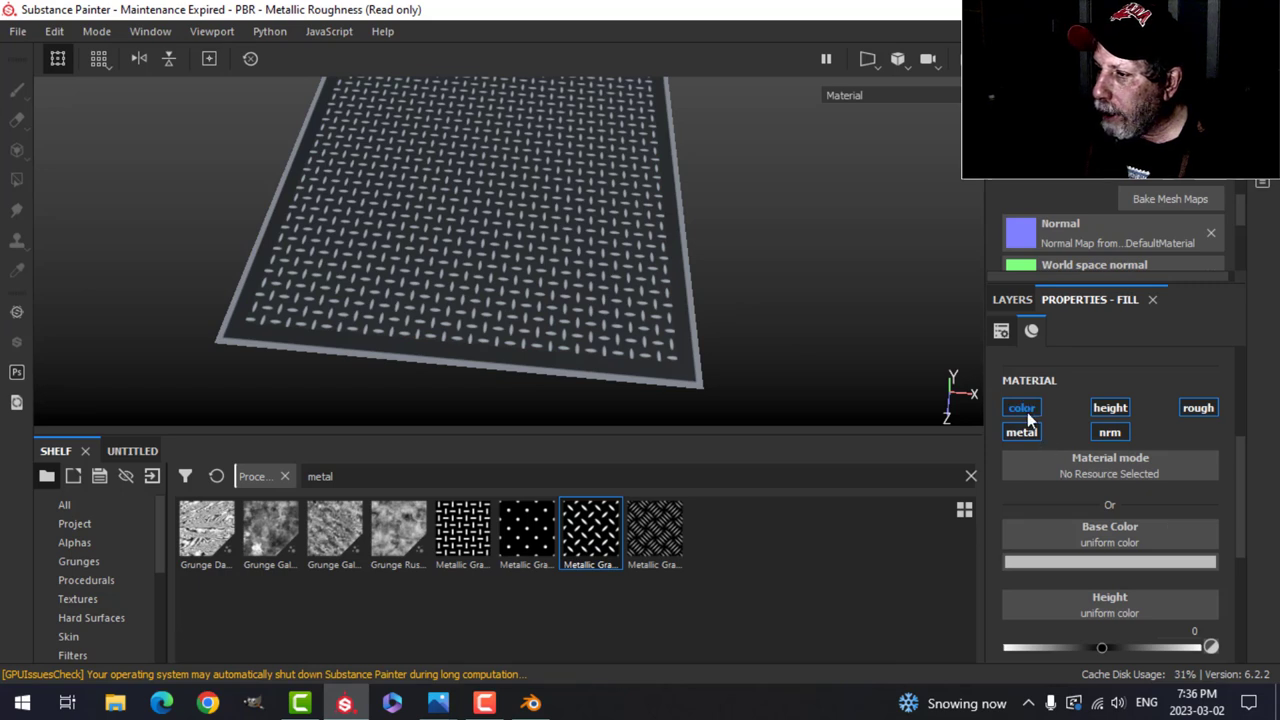
- Enable height, roughness and metal on the grate fill; height 0.4258, metallic 0.4545
click(1109, 407)
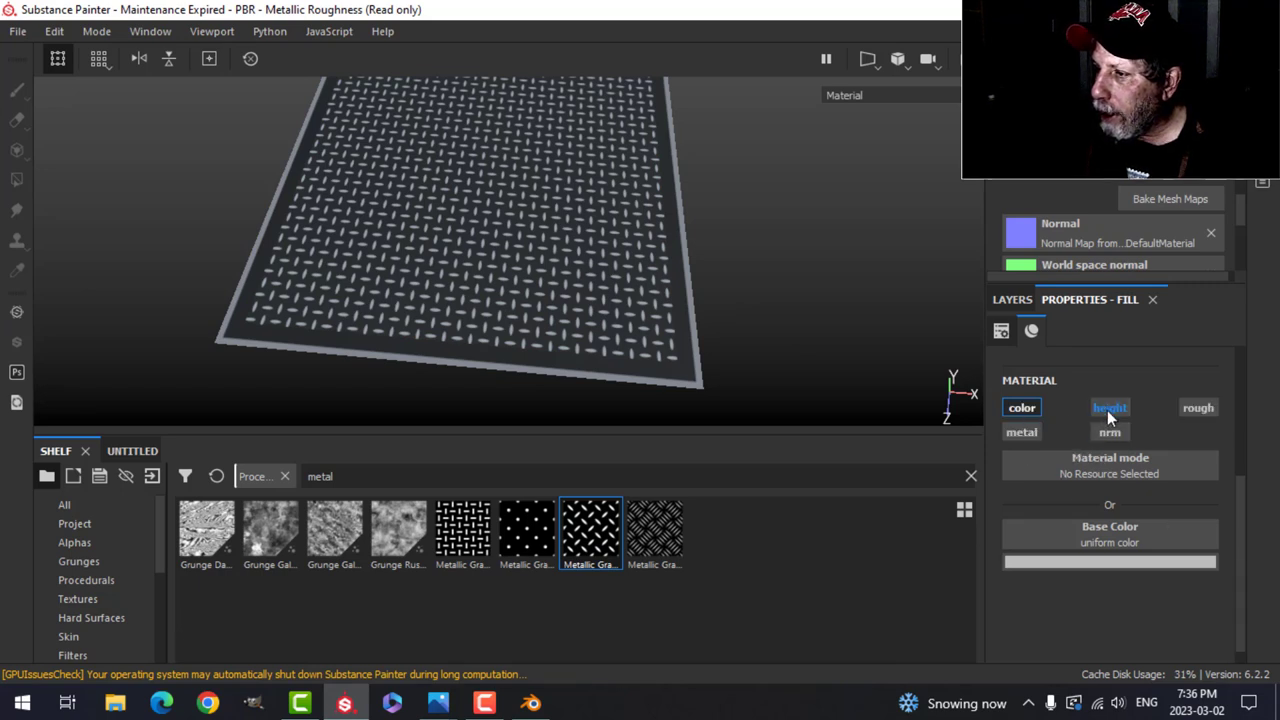
click(1110, 407)
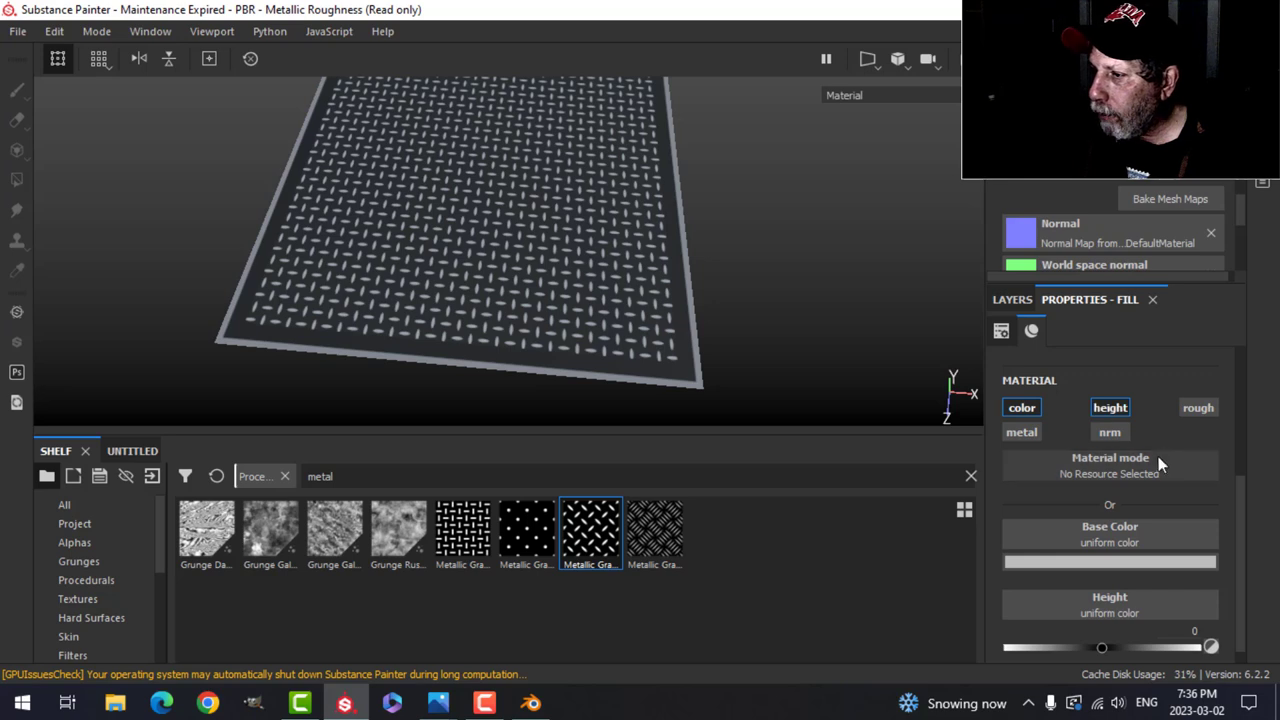
drag(1101, 647, 1136, 647)
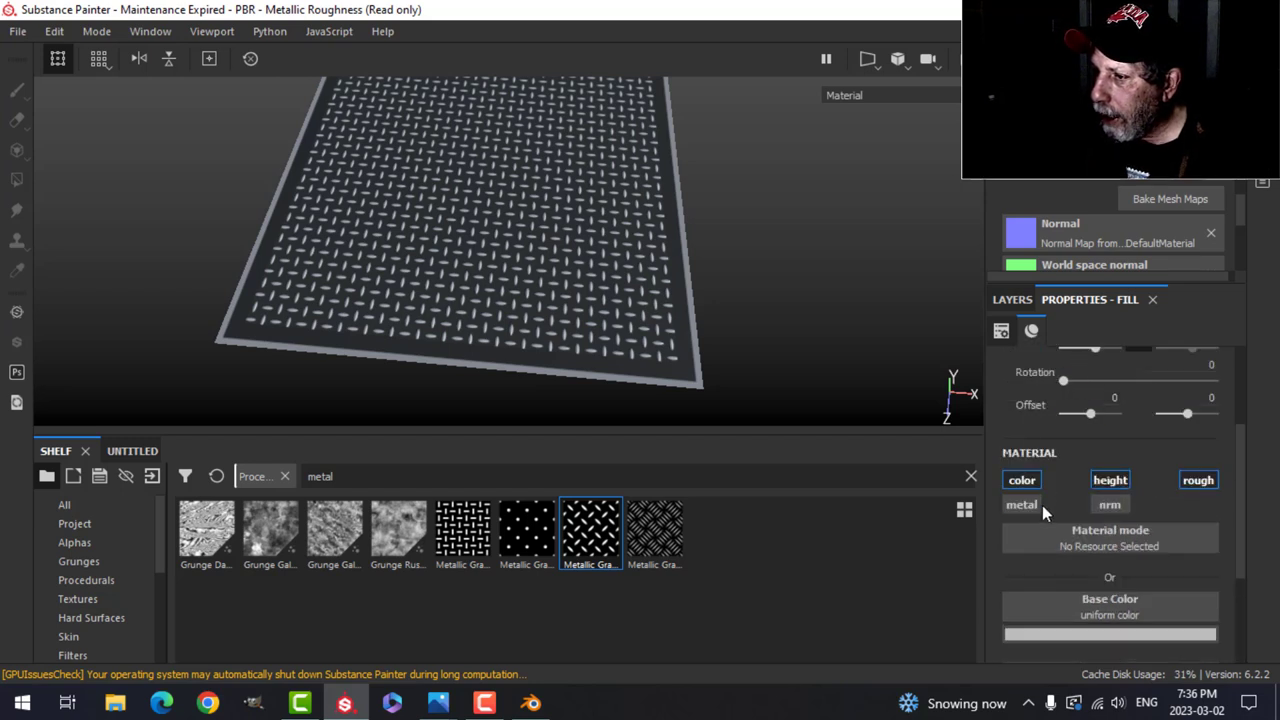
scroll(down, 3)
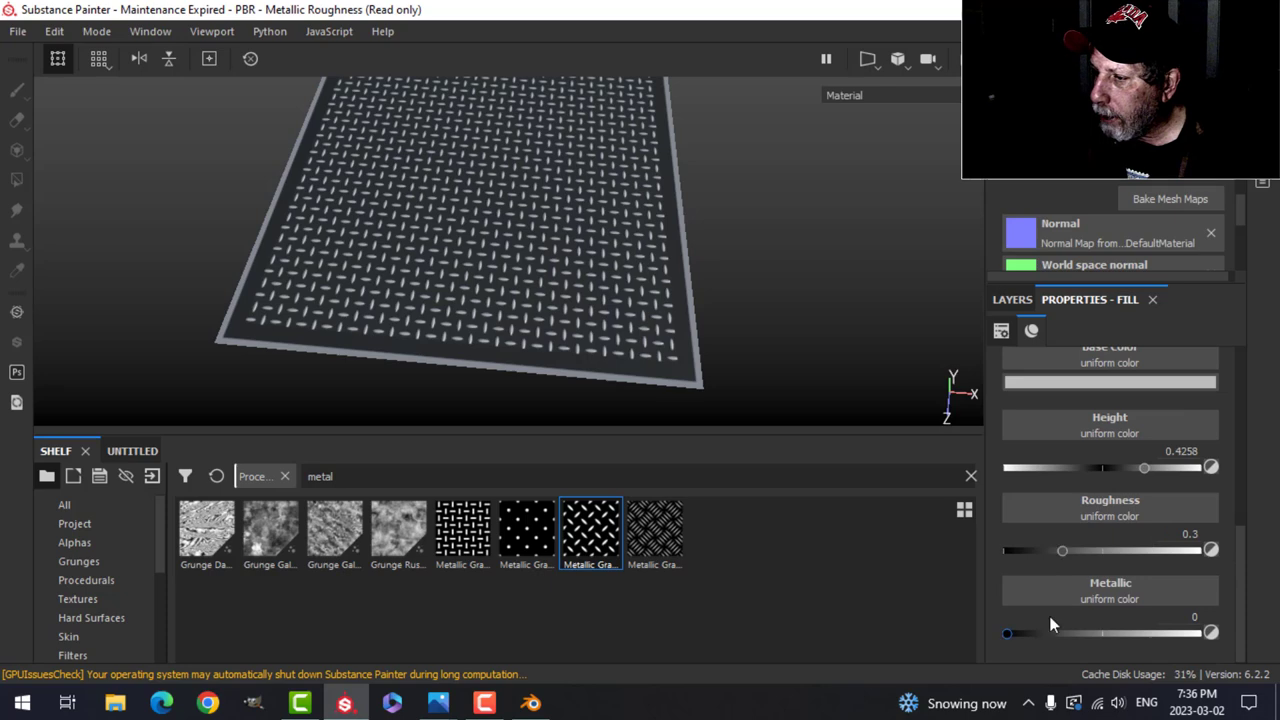
drag(1010, 632, 1093, 632)
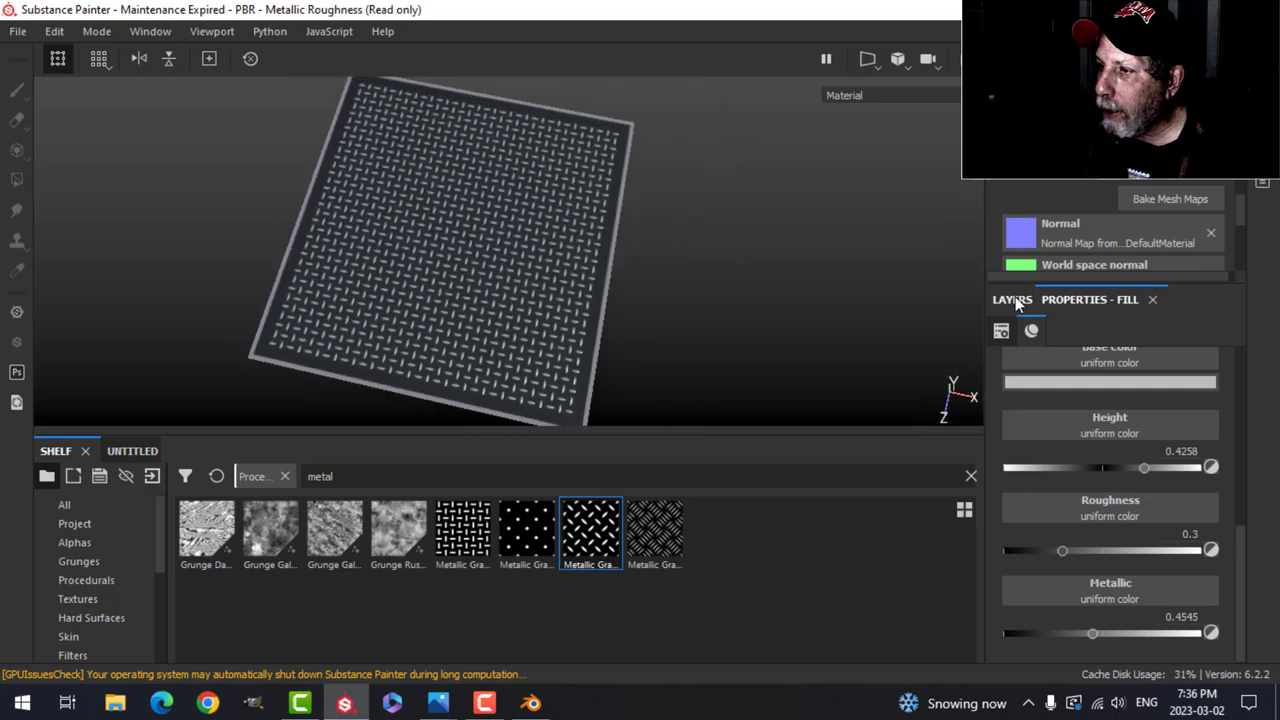
- Group the Pattern, Border and Grout layers into CeilingTileVideo and create a smart material
click(1011, 299)
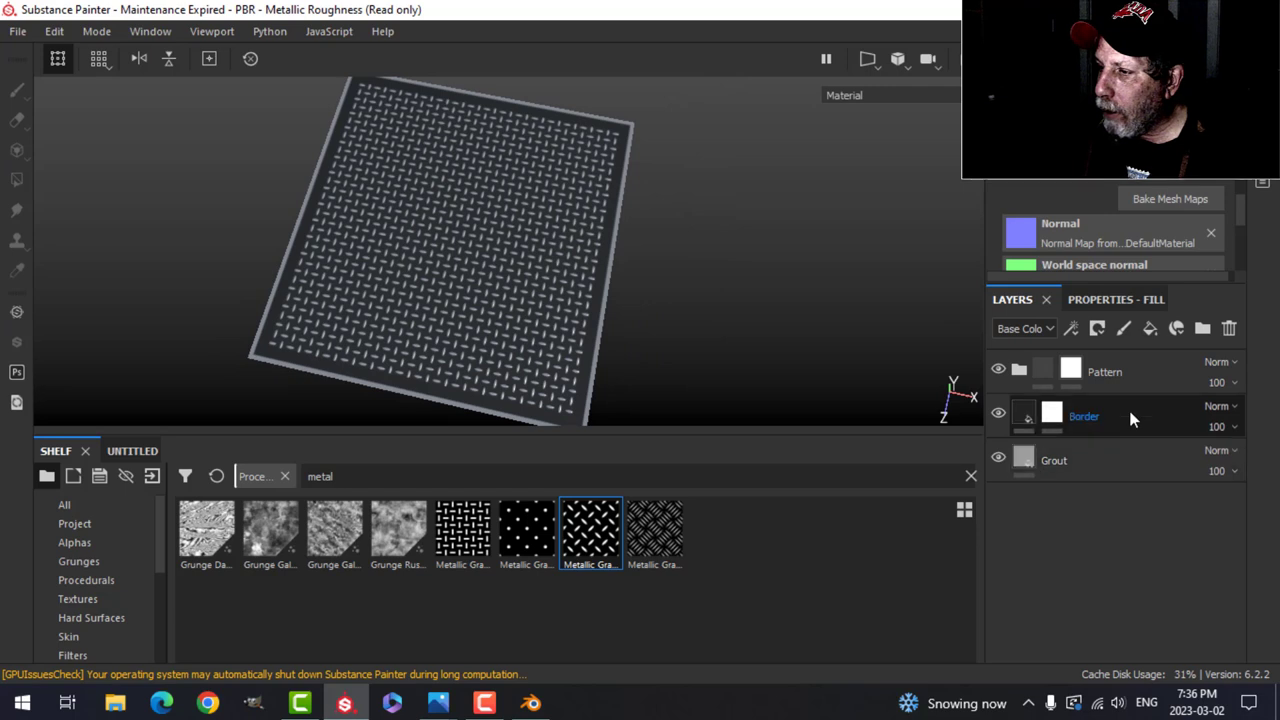
click(1105, 371)
text(CeilingTile)
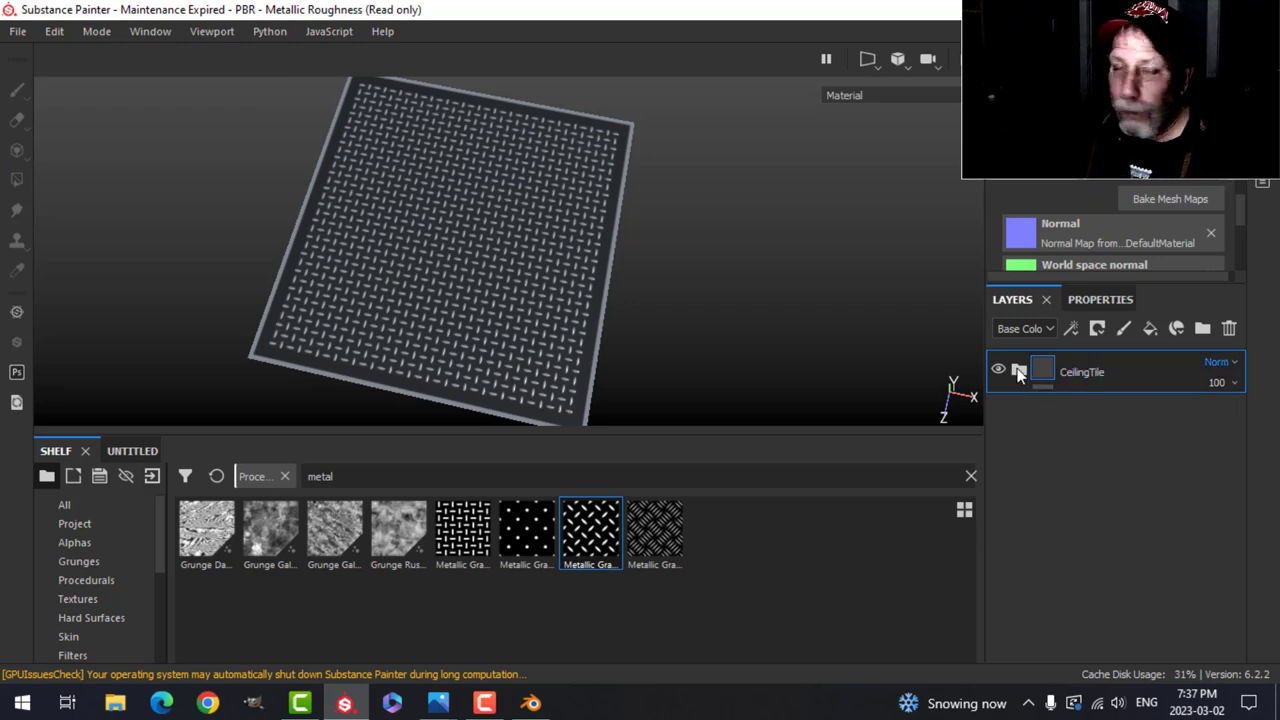
right_click(1080, 371)
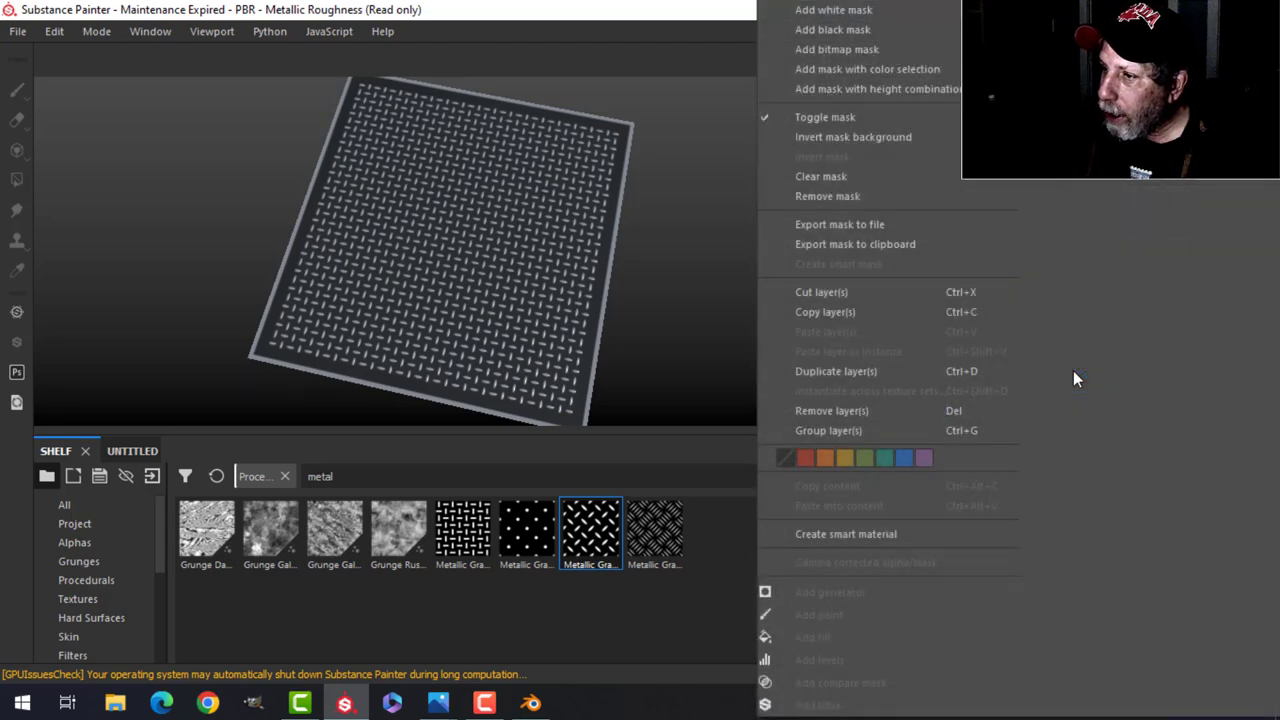
mouse_move(890, 533)
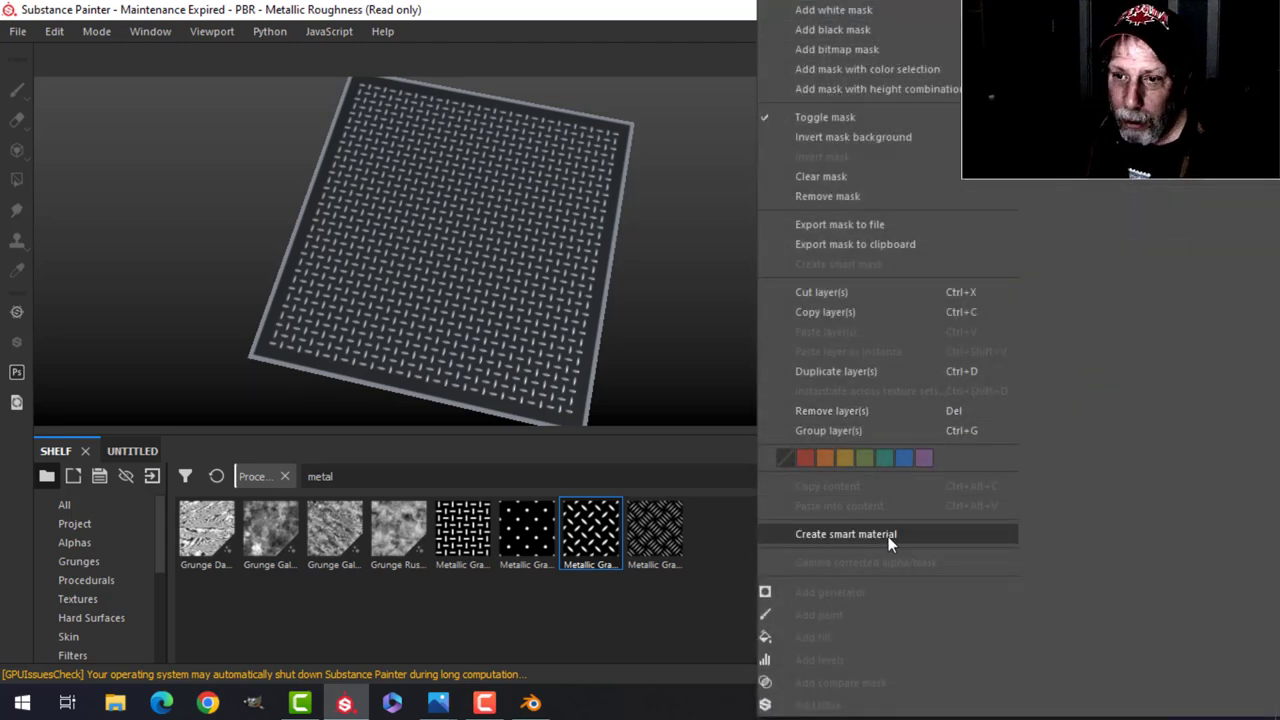
mouse_move(590, 325)
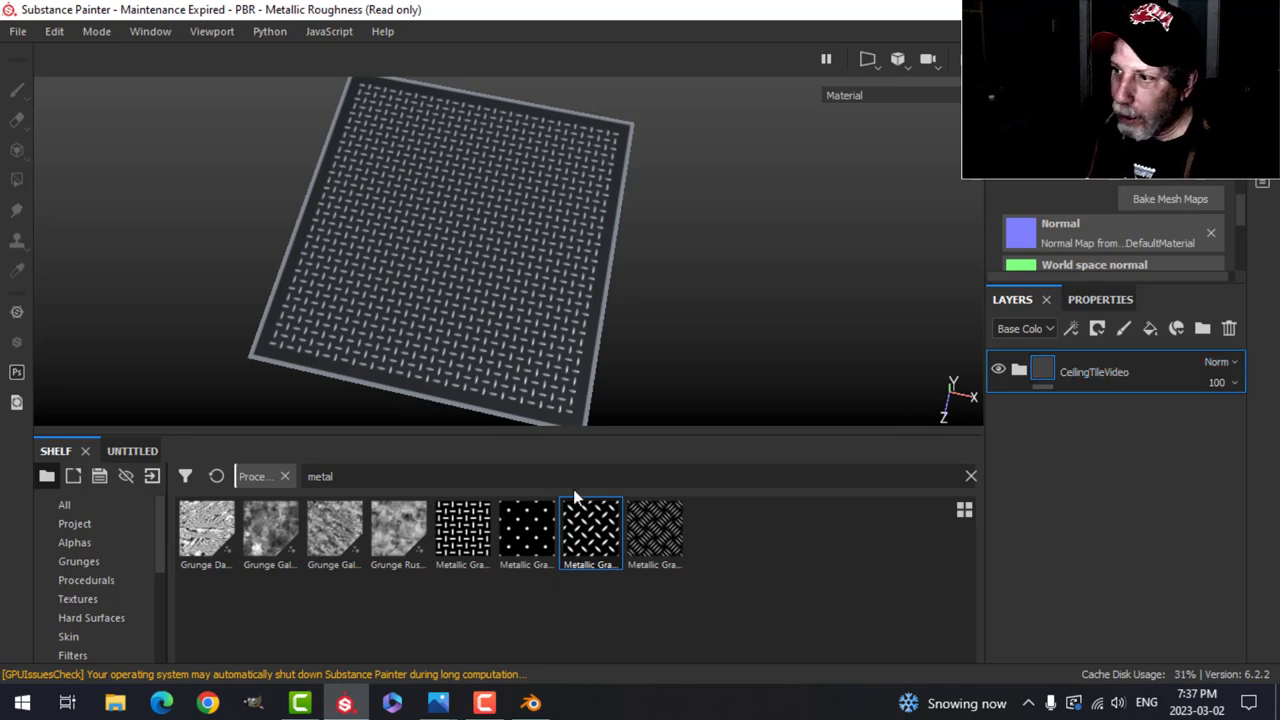
right_click(1094, 371)
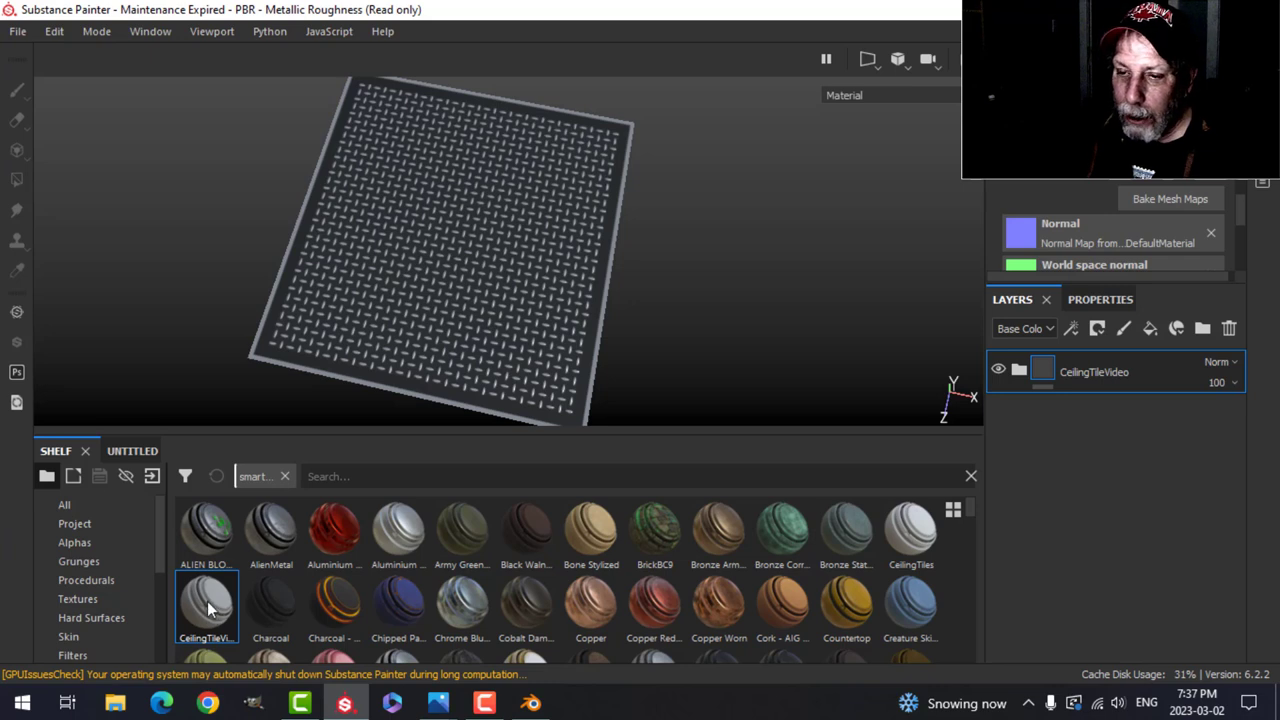
mouse_move(207, 600)
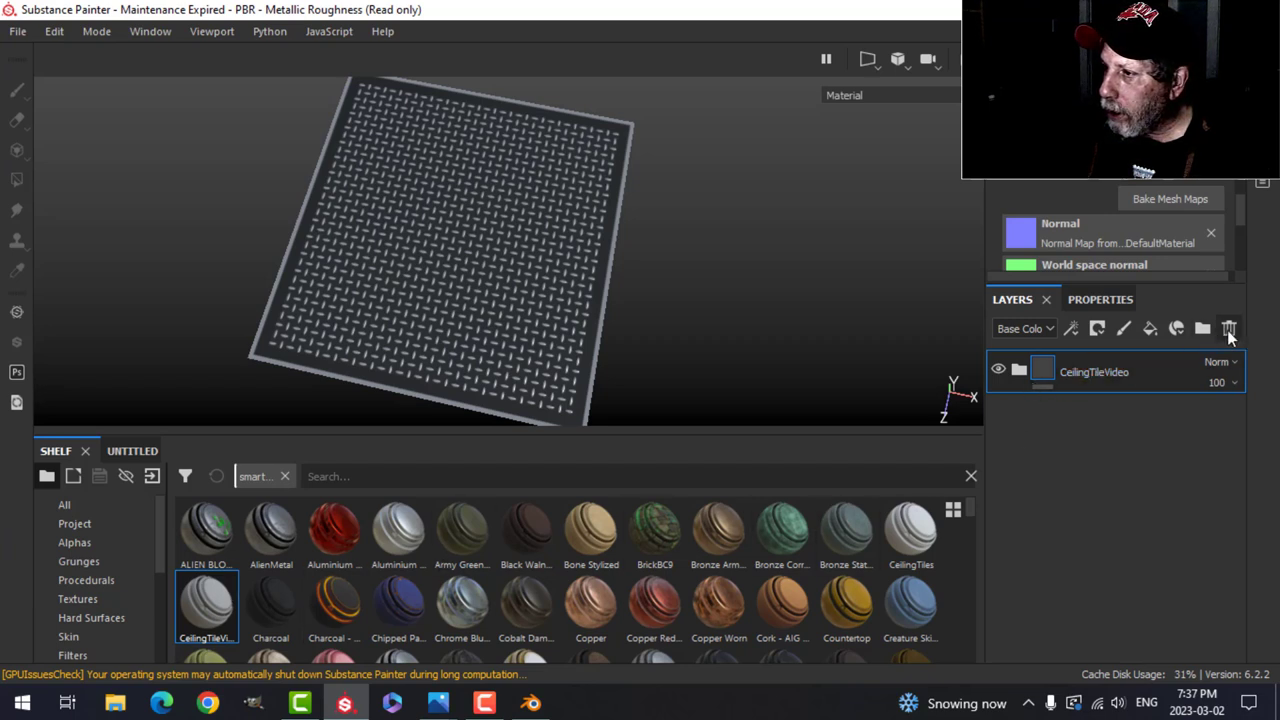
- Delete the CeilingTileVideo group and reapply the CeilingTileVideo smart material
click(1229, 328)
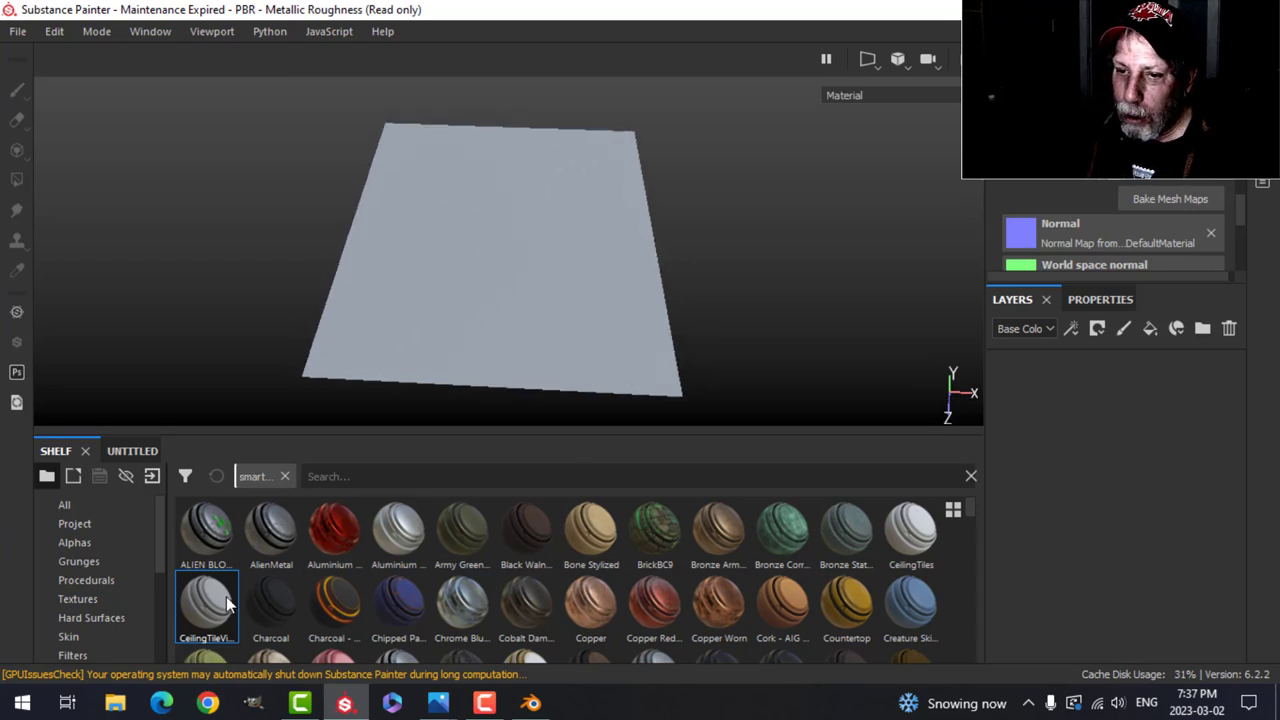
double_click(207, 607)
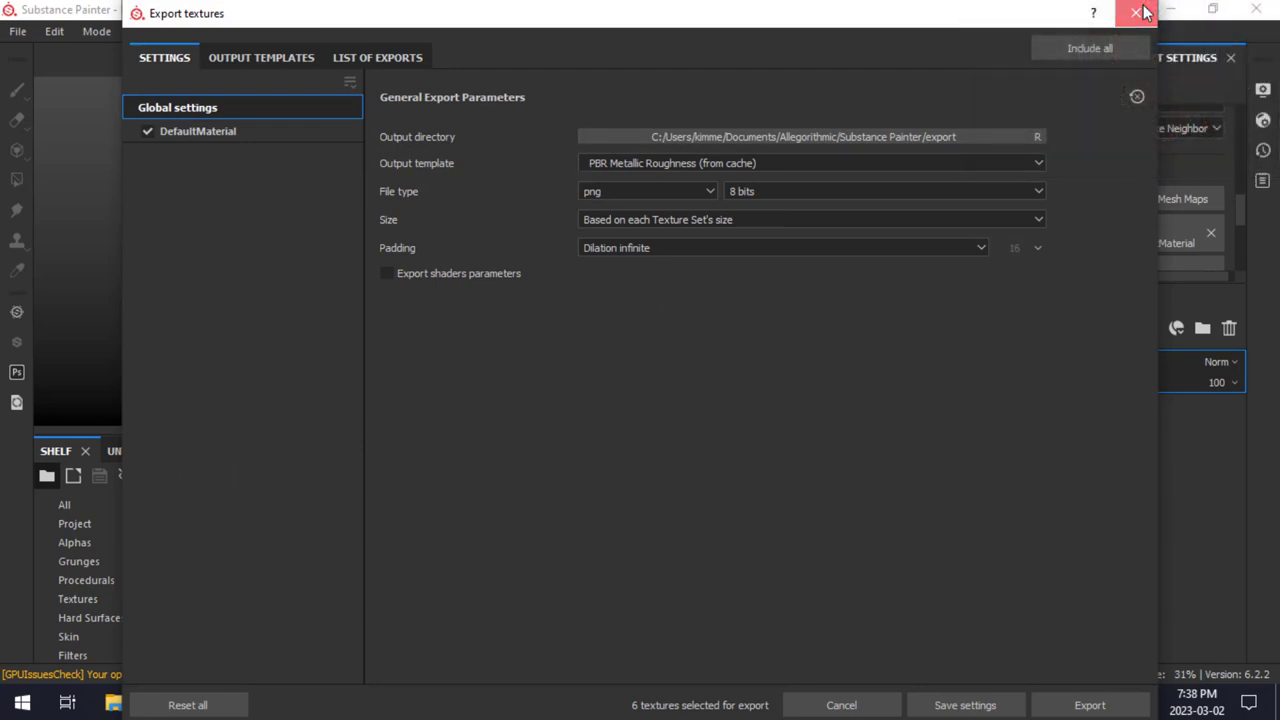
- Export the six tile textures as png 8-bit using the PBR Metallic Roughness template
click(1137, 11)
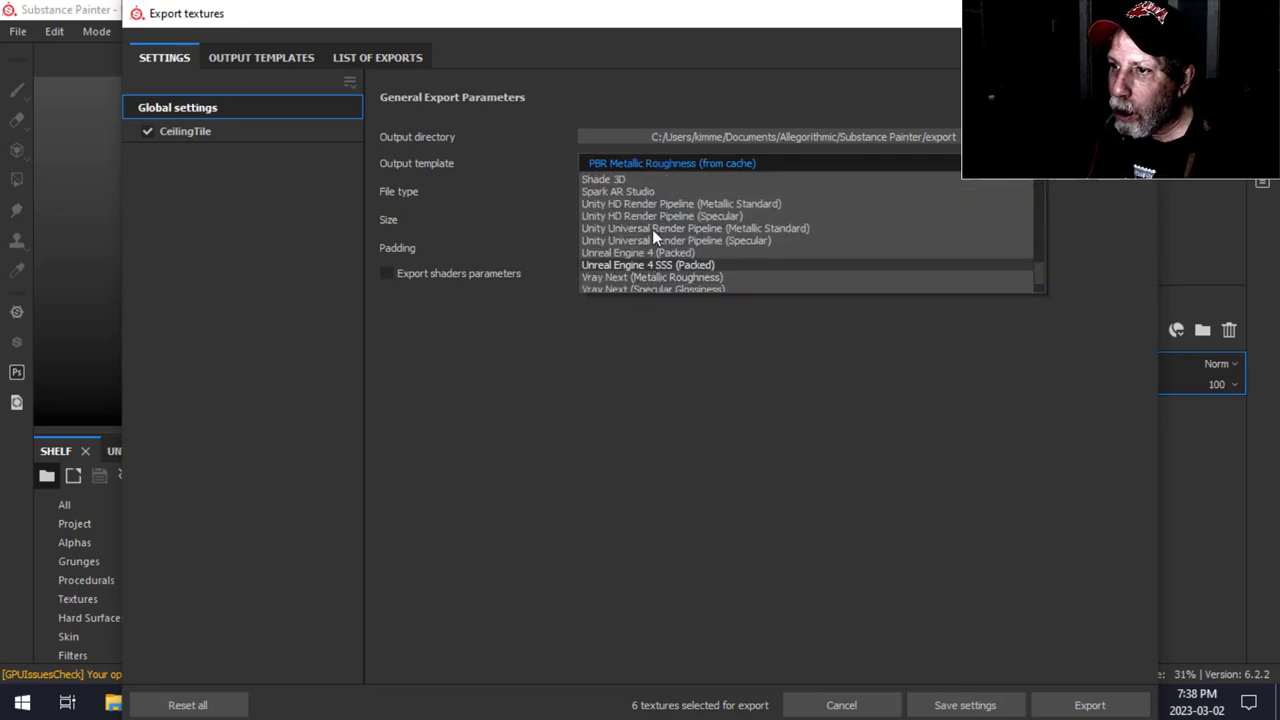
click(640, 163)
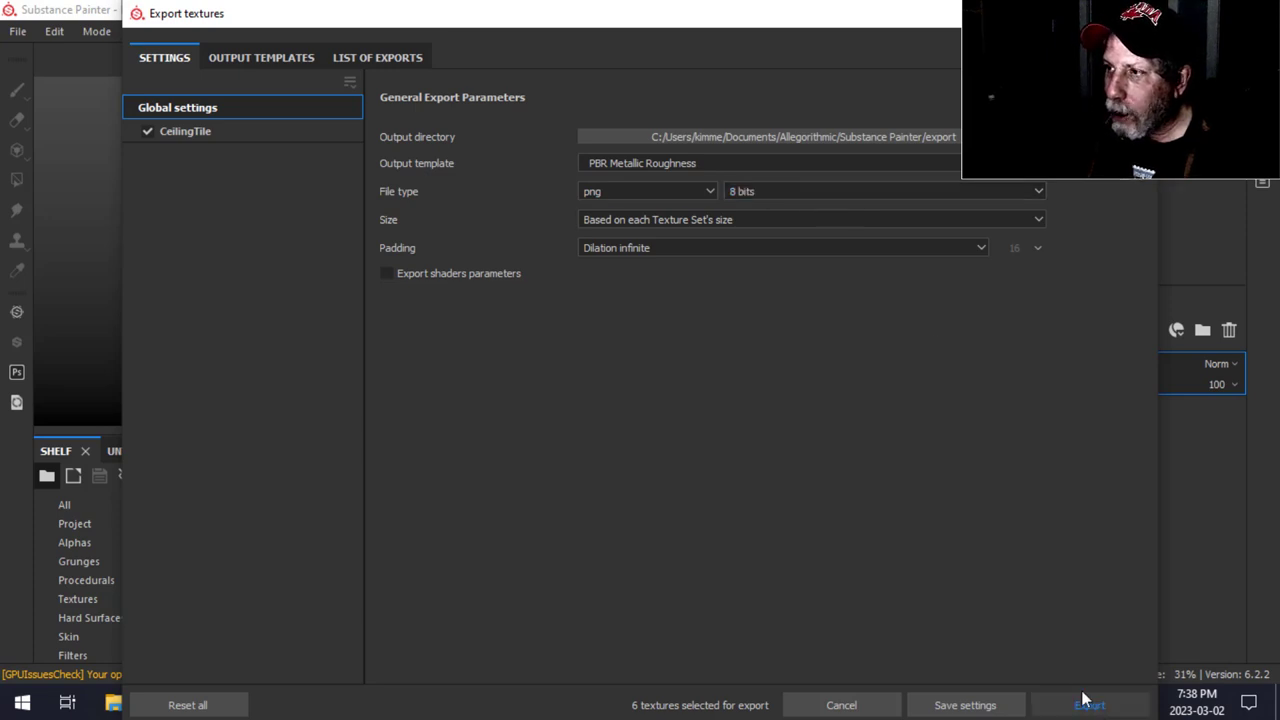
click(1089, 705)
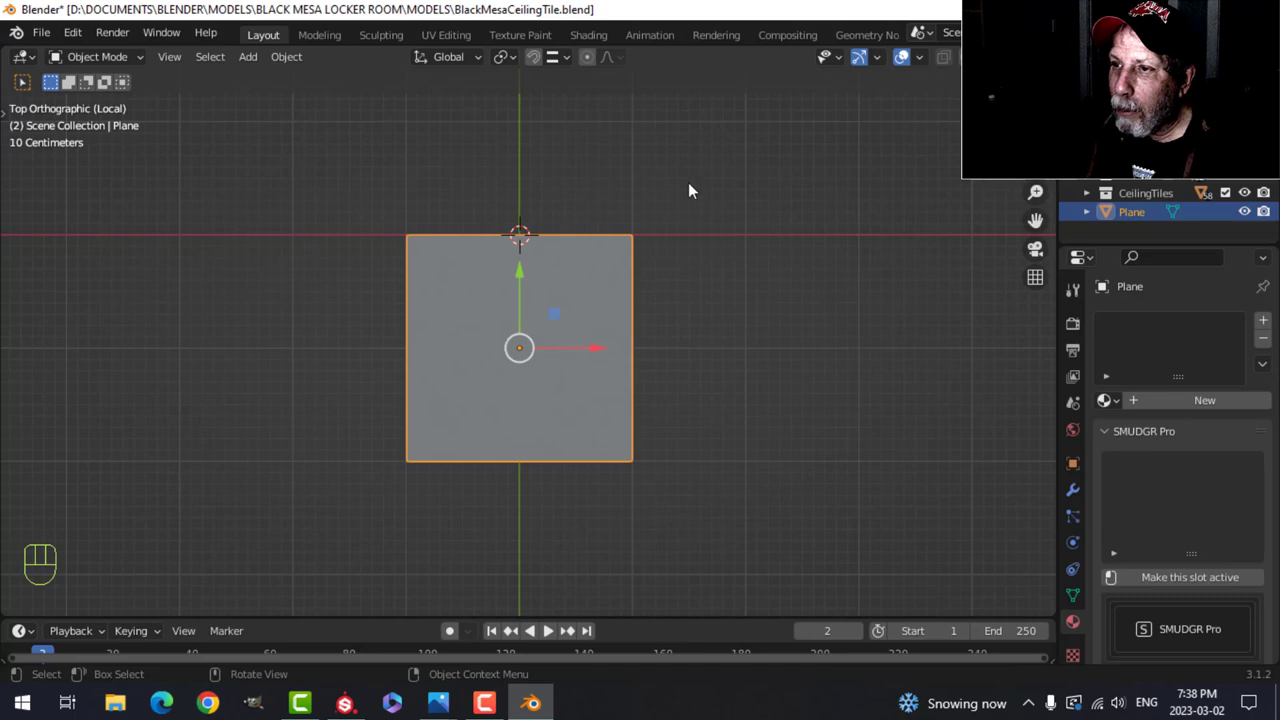
mouse_move(730, 233)
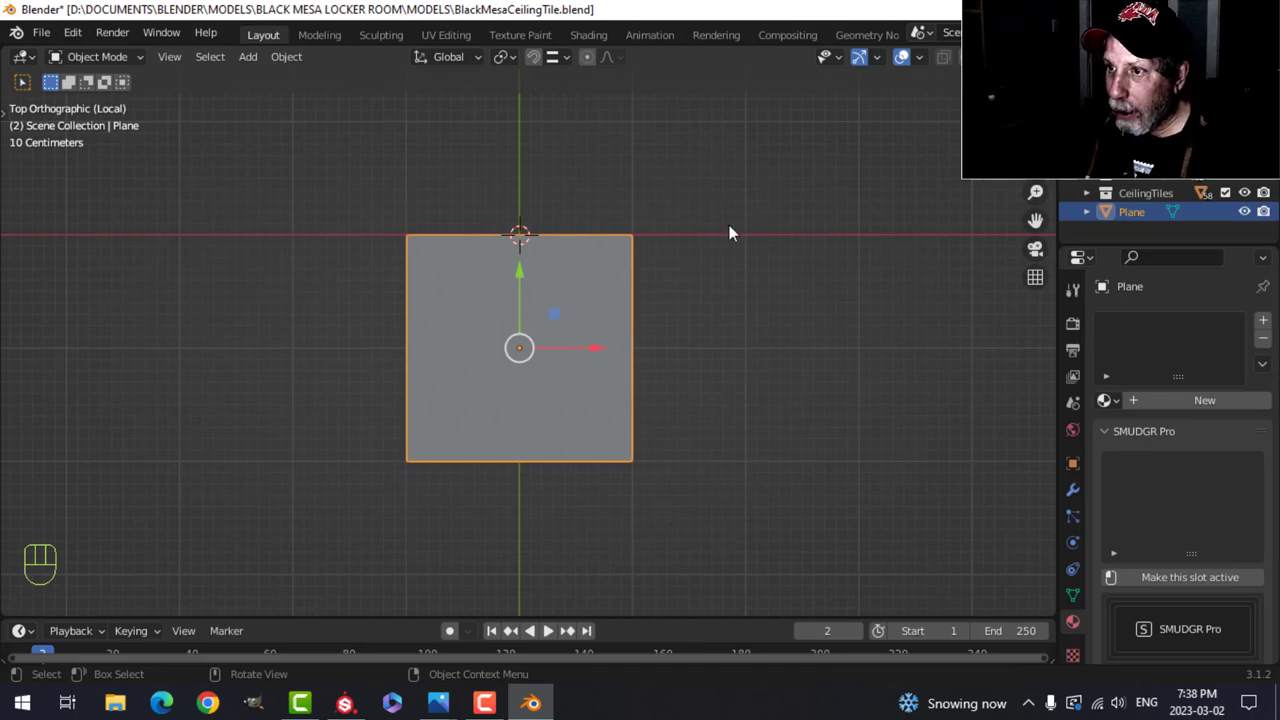
- Deselect the plane in Edit Mode, disable the Face Orientation overlay, and view the grated ceiling
drag(730, 233, 710, 285)
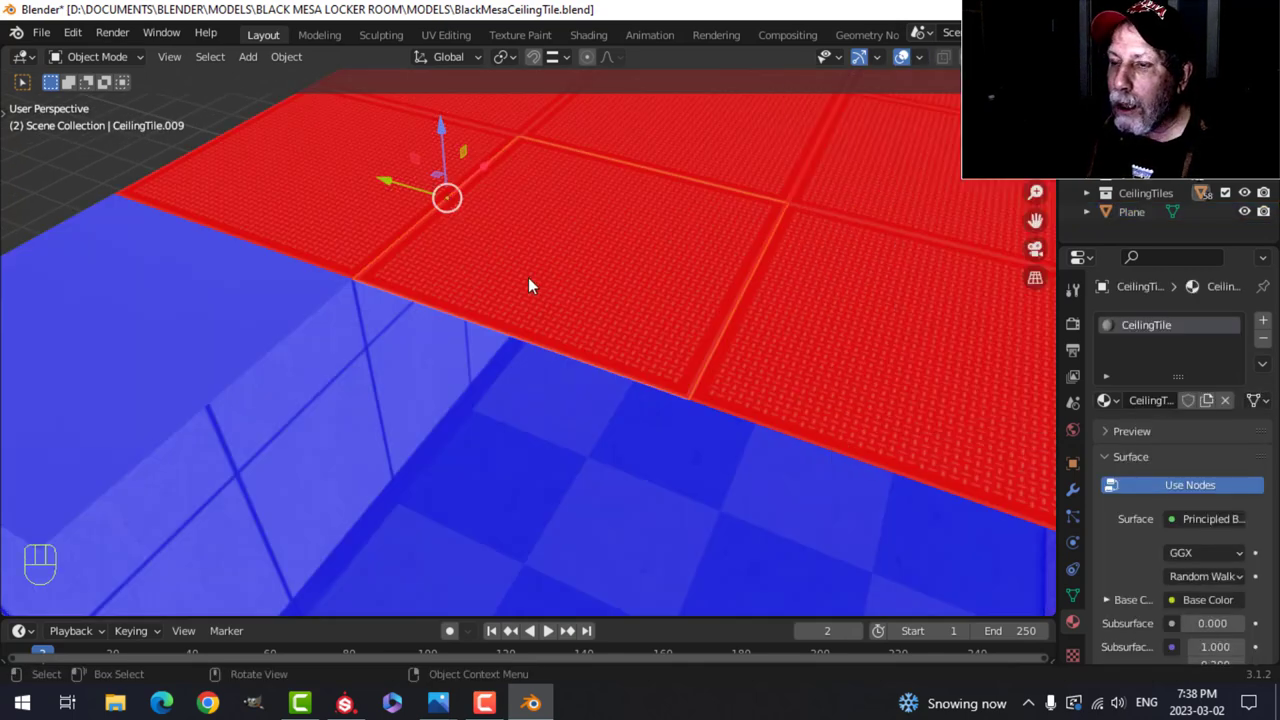
mouse_move(575, 270)
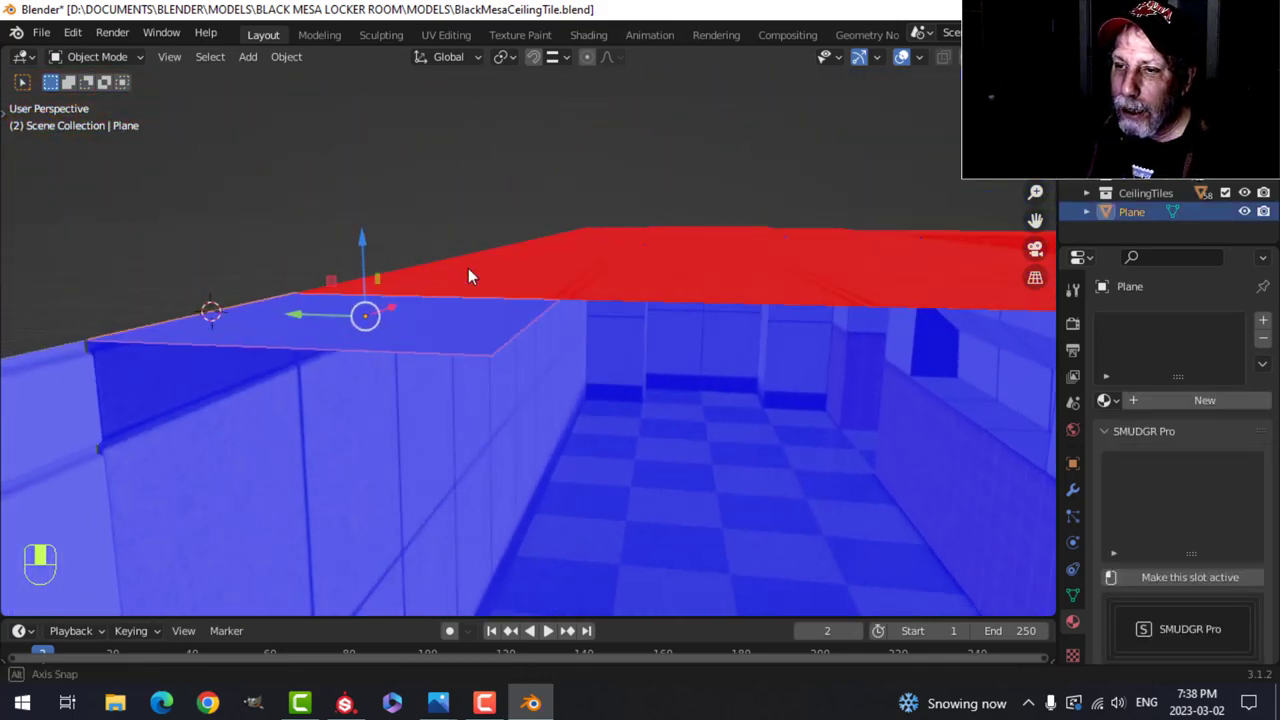
key(Tab)
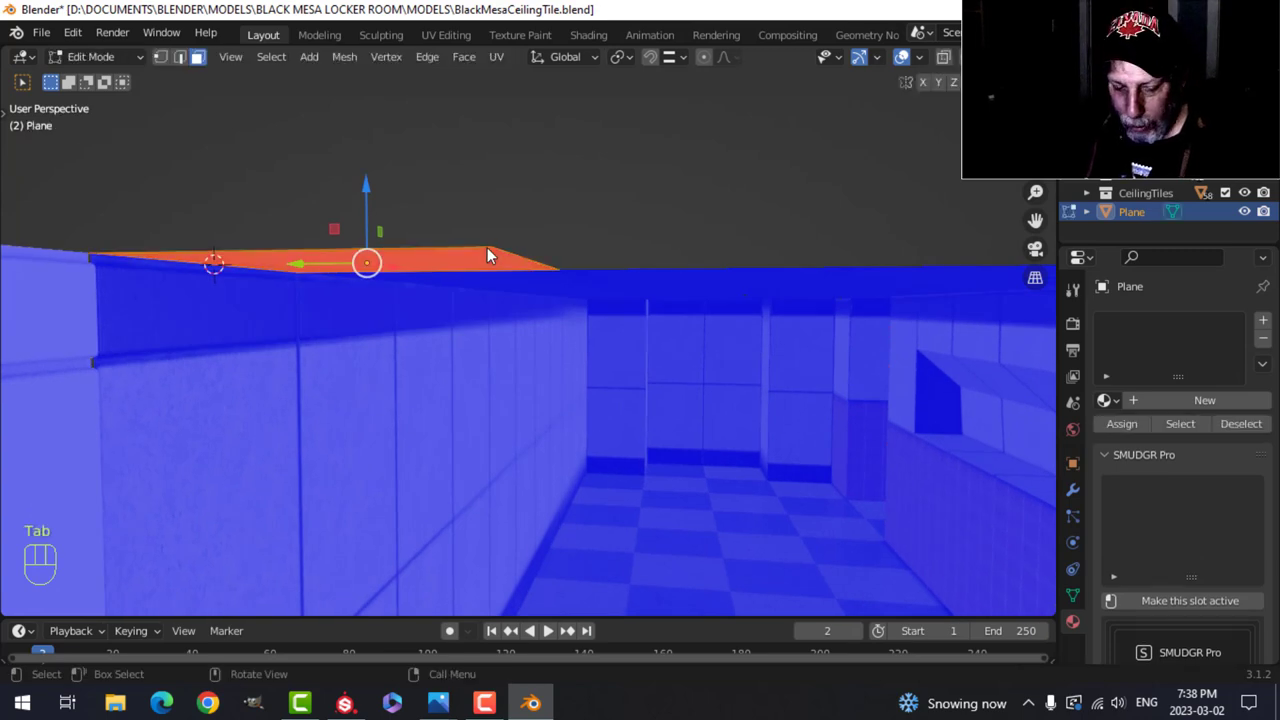
key(Tab)
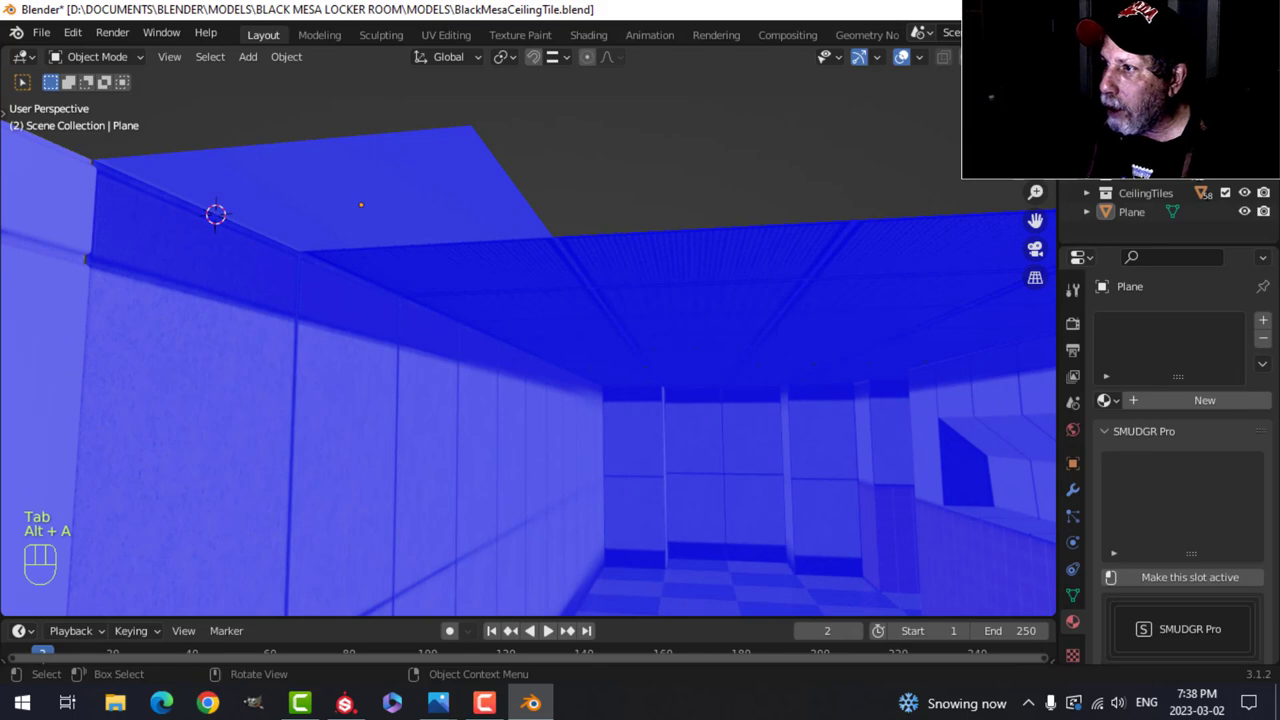
click(918, 57)
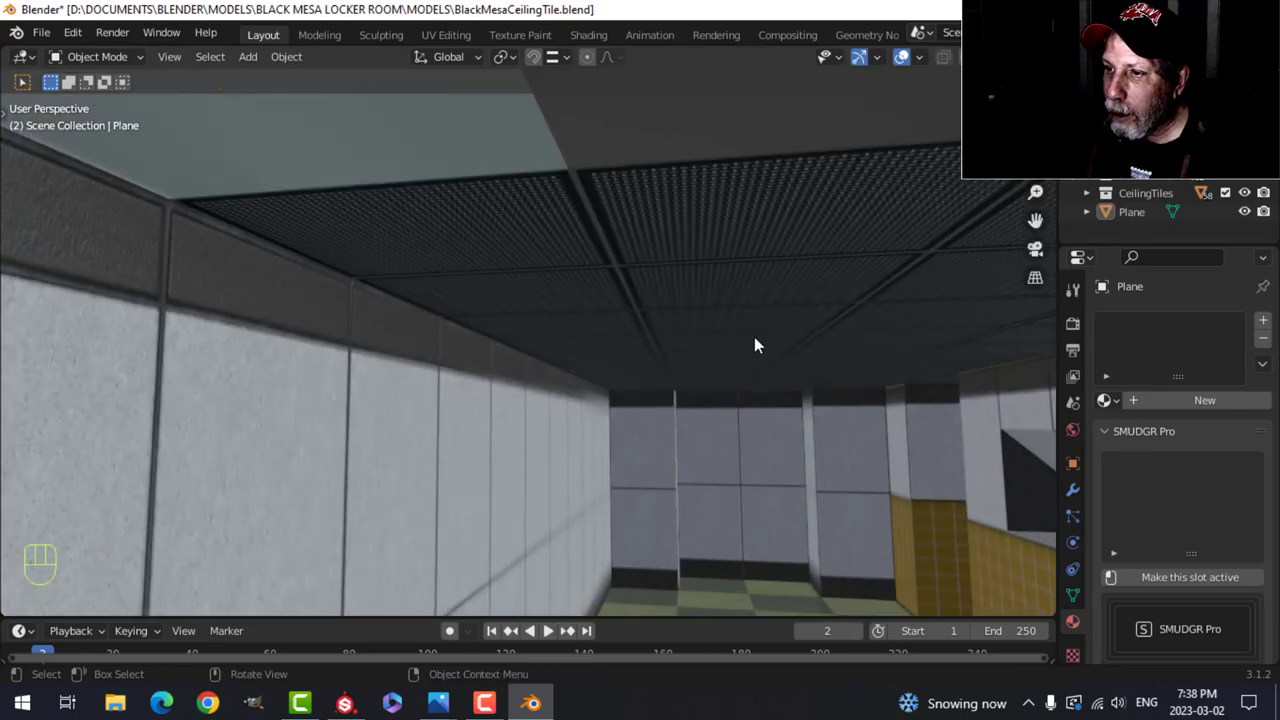
drag(755, 345, 640, 252)
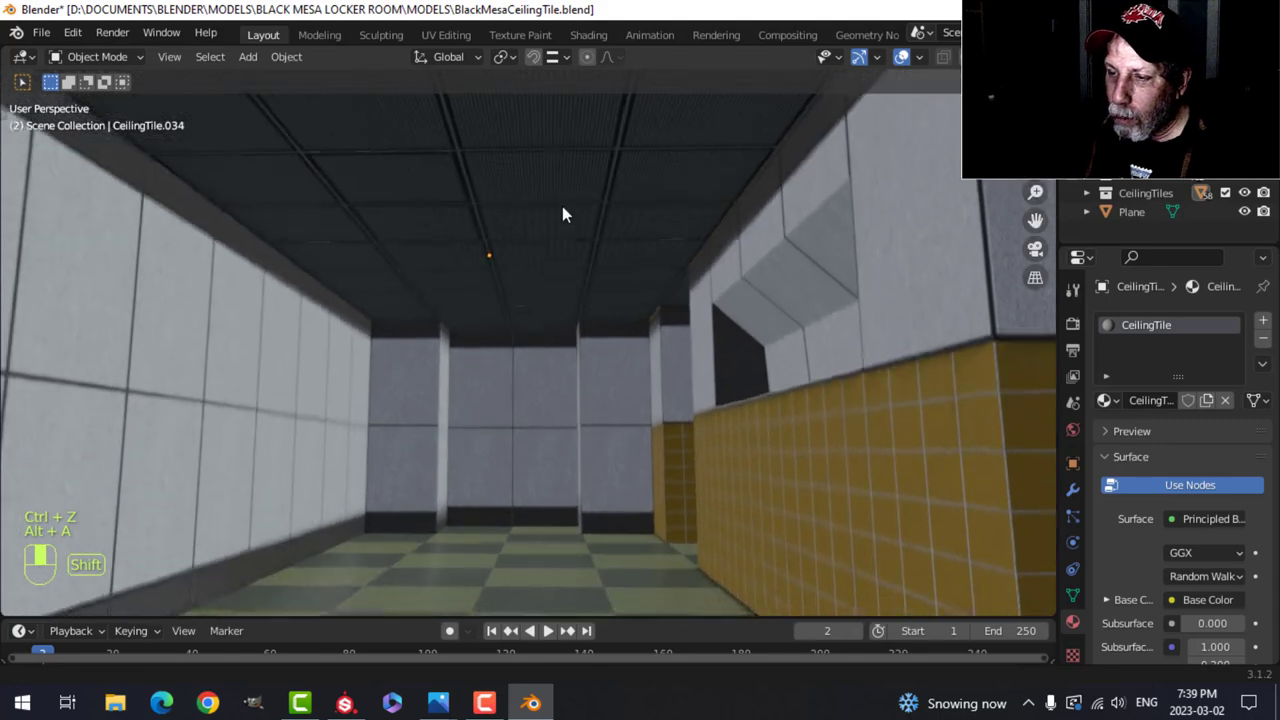
drag(565, 215, 583, 318)
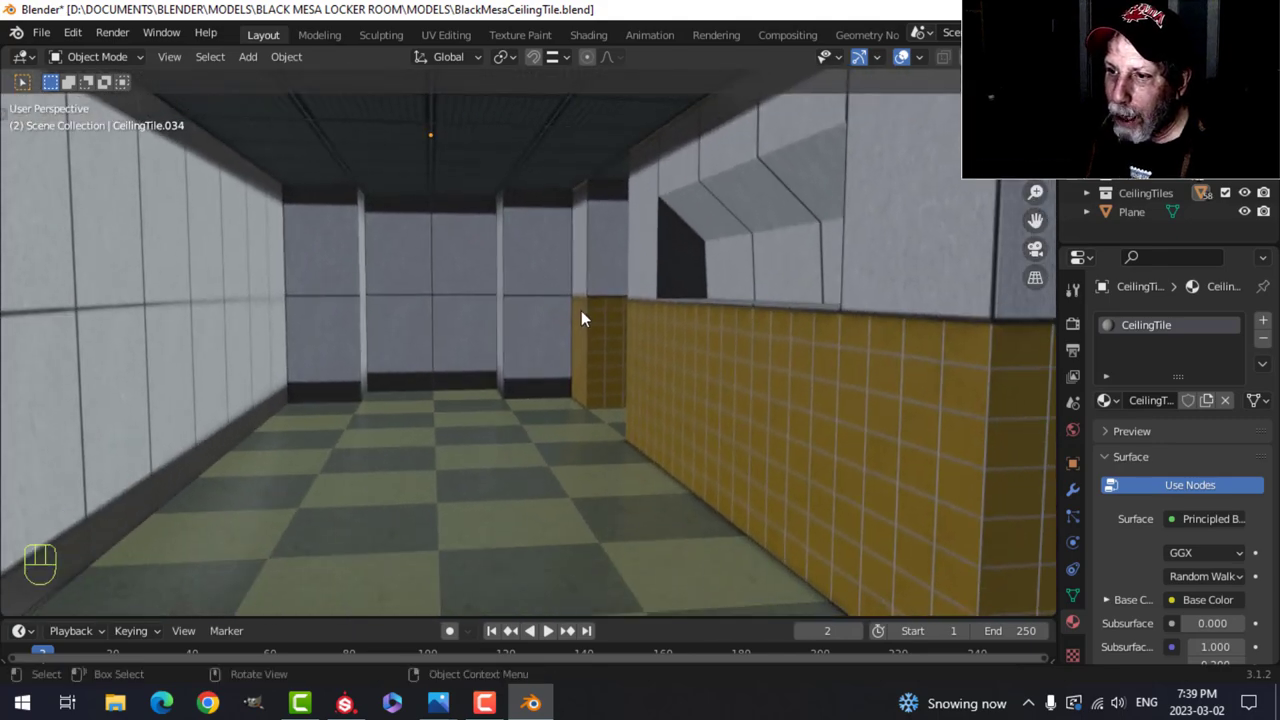